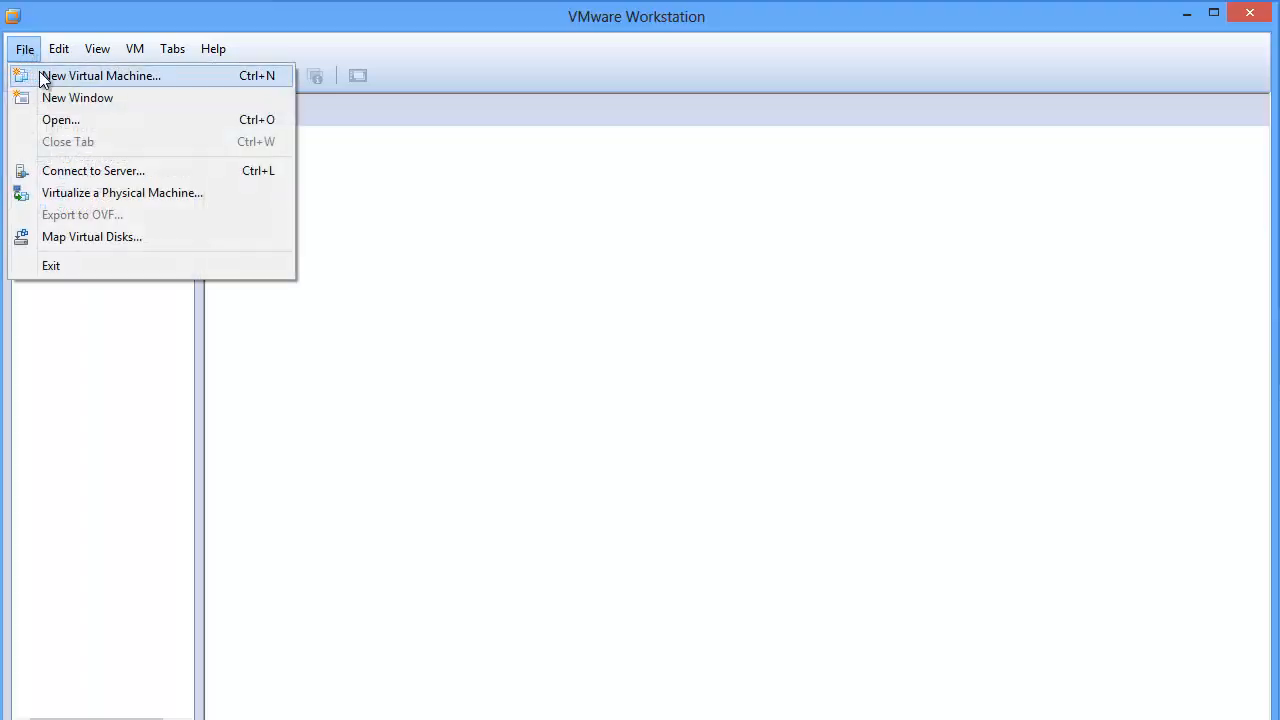
# Step: Begin a Custom new virtual machine with Workstation 6.5-7.x hardware compatibility
pyautogui.click(100, 75)
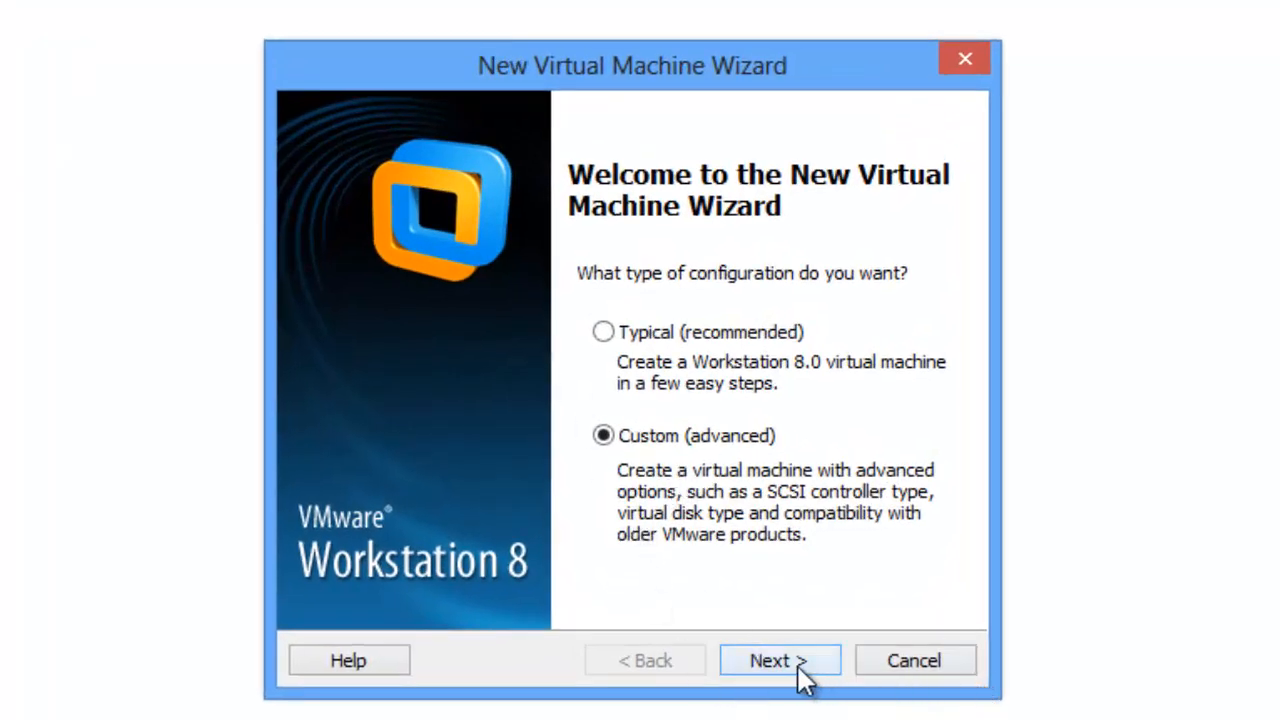
pyautogui.click(779, 660)
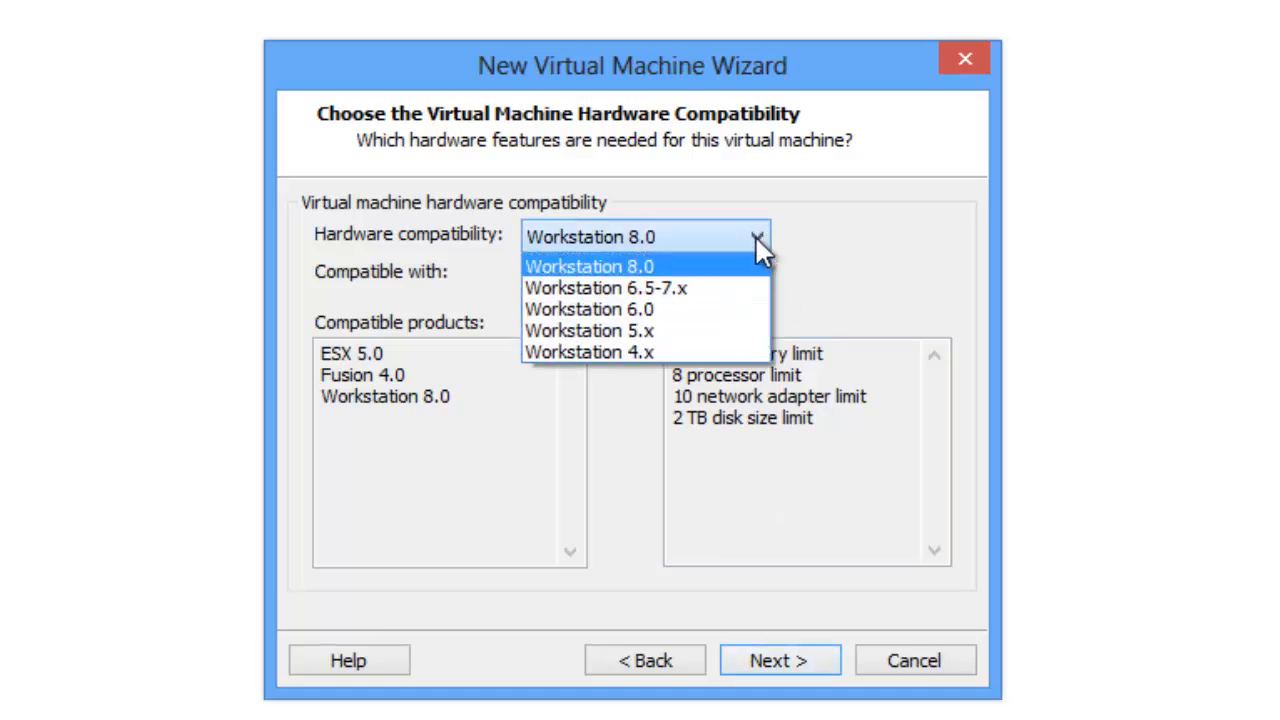
pyautogui.click(606, 288)
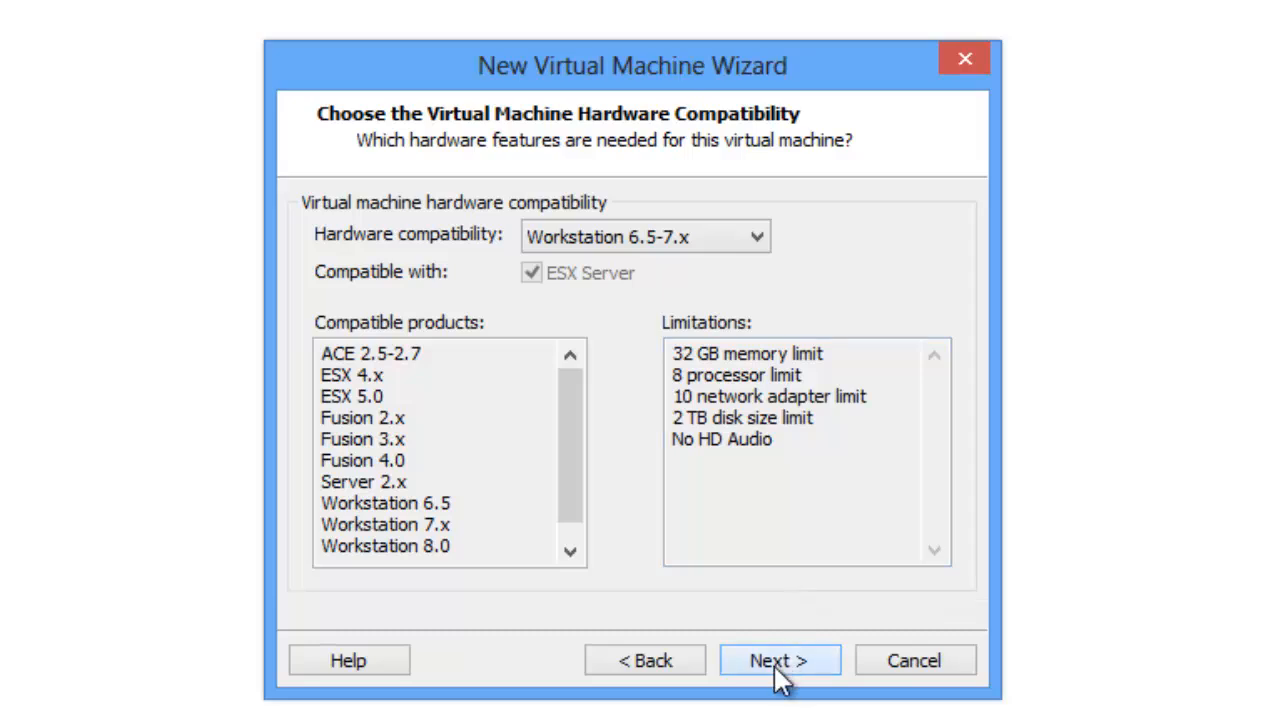
pyautogui.click(779, 660)
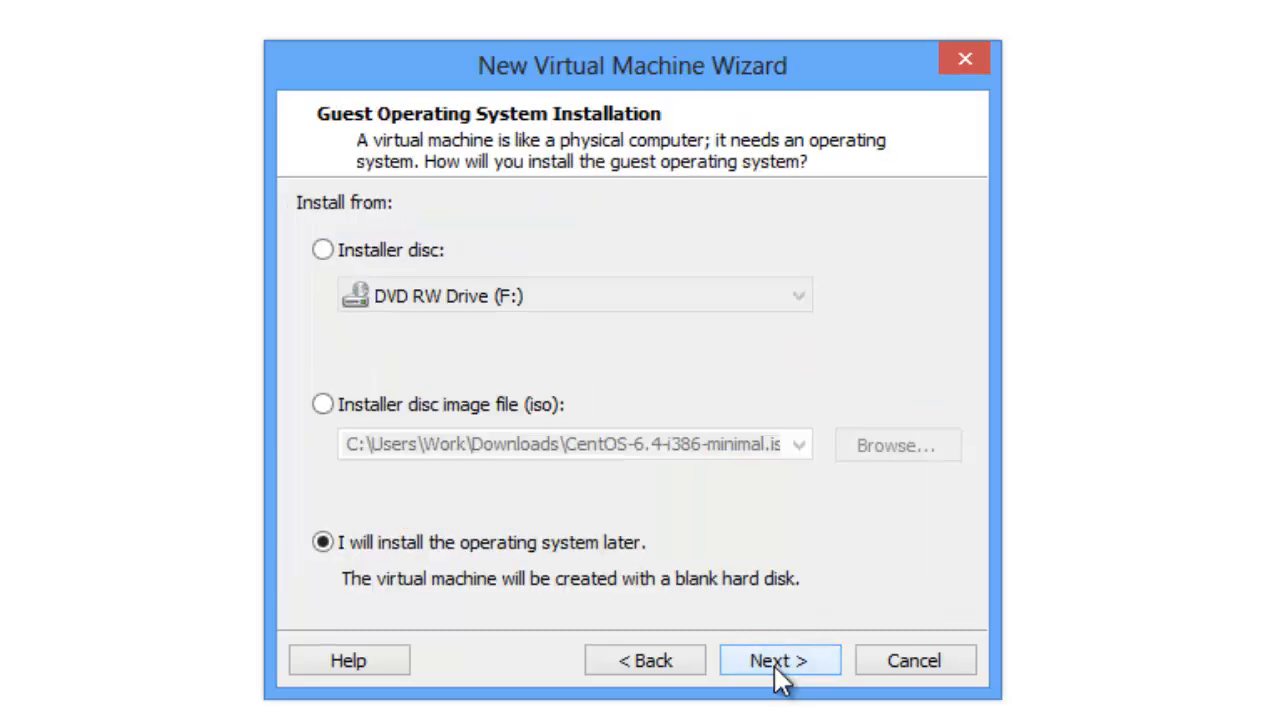
pyautogui.moveTo(540, 588)
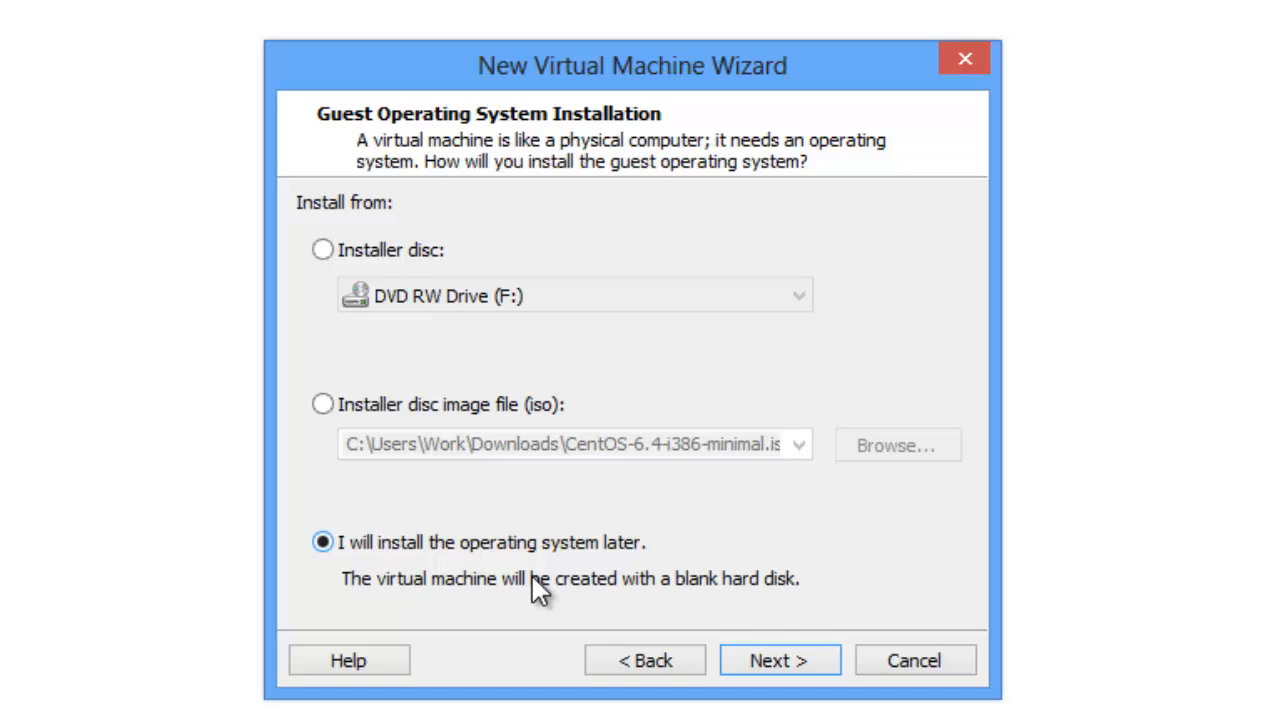
# Step: Defer the OS installation and set the guest to Linux, version CentOS
pyautogui.click(779, 660)
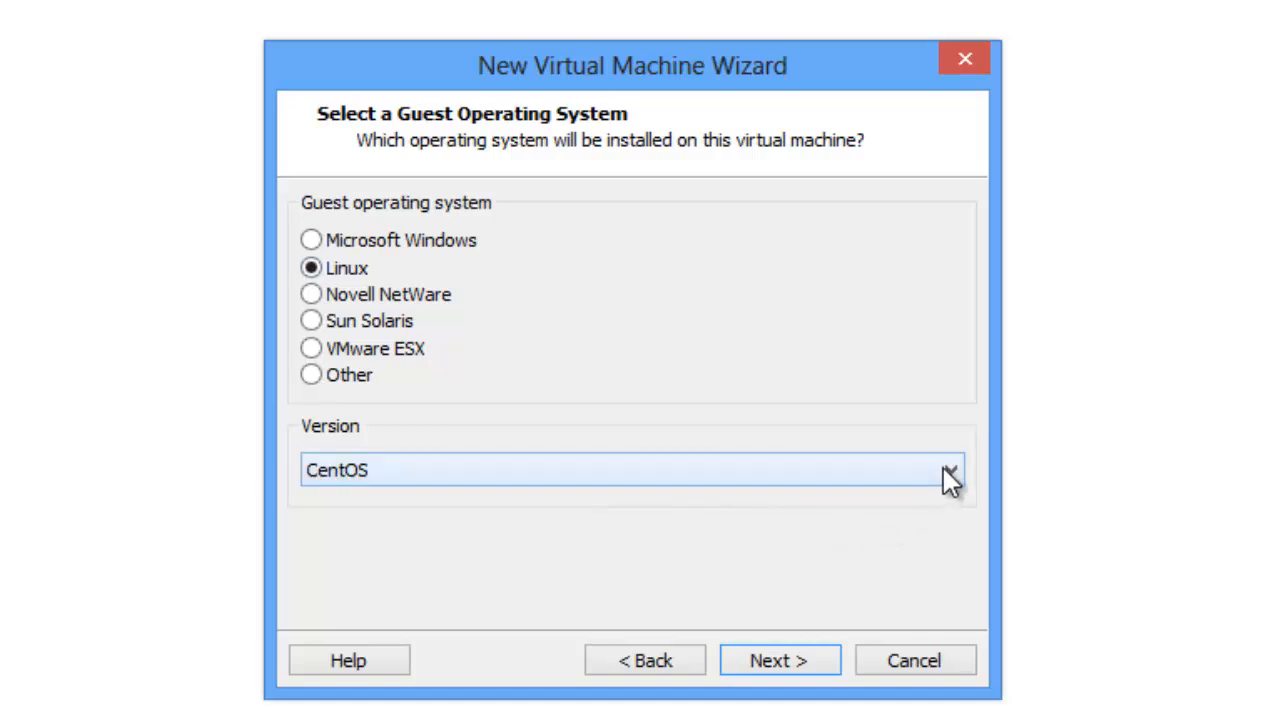
pyautogui.click(948, 470)
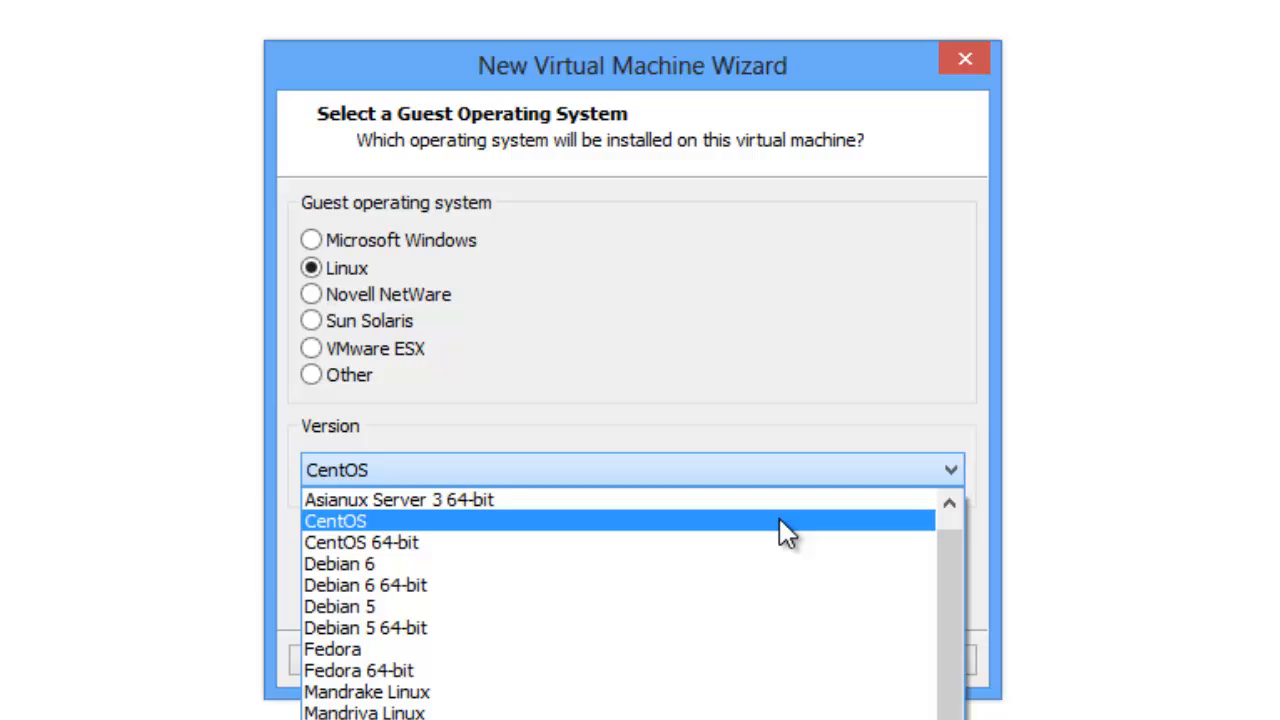
pyautogui.click(335, 520)
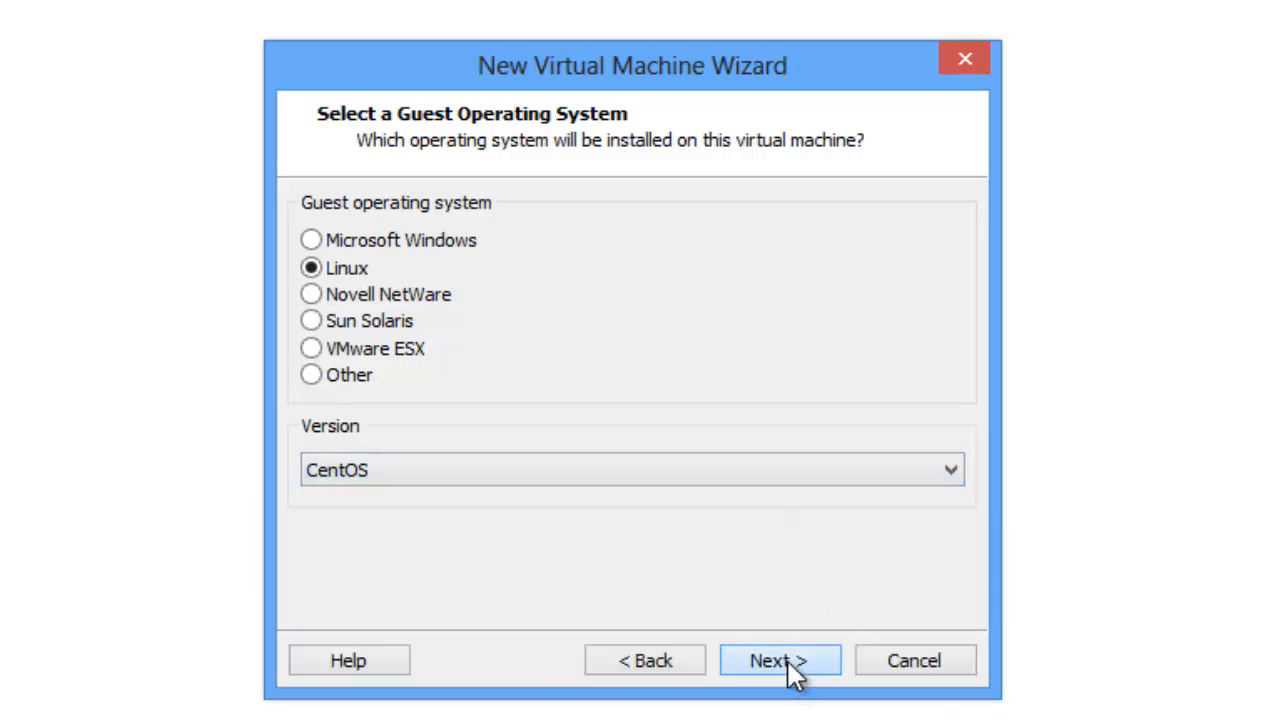
# Step: Keep name CentOS-6.4-32bit, one processor, 1024 MB memory; choose bridged networking
pyautogui.click(779, 660)
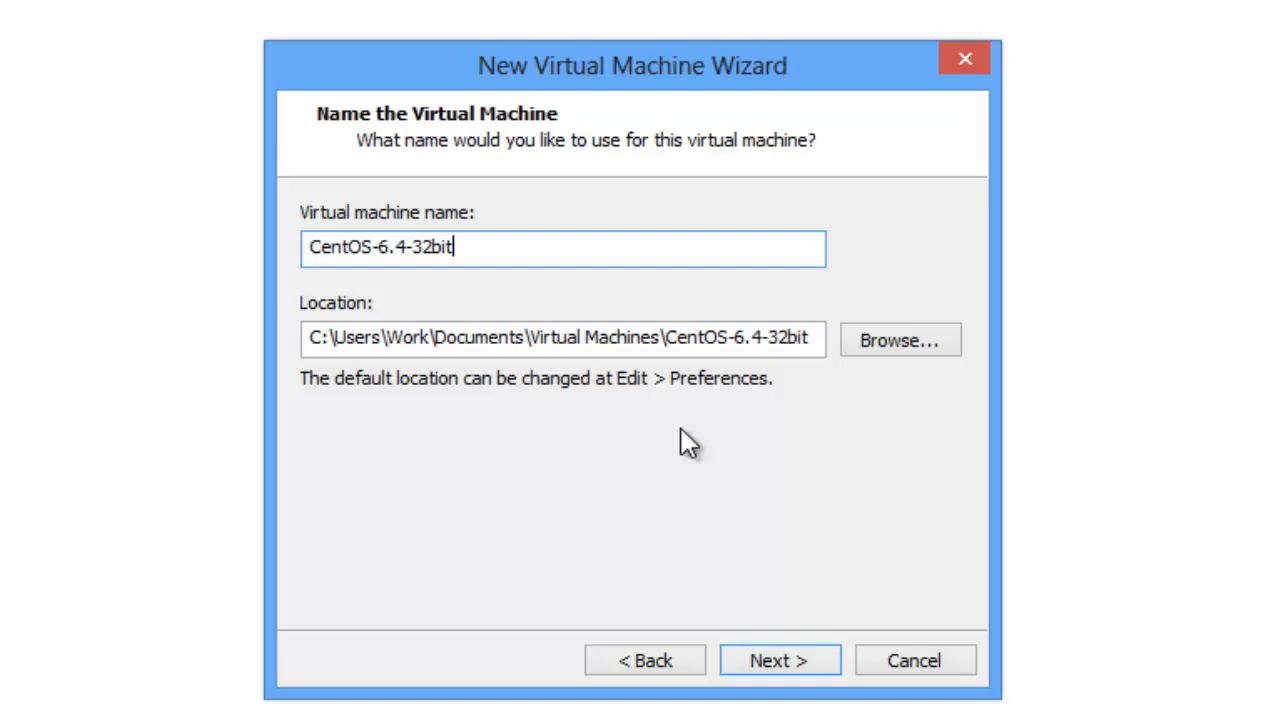
pyautogui.click(779, 660)
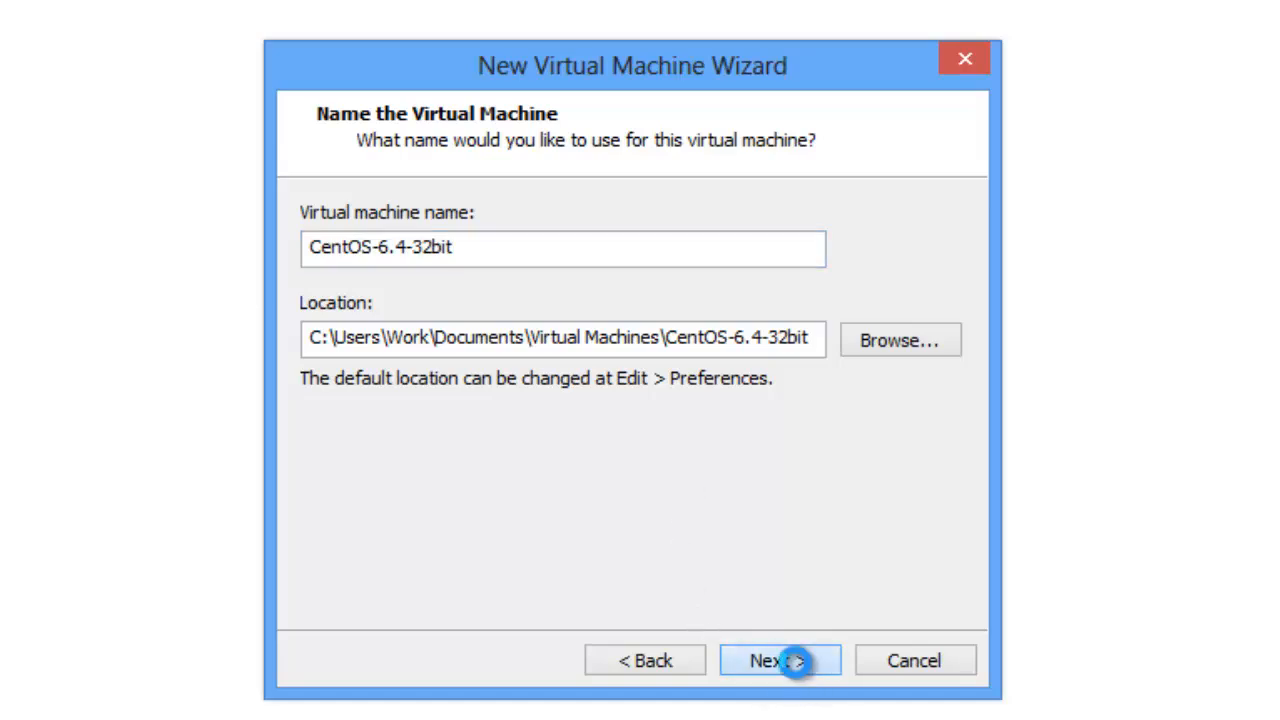
pyautogui.click(780, 660)
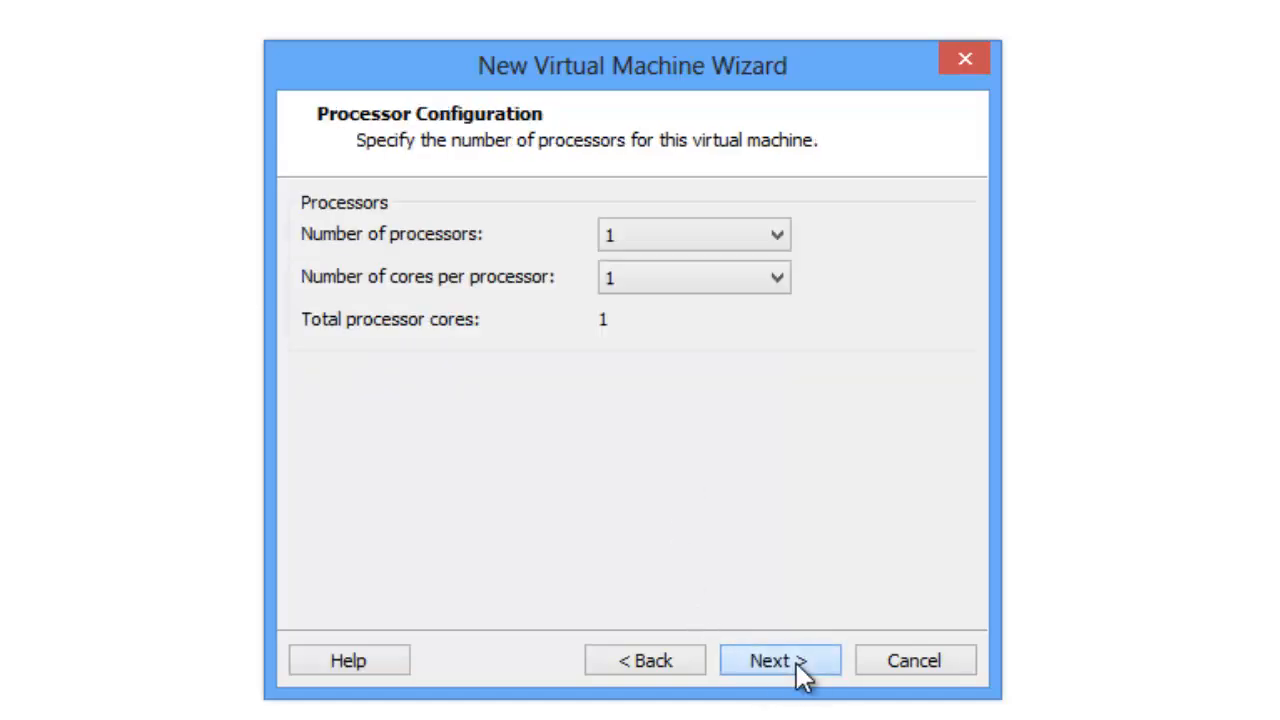
pyautogui.click(780, 660)
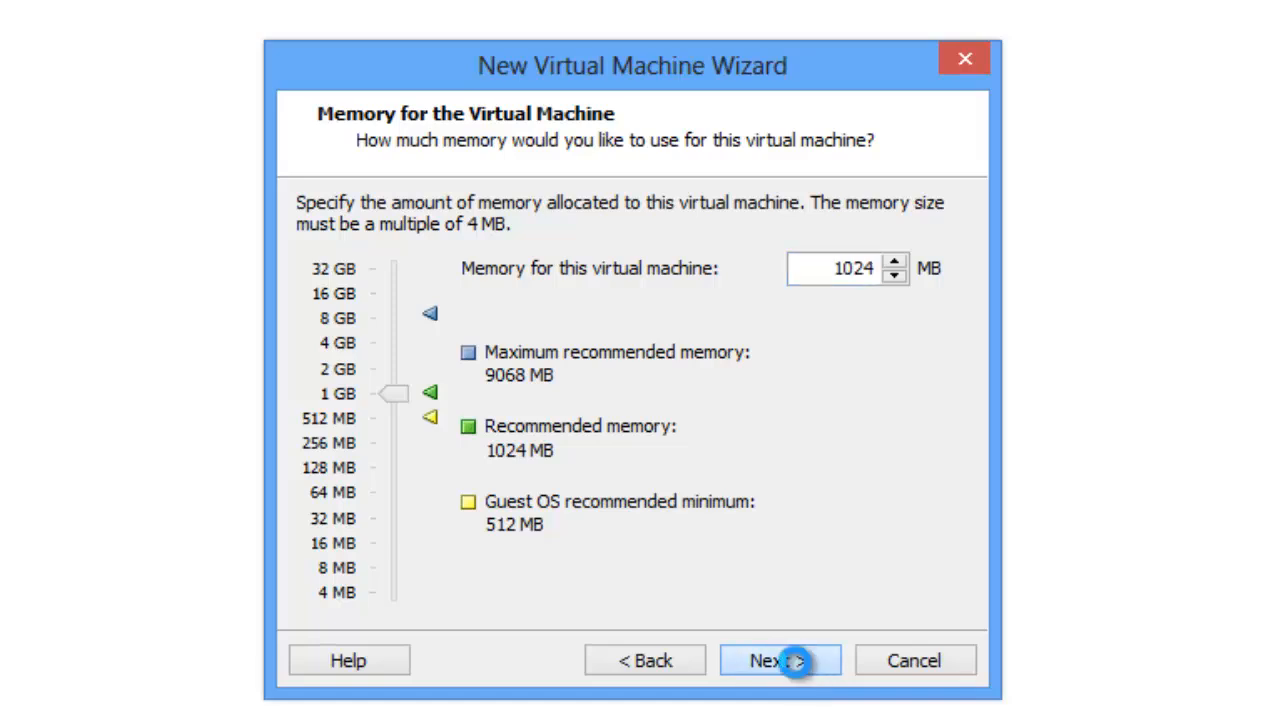
pyautogui.click(780, 660)
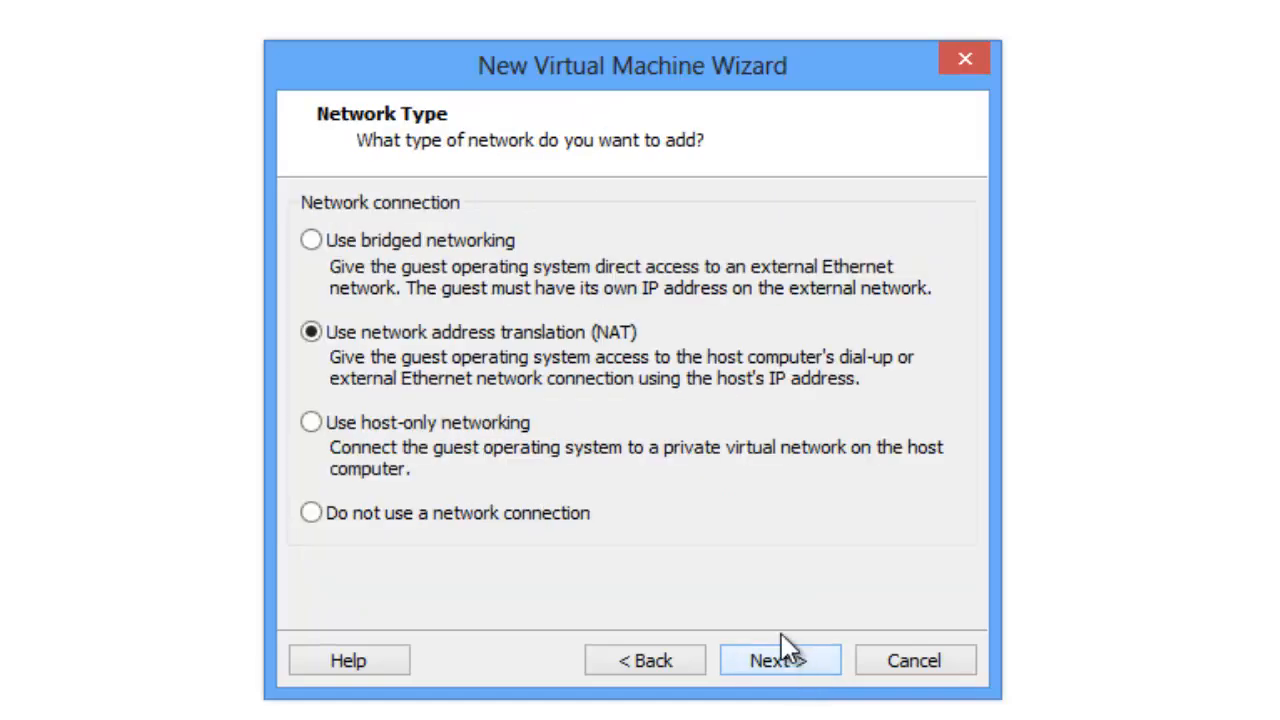
pyautogui.click(311, 240)
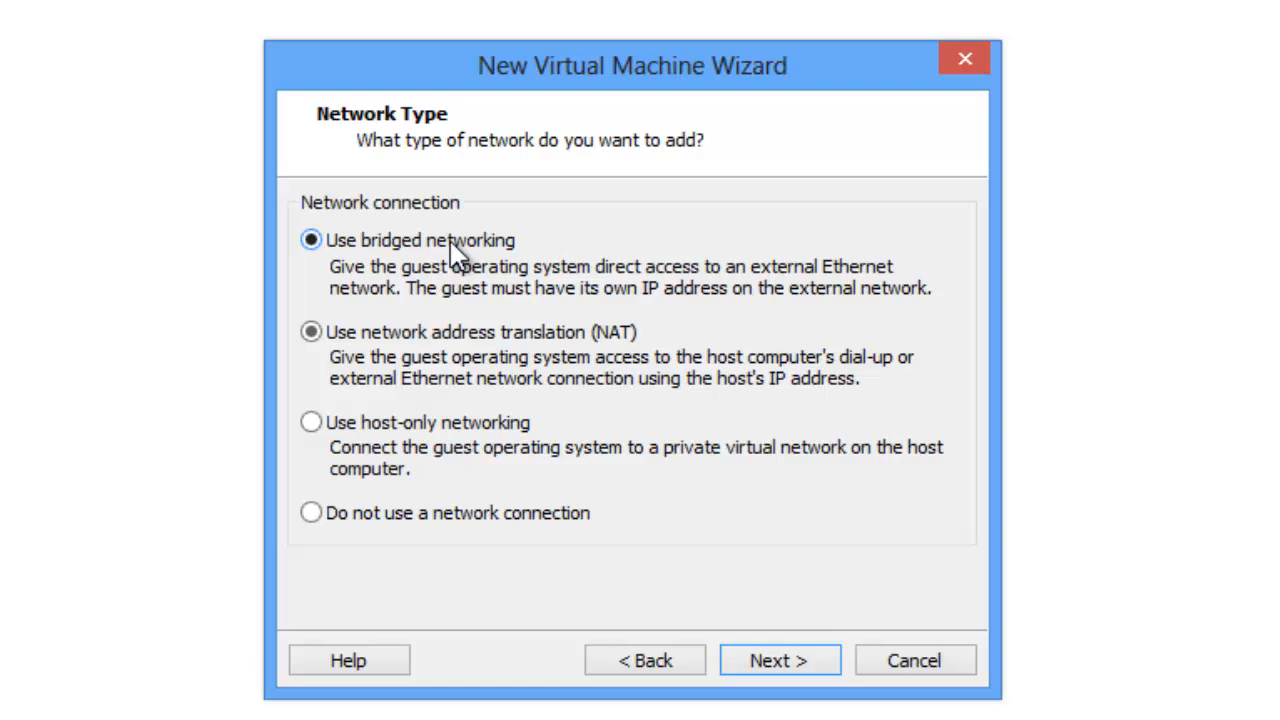
pyautogui.click(311, 240)
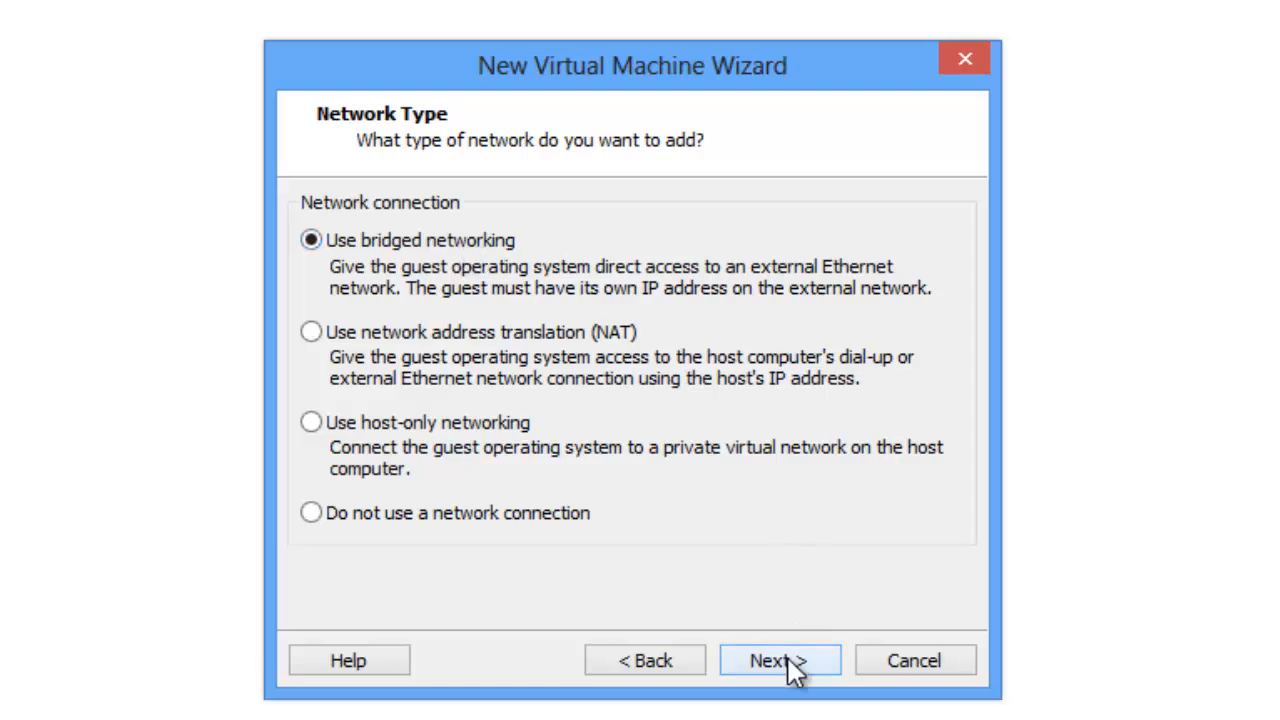
pyautogui.click(779, 660)
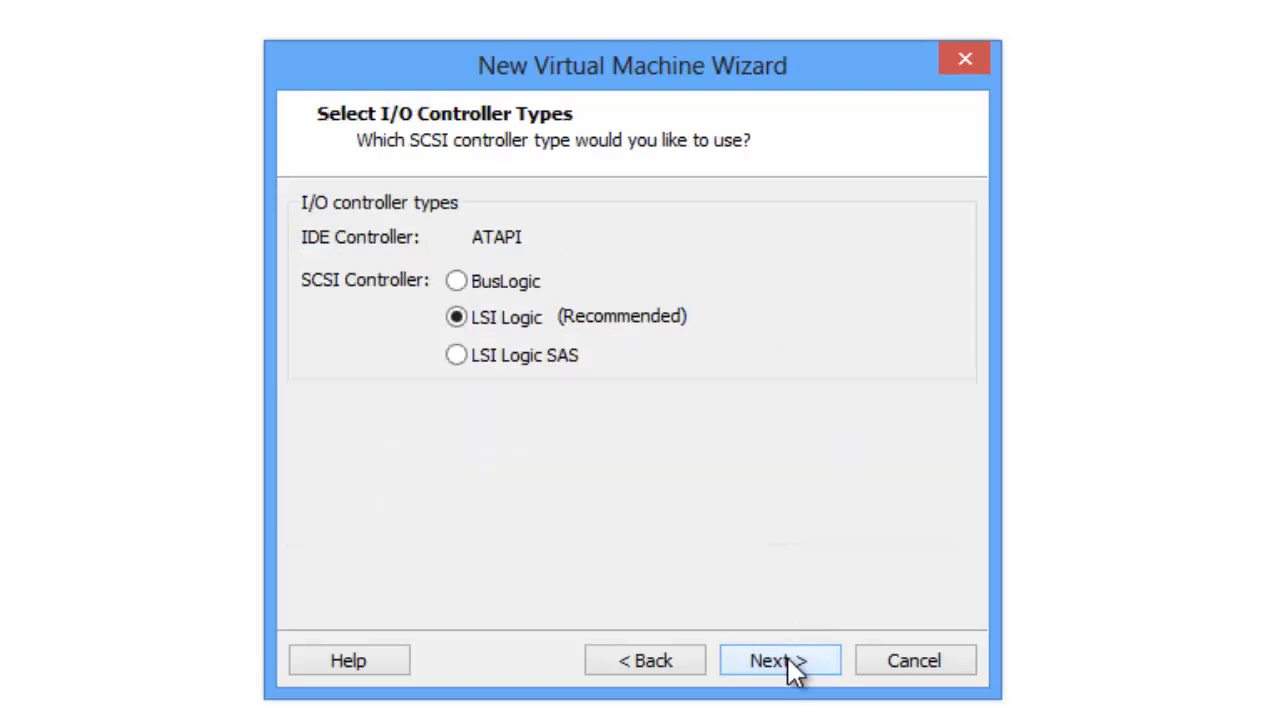
# Step: Add a new 60 GB single-file SCSI disk on LSI Logic and reach the summary
pyautogui.click(779, 660)
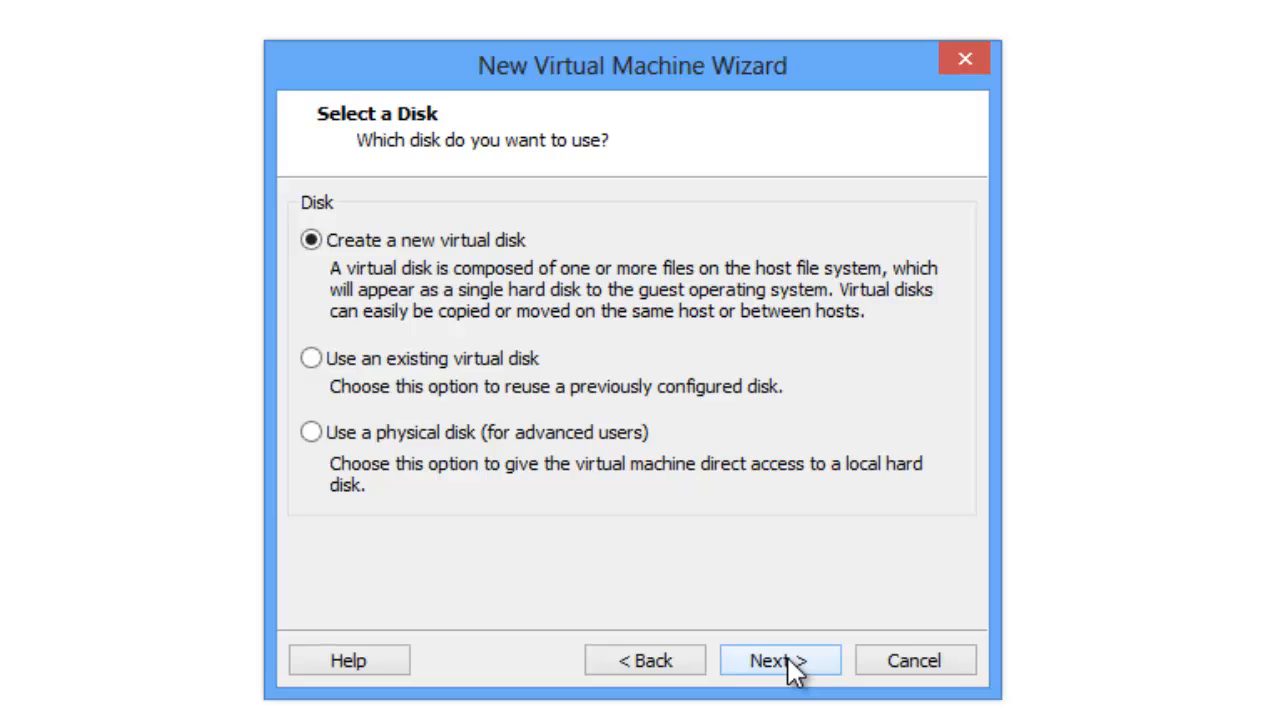
pyautogui.click(779, 660)
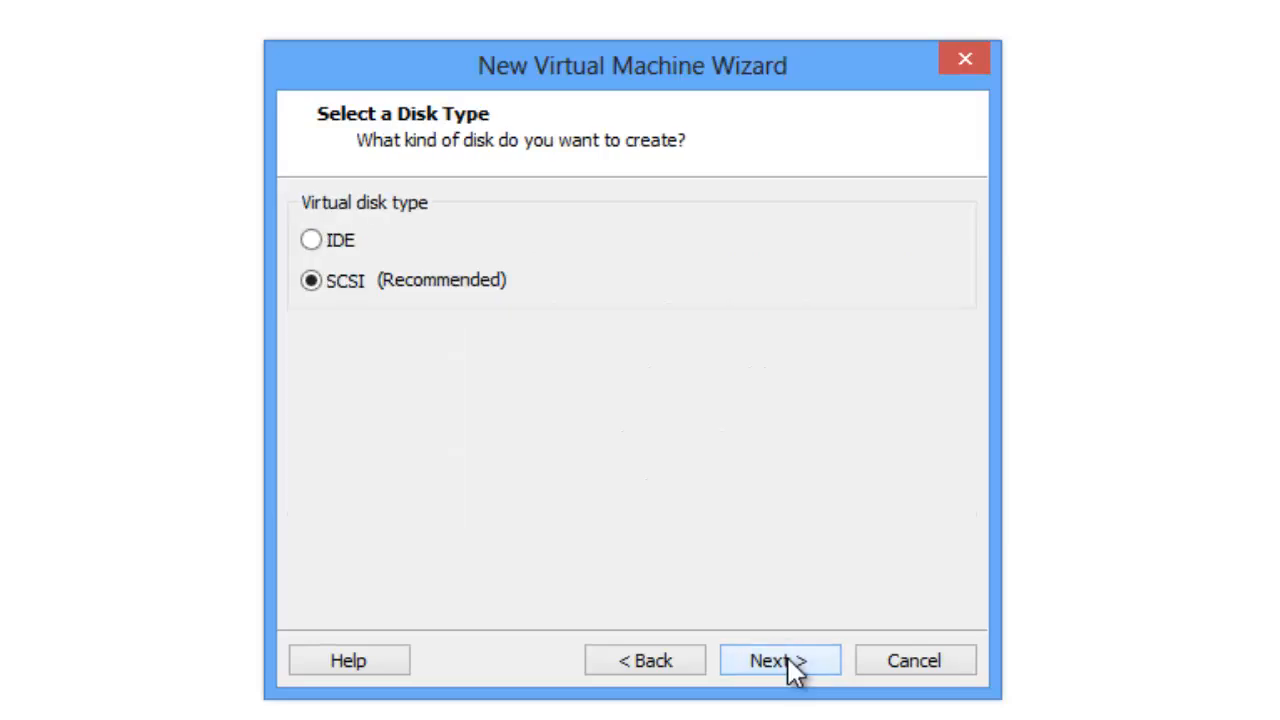
pyautogui.click(779, 660)
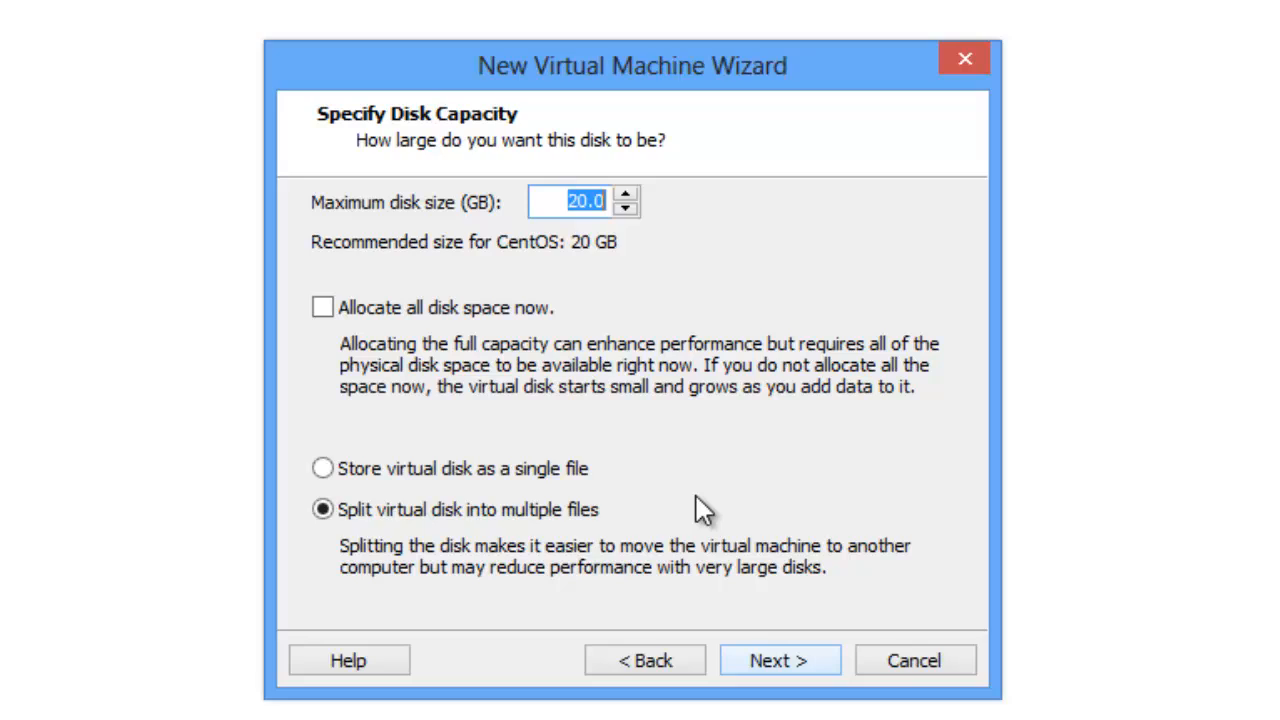
pyautogui.write('60')
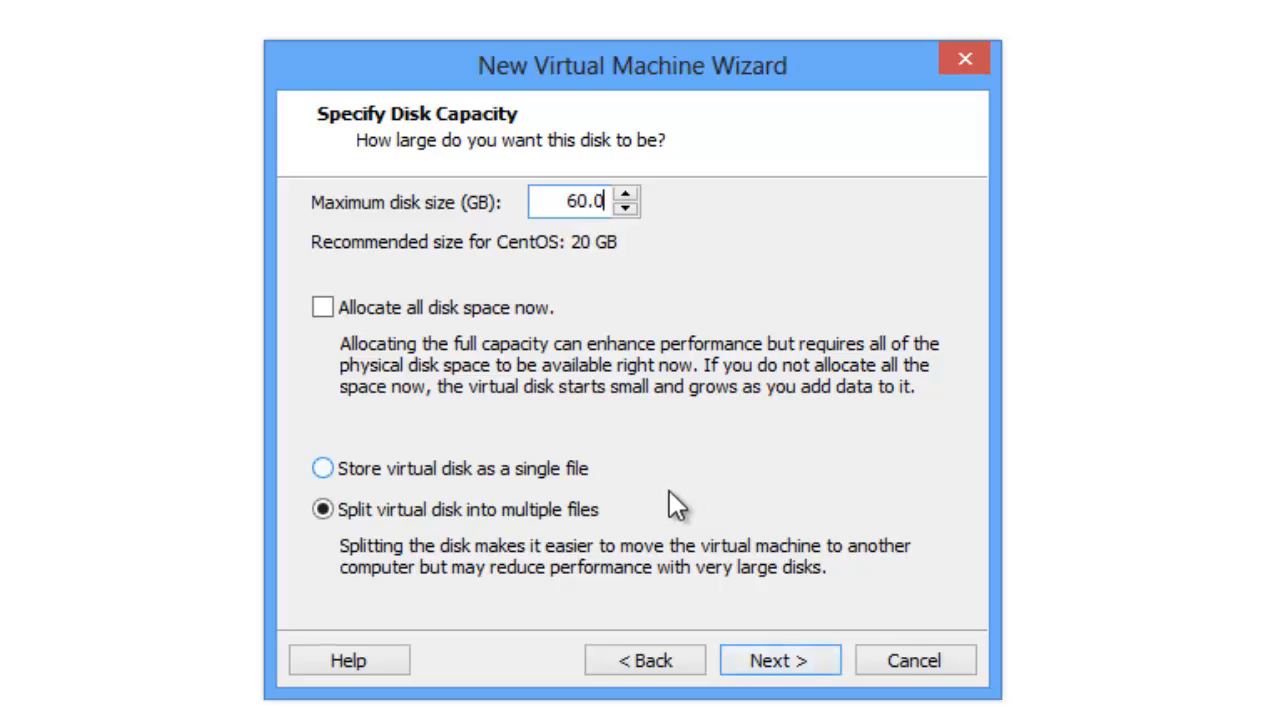
pyautogui.click(323, 468)
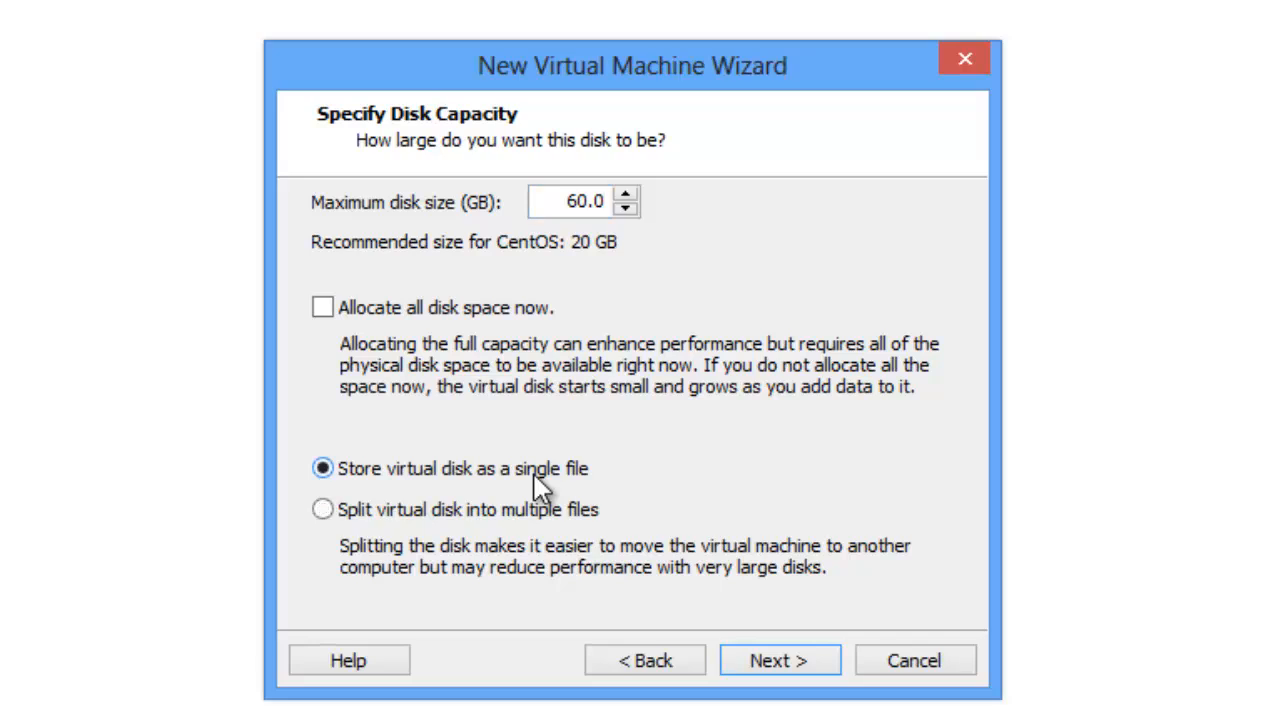
pyautogui.click(779, 660)
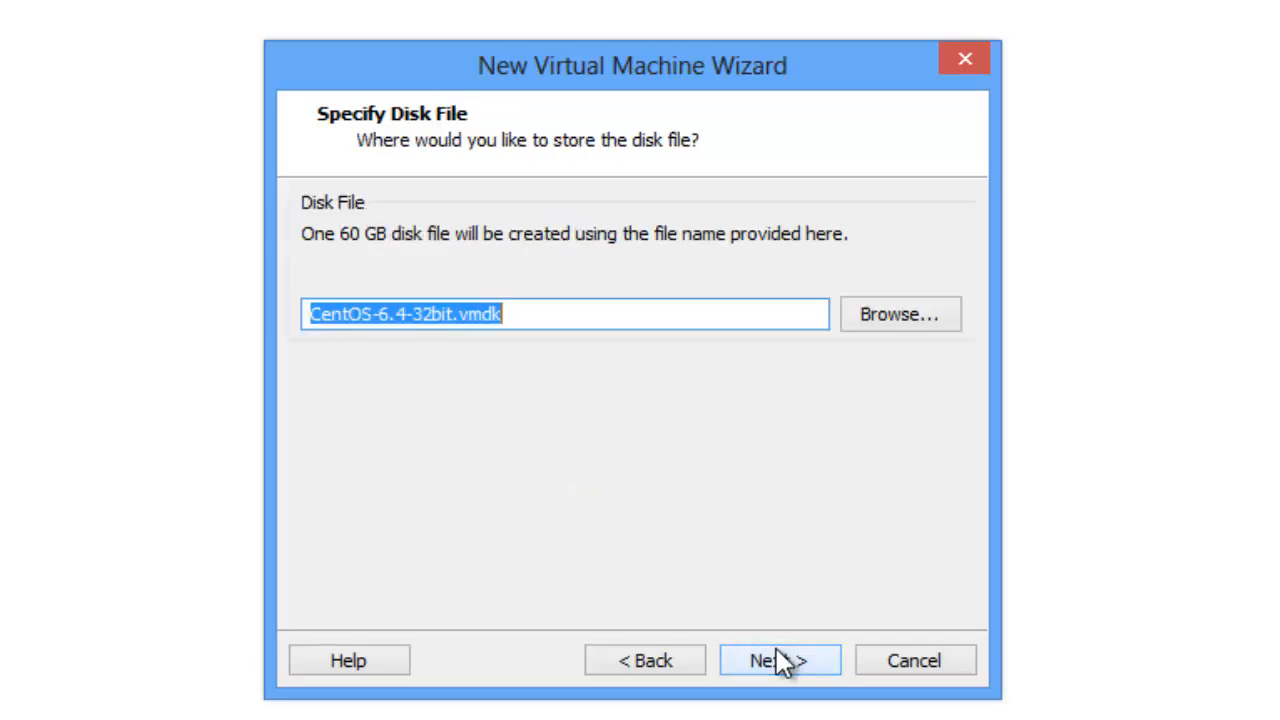
pyautogui.click(779, 660)
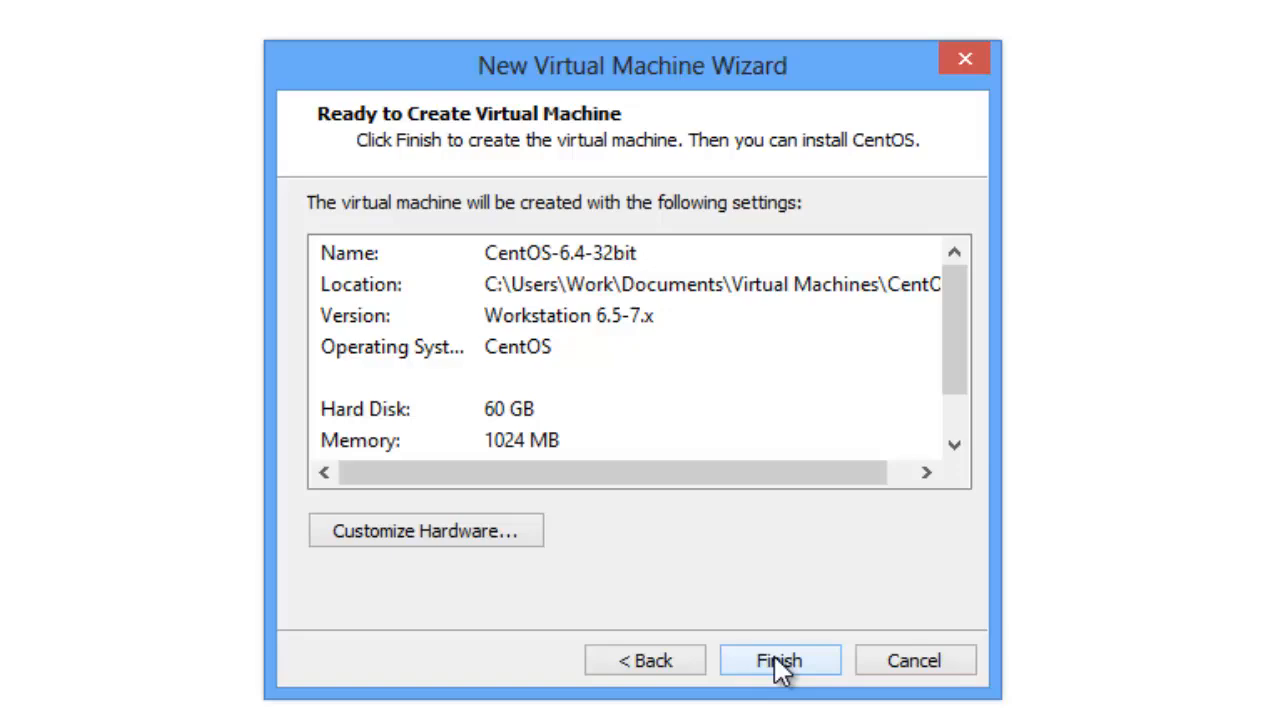
# Step: Point the virtual CD/DVD drive at CentOS-6.4-i386-bin-DVD1.iso from the DVD1to2 folder
pyautogui.click(425, 530)
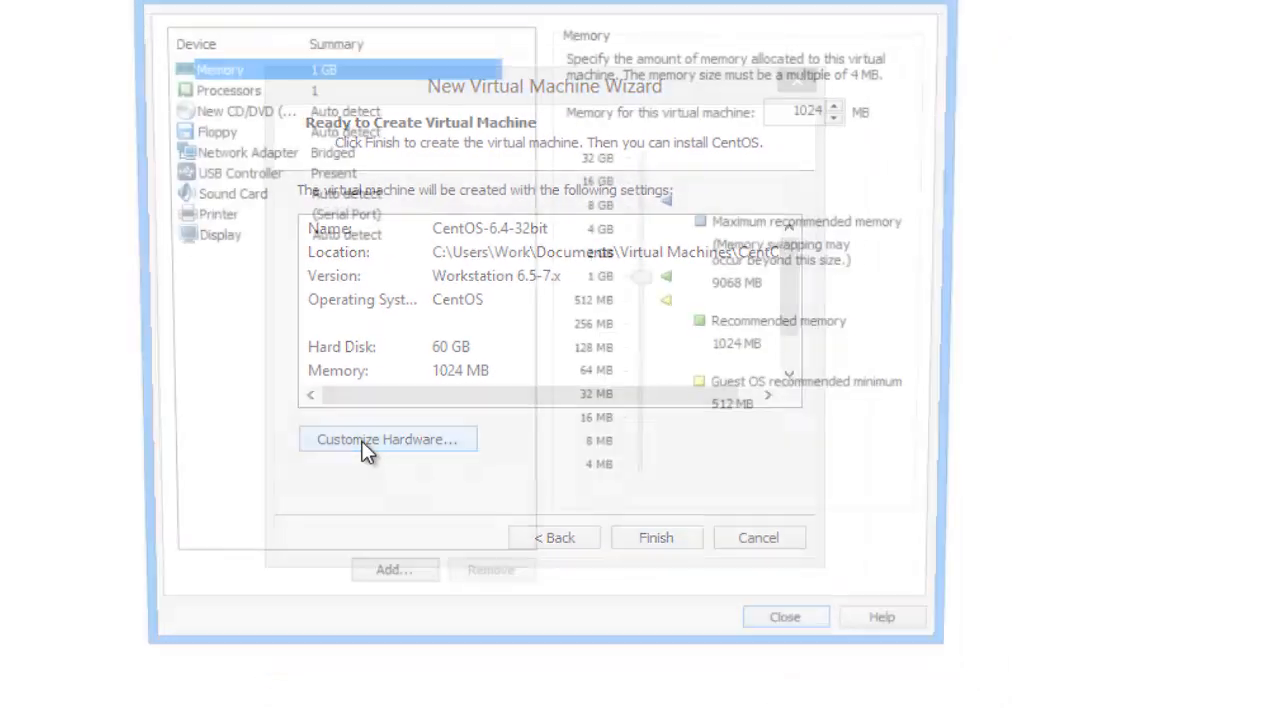
pyautogui.click(387, 439)
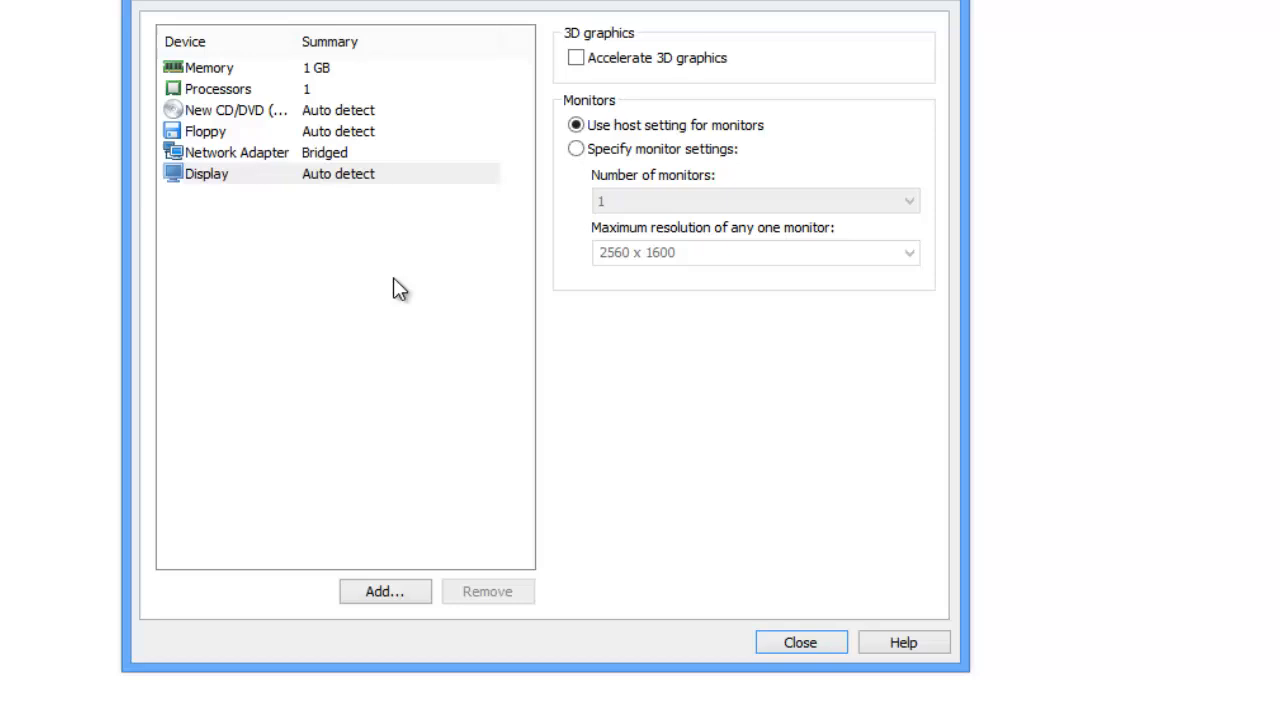
pyautogui.moveTo(347, 158)
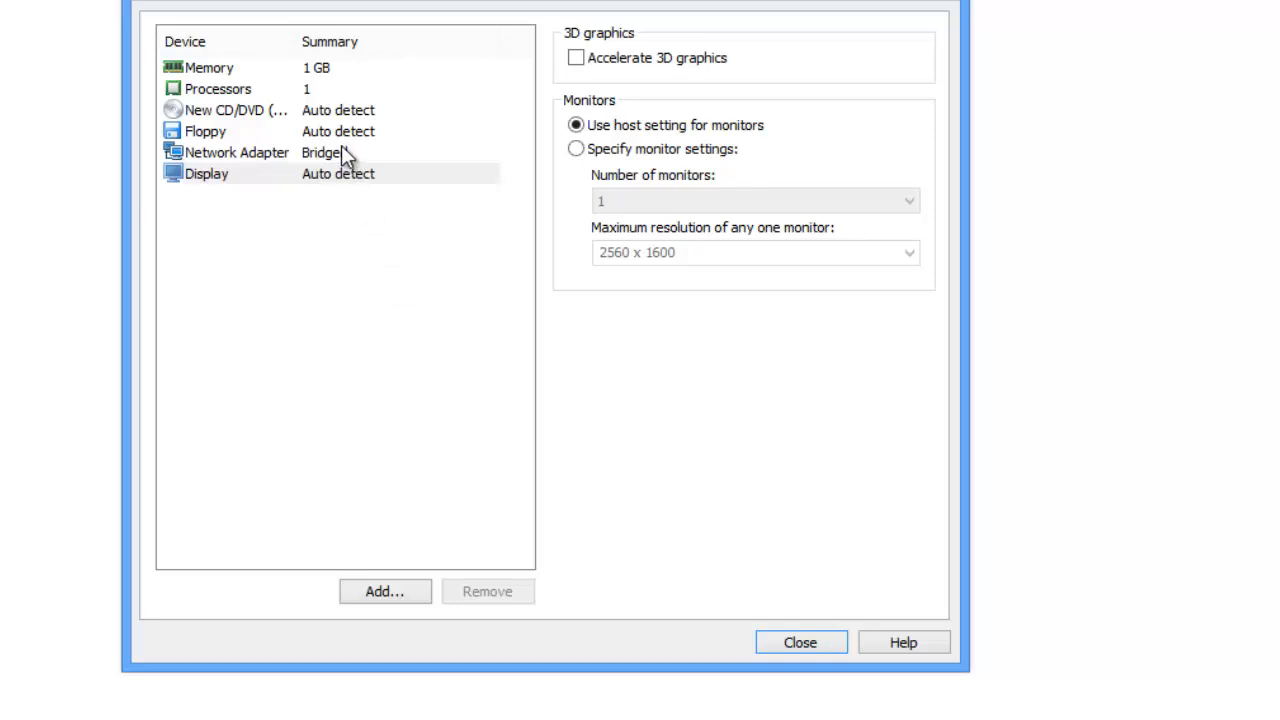
pyautogui.moveTo(352, 140)
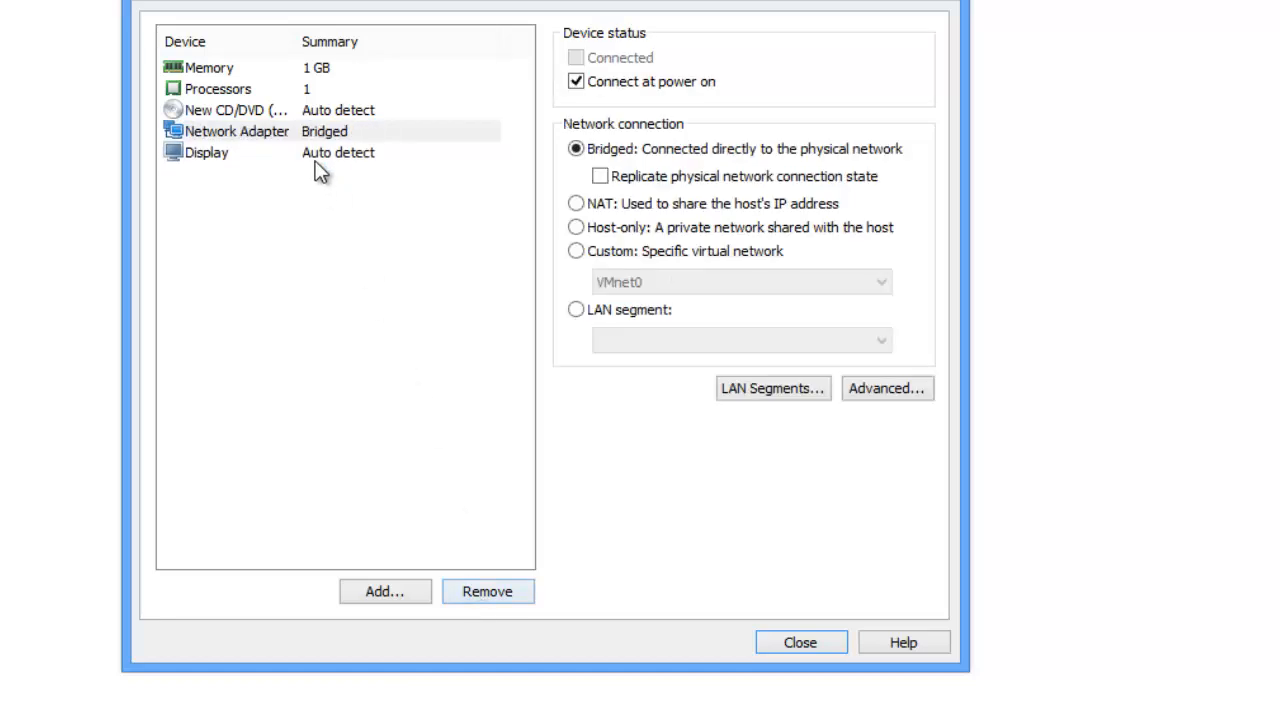
pyautogui.click(236, 110)
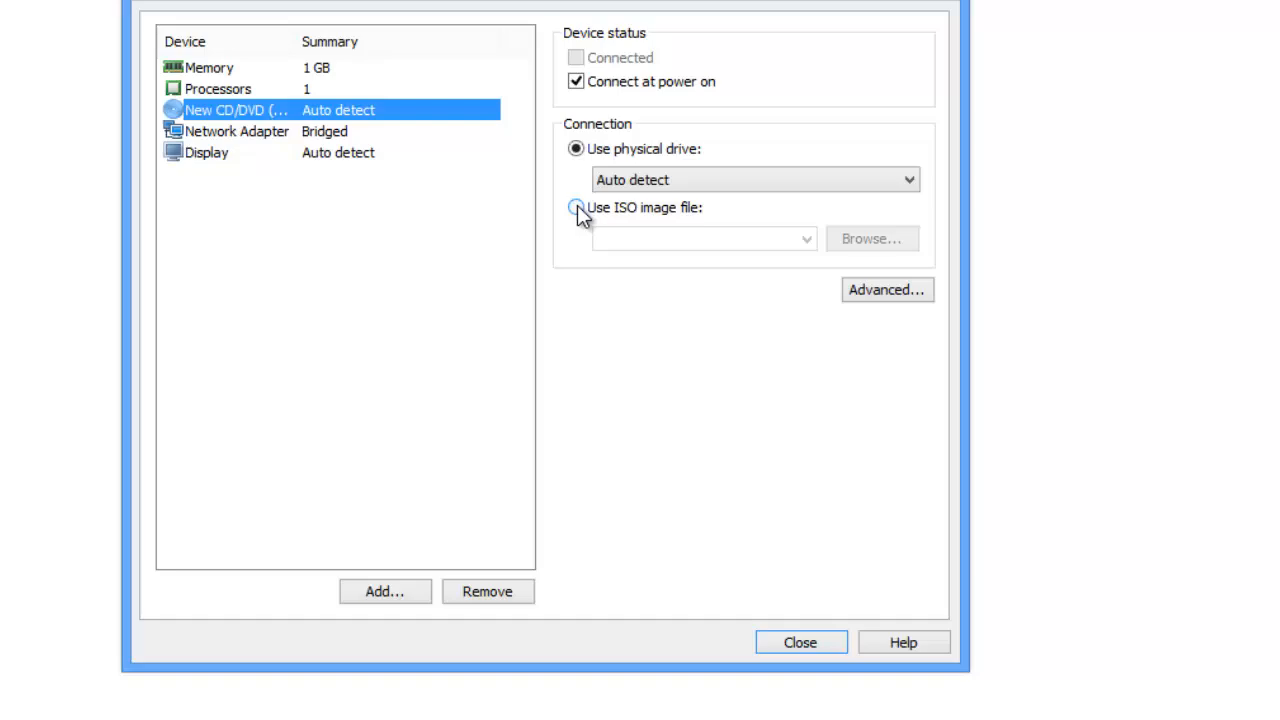
pyautogui.click(575, 207)
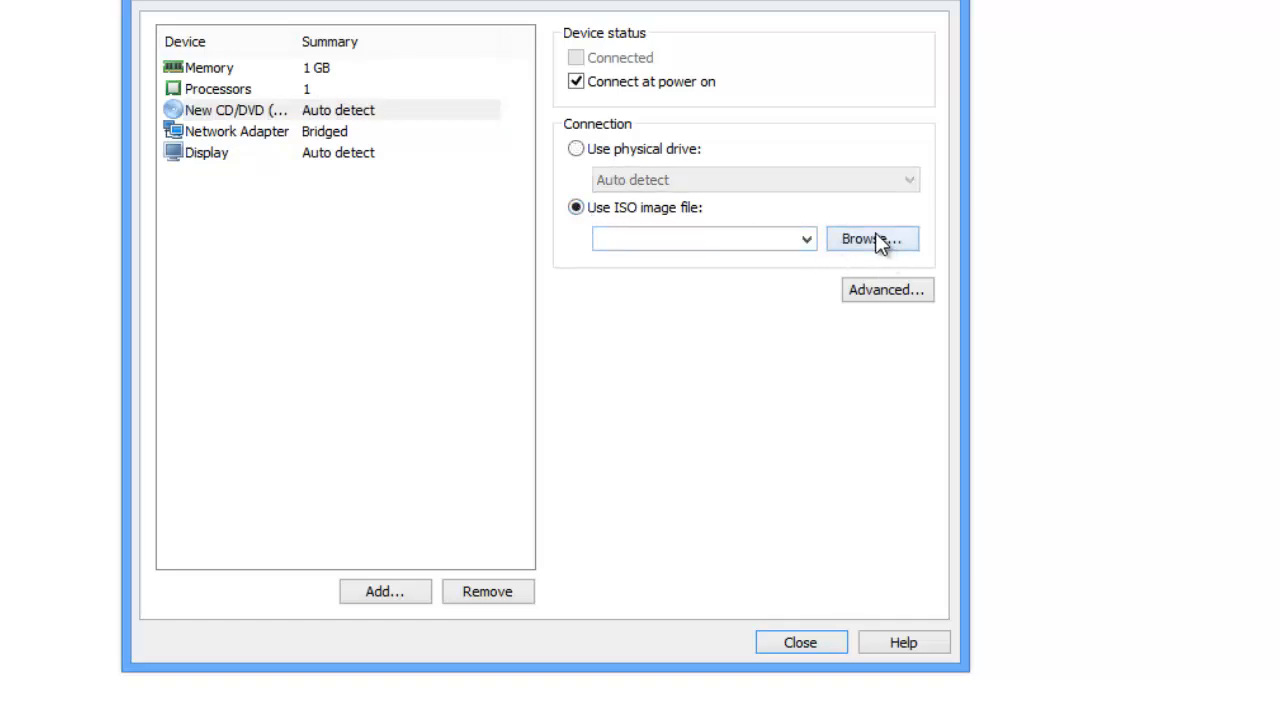
pyautogui.click(871, 238)
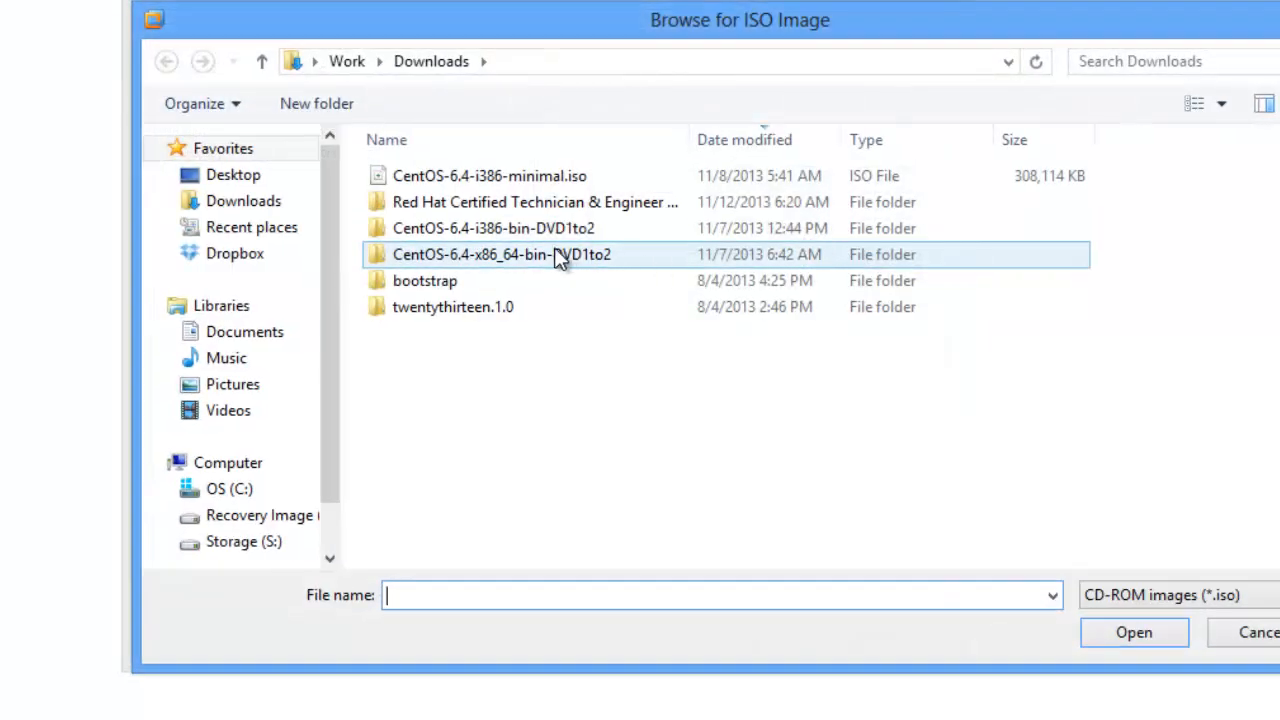
pyautogui.click(493, 228)
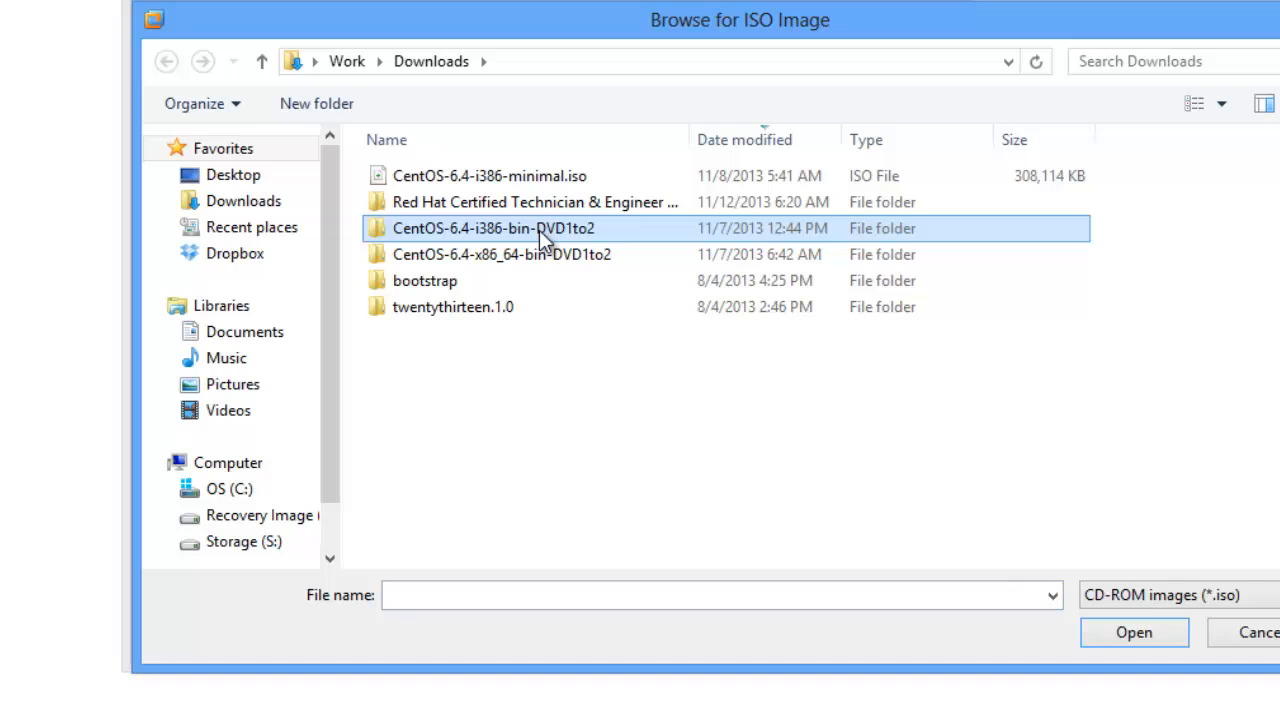
pyautogui.doubleClick(493, 228)
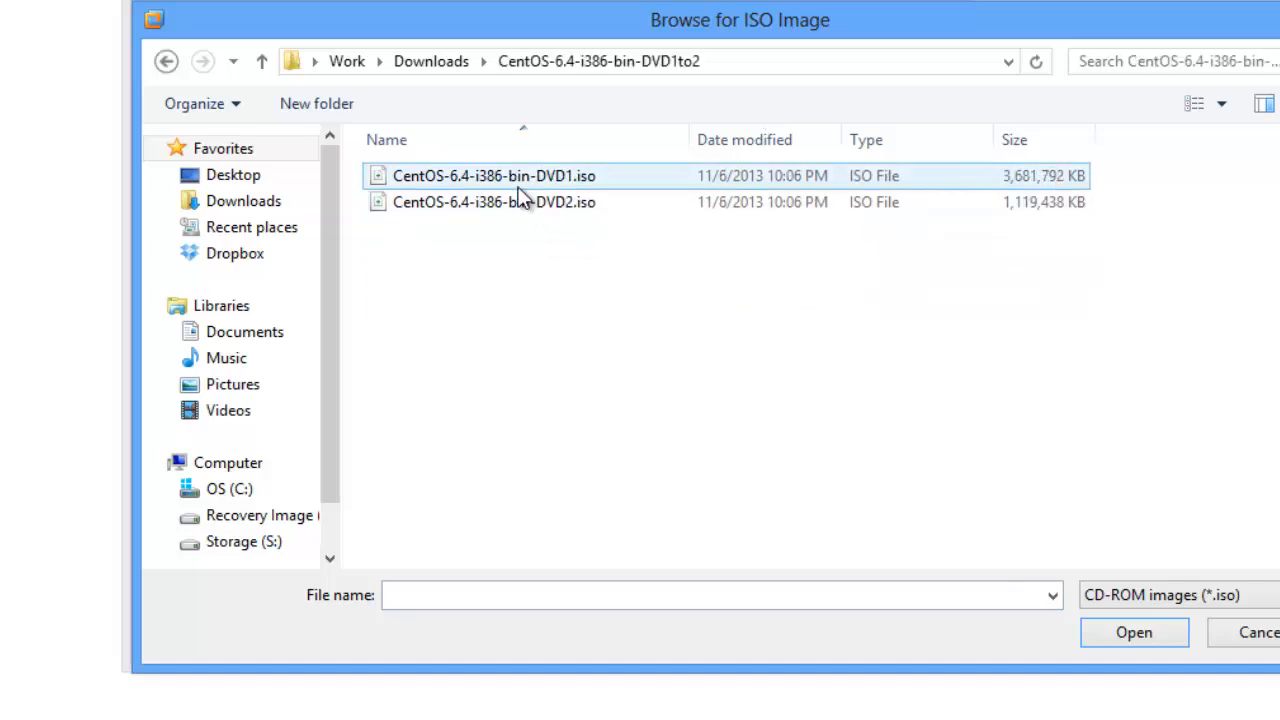
pyautogui.click(494, 175)
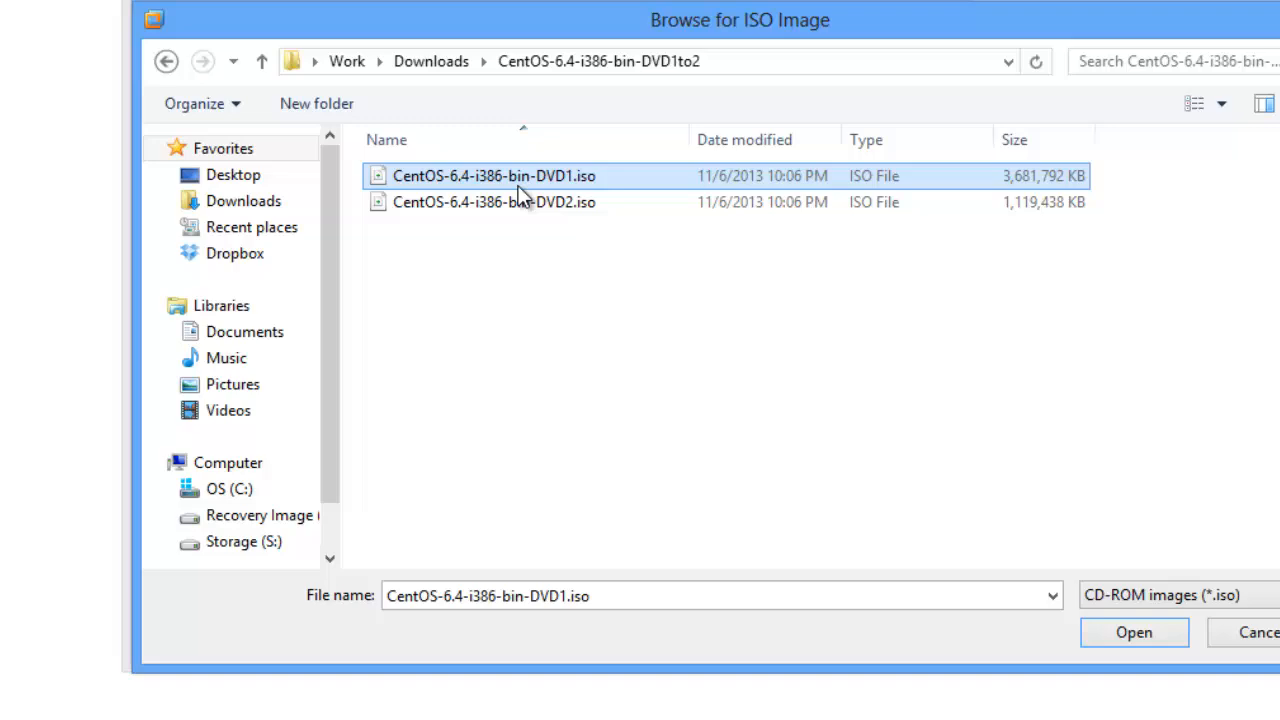
pyautogui.click(1133, 632)
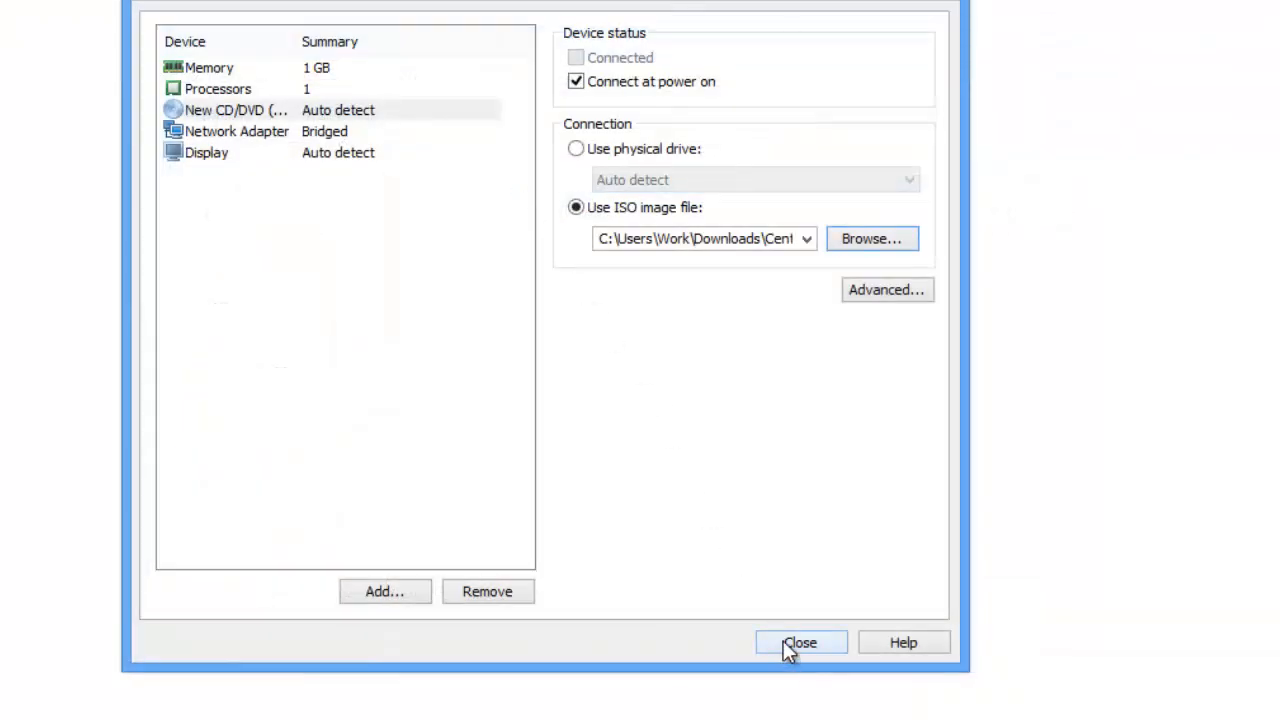
pyautogui.click(800, 642)
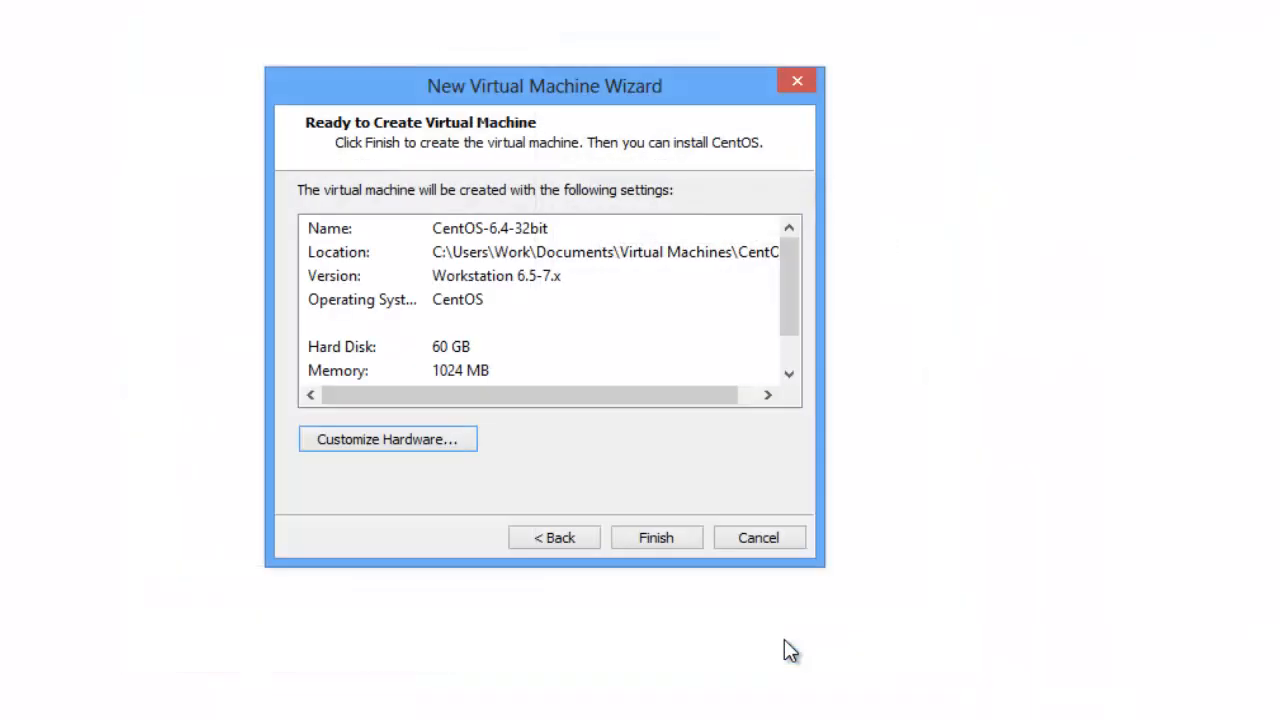
# Step: Finish the wizard and power on the CentOS-6.4-32bit machine
pyautogui.click(656, 537)
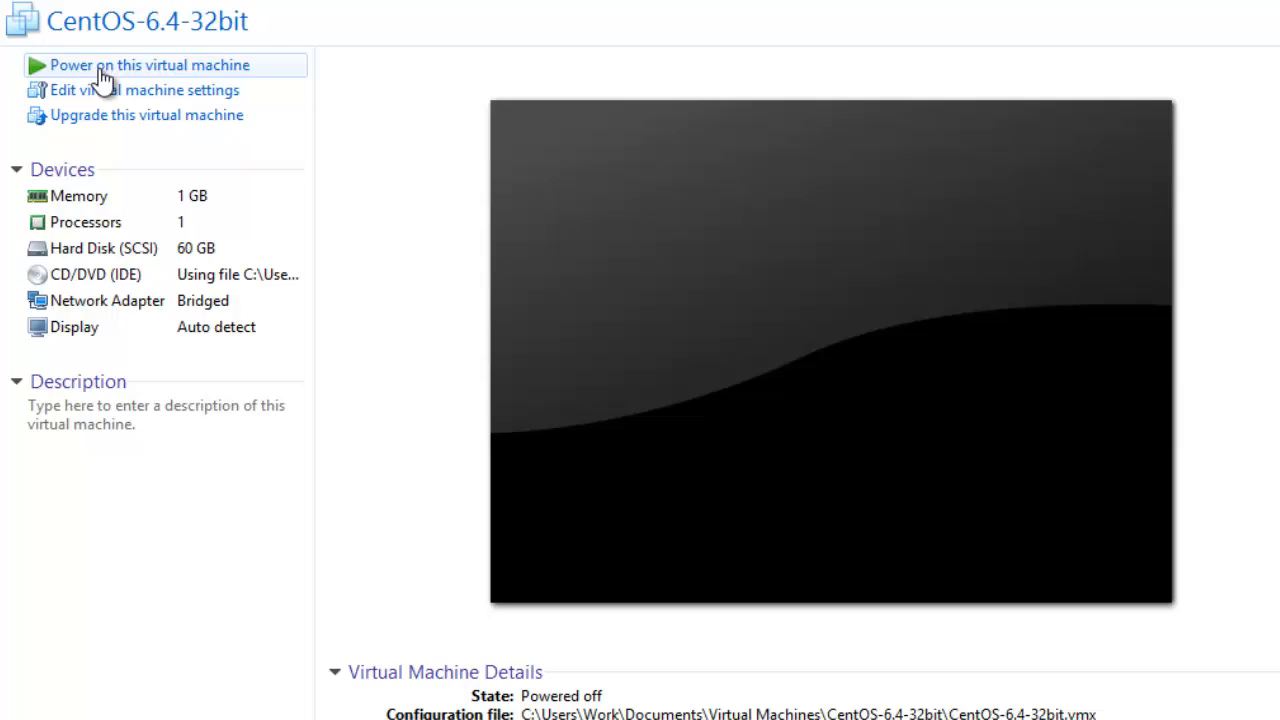
pyautogui.click(149, 64)
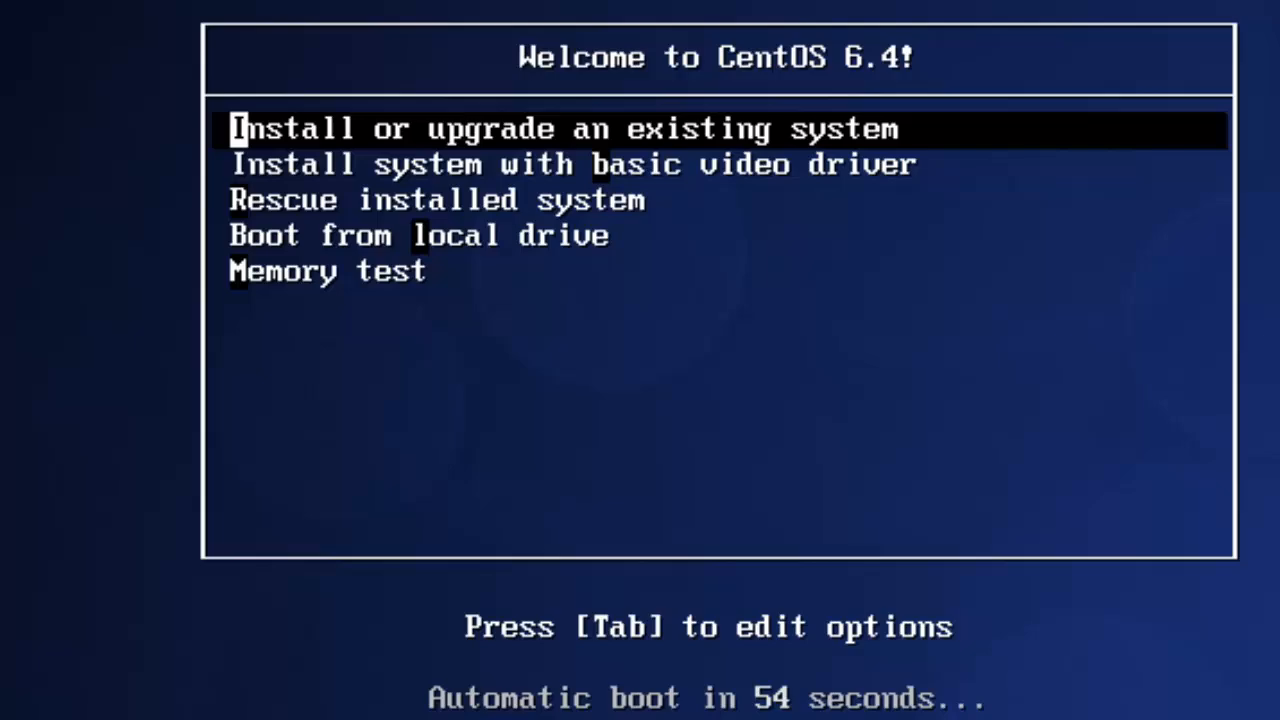
# Step: Select 'Install or upgrade an existing system' and skip the disc media test
pyautogui.press('enter')
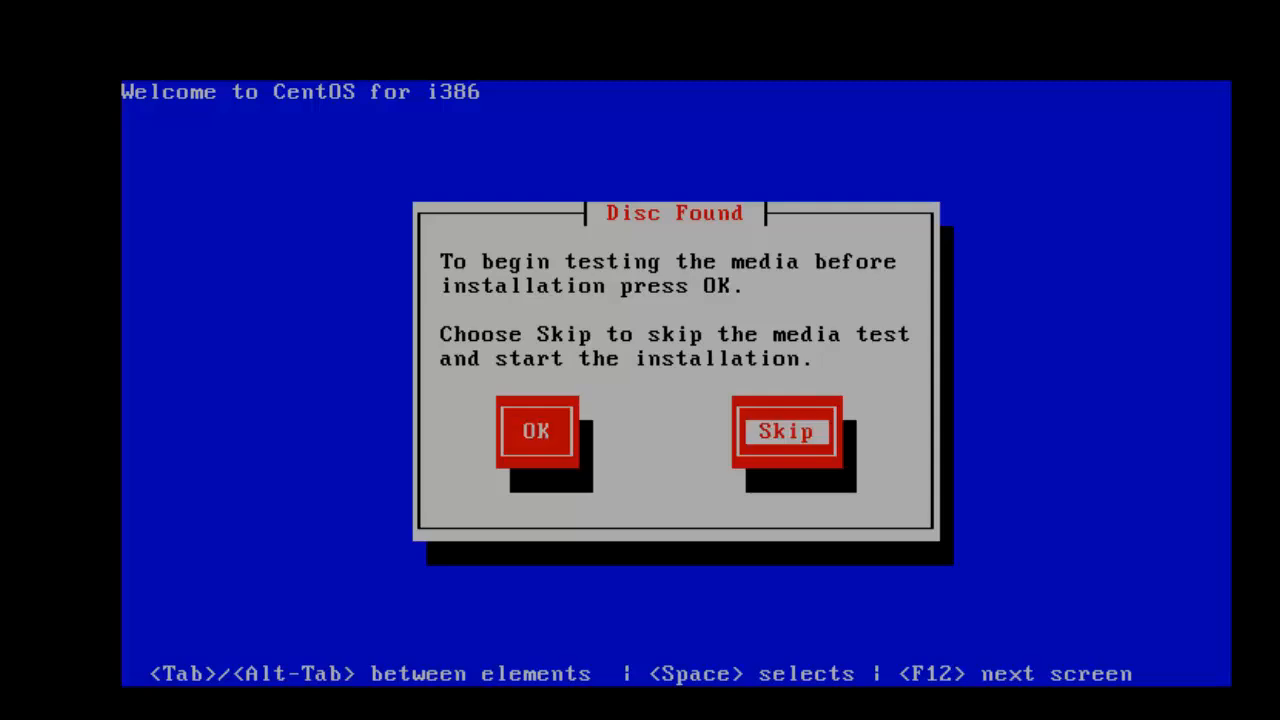
pyautogui.click(785, 430)
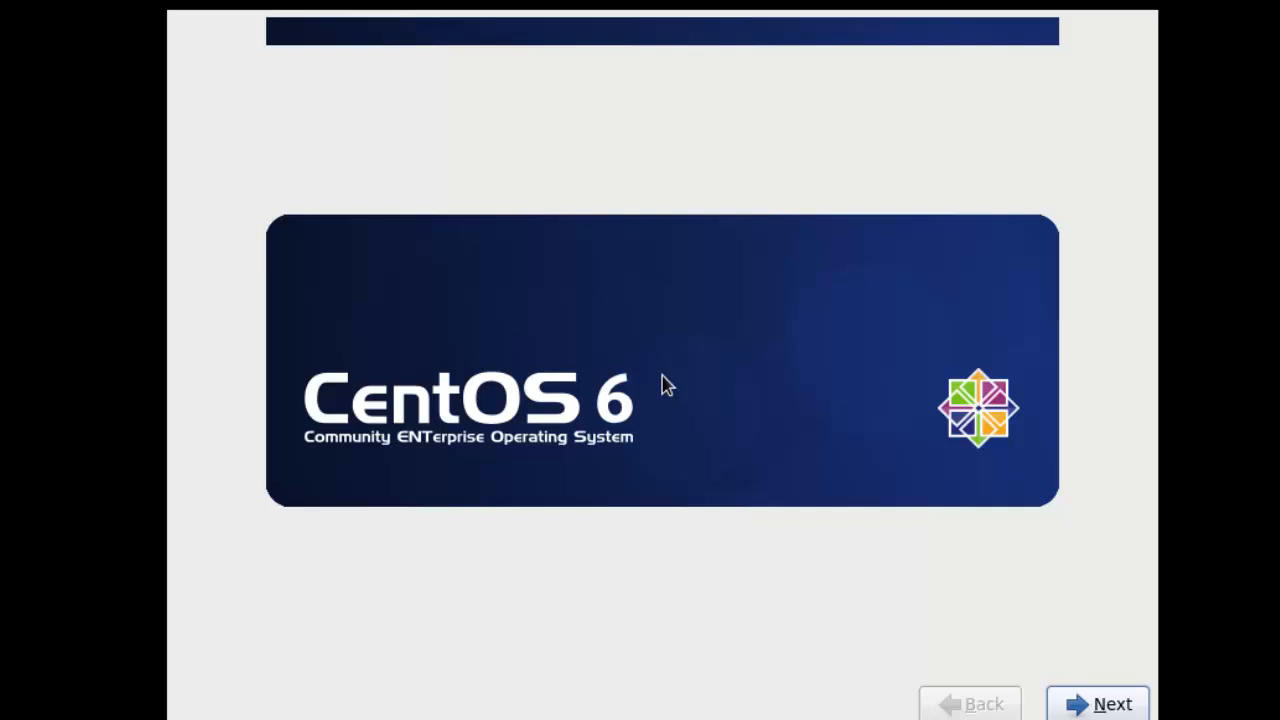
# Step: Pass the welcome screen, keeping English language and U.S. English keyboard
pyautogui.click(1097, 703)
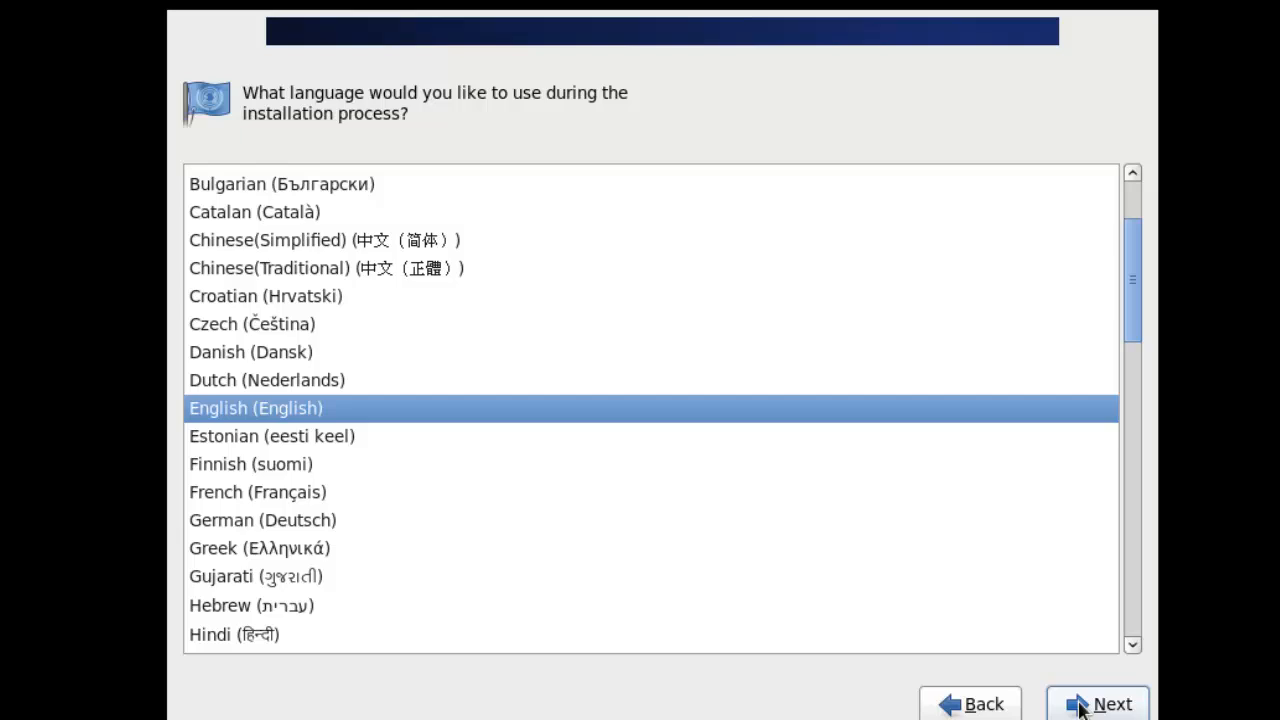
pyautogui.click(1097, 703)
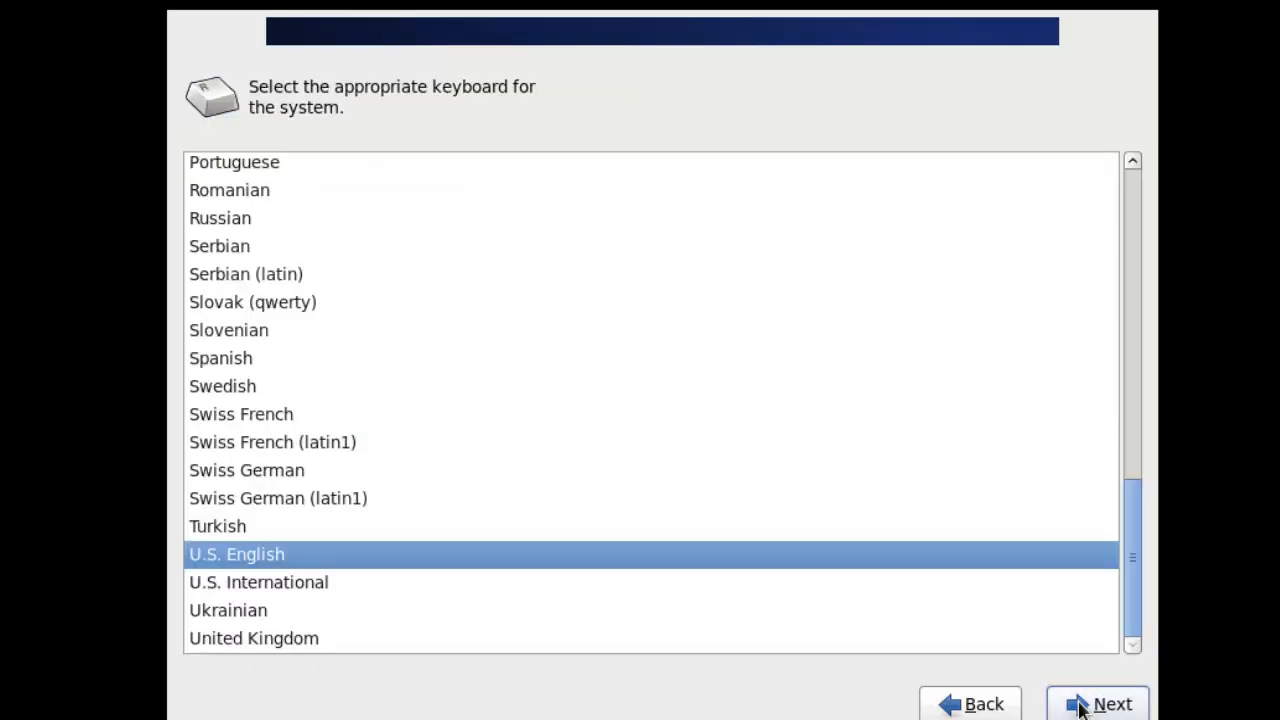
pyautogui.click(1097, 704)
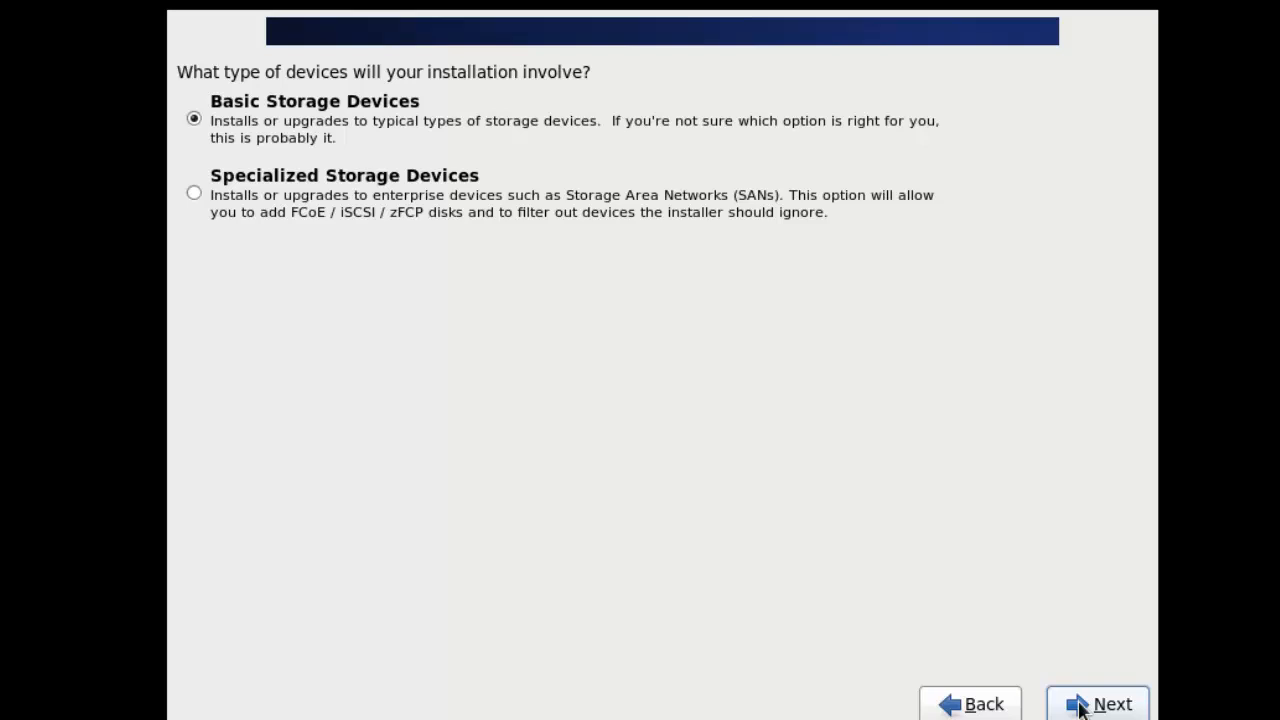
# Step: Choose Basic Storage Devices and confirm 'Yes, discard any data' for the virtual disk
pyautogui.click(1112, 704)
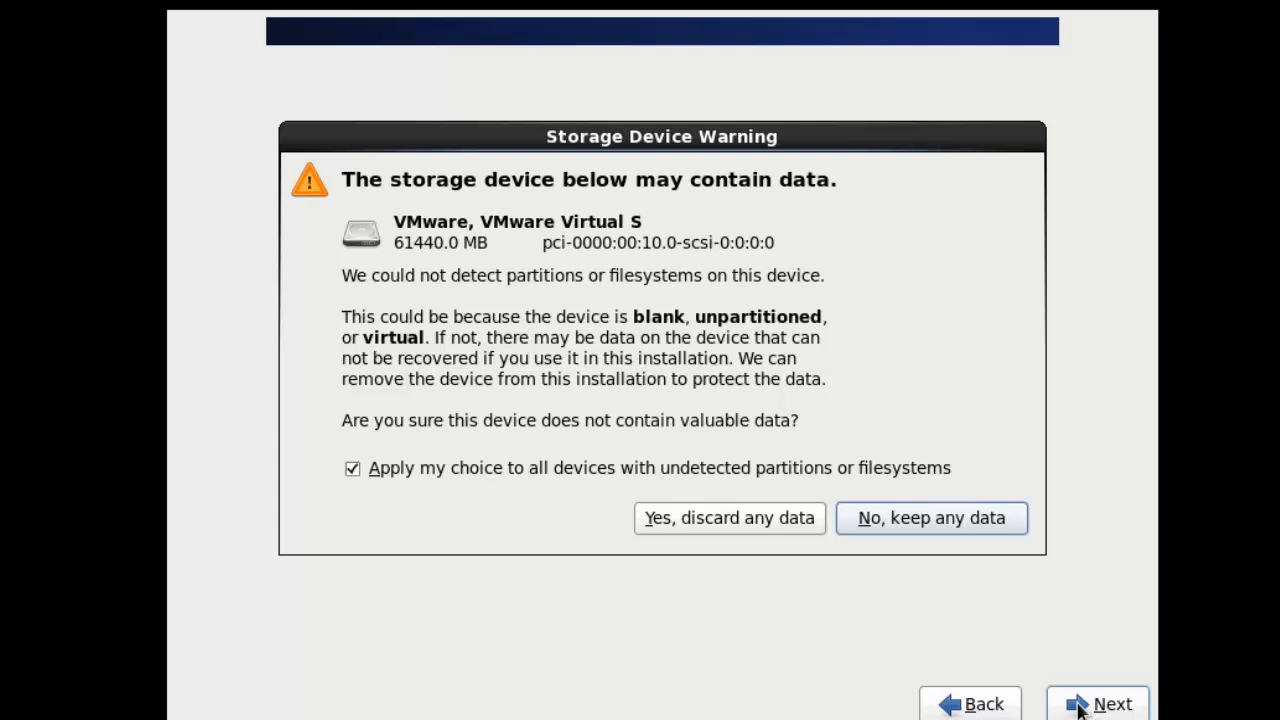
pyautogui.moveTo(800, 528)
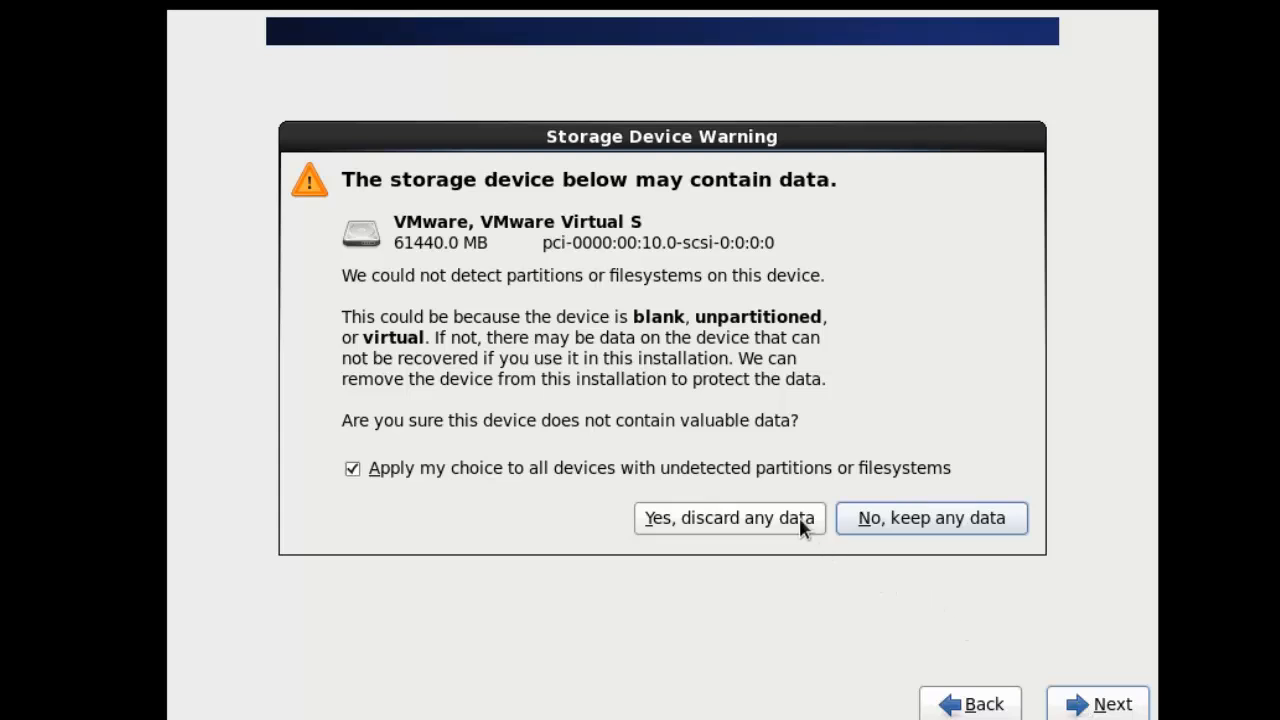
pyautogui.click(728, 518)
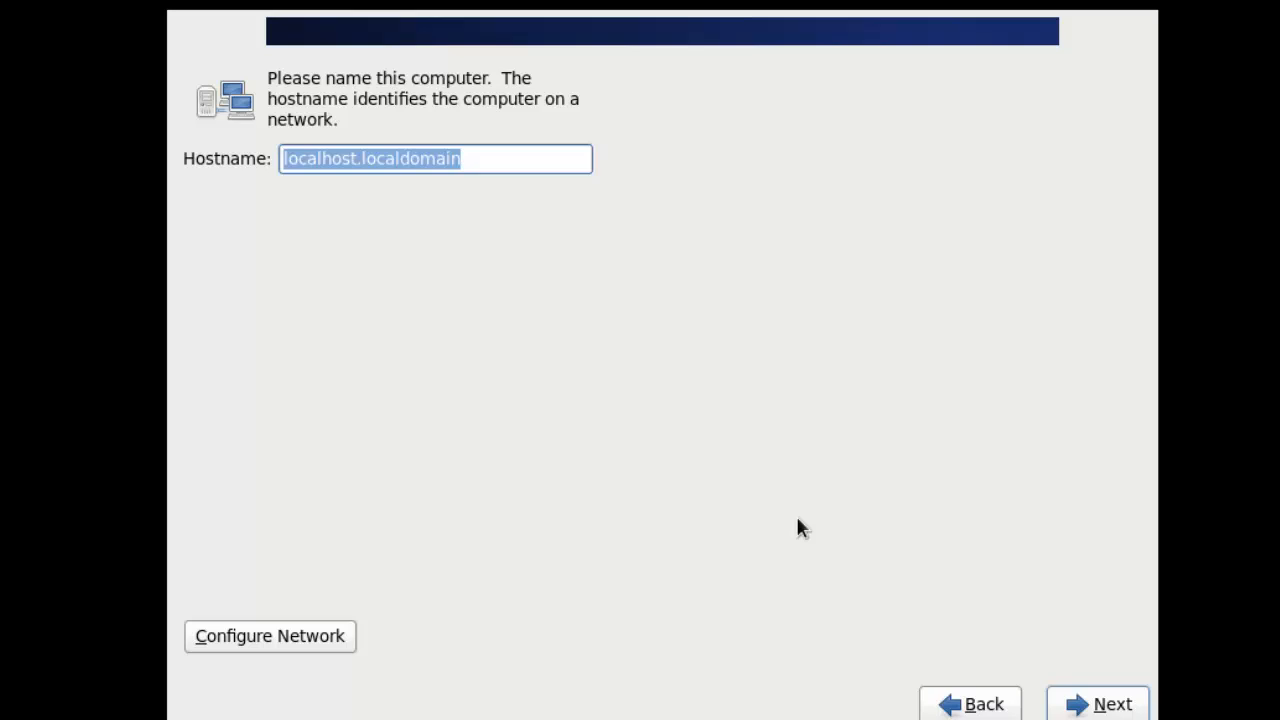
# Step: Replace localhost.localdomain with the hostname testlab.loc and continue
pyautogui.write('testlab.')
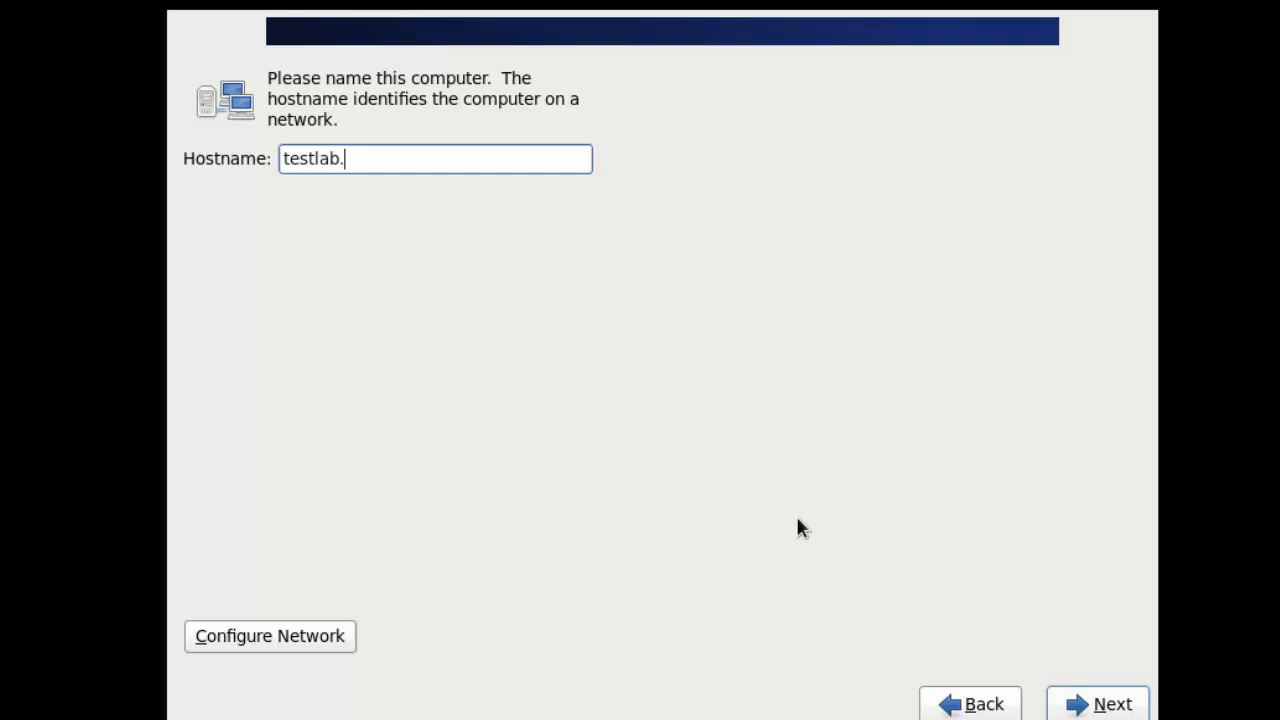
pyautogui.write('loc')
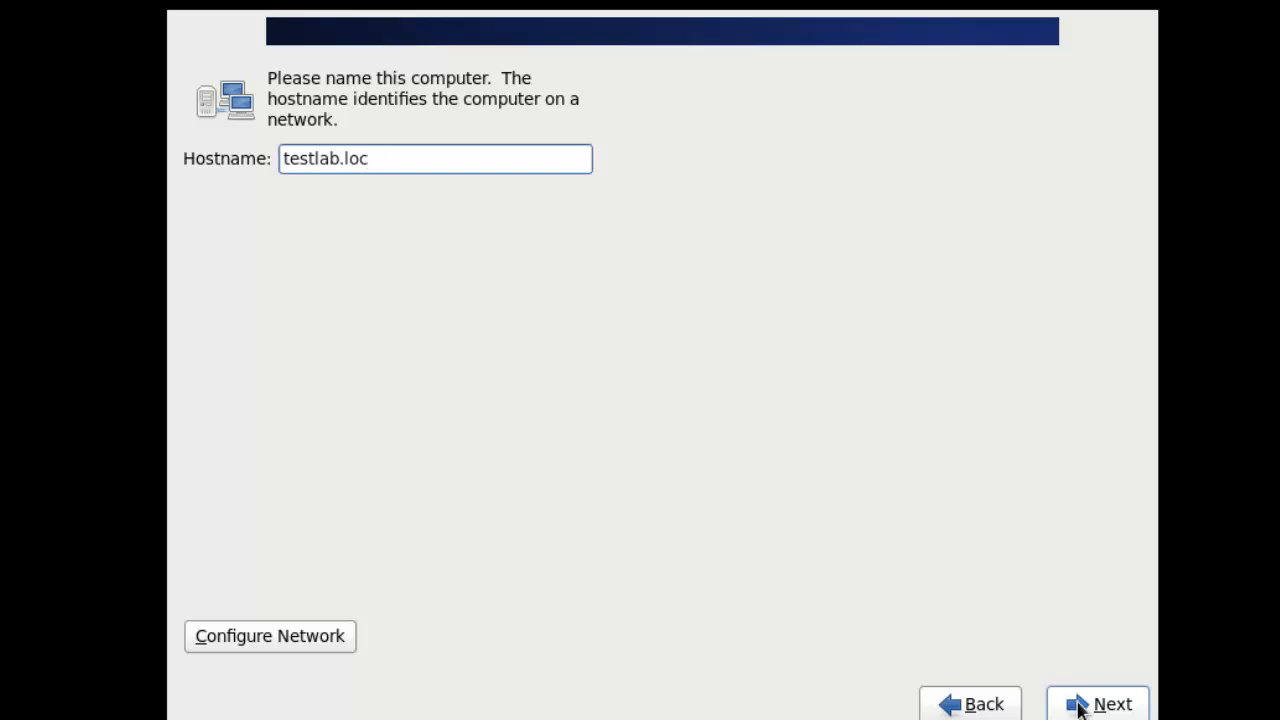
pyautogui.click(1097, 703)
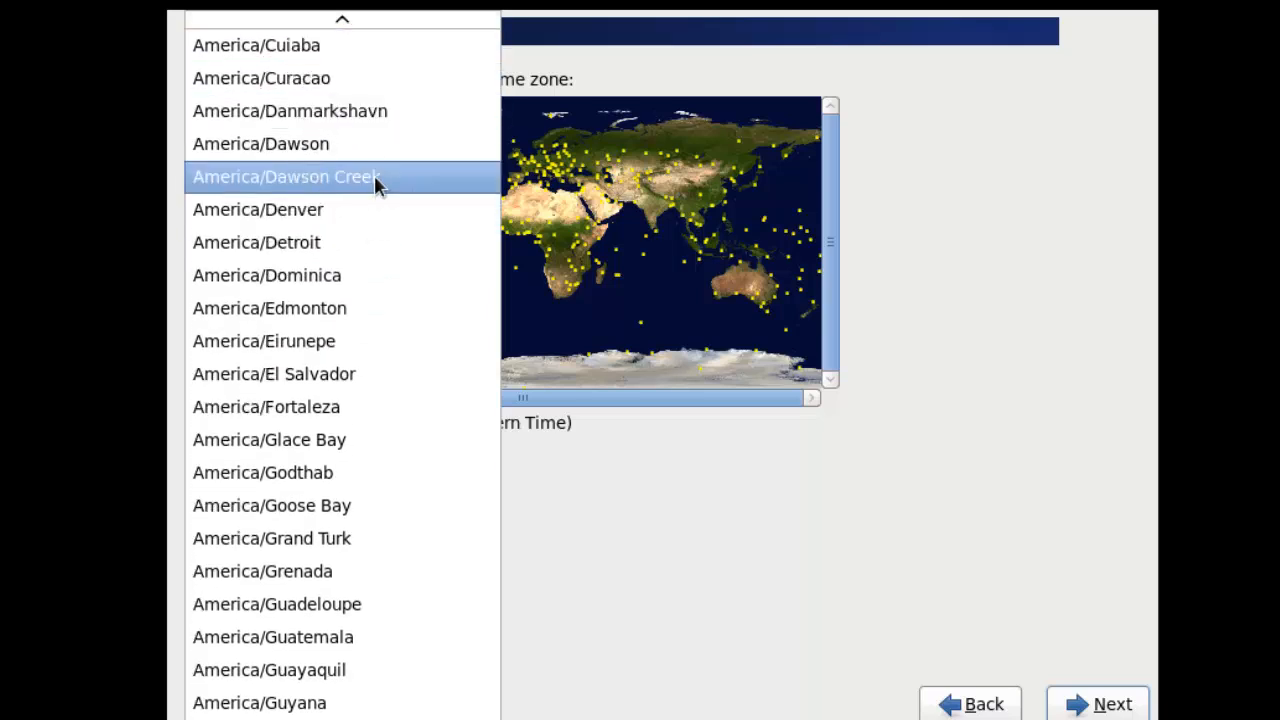
# Step: Select the America/Dominica time zone, keeping the system clock on UTC
pyautogui.click(266, 275)
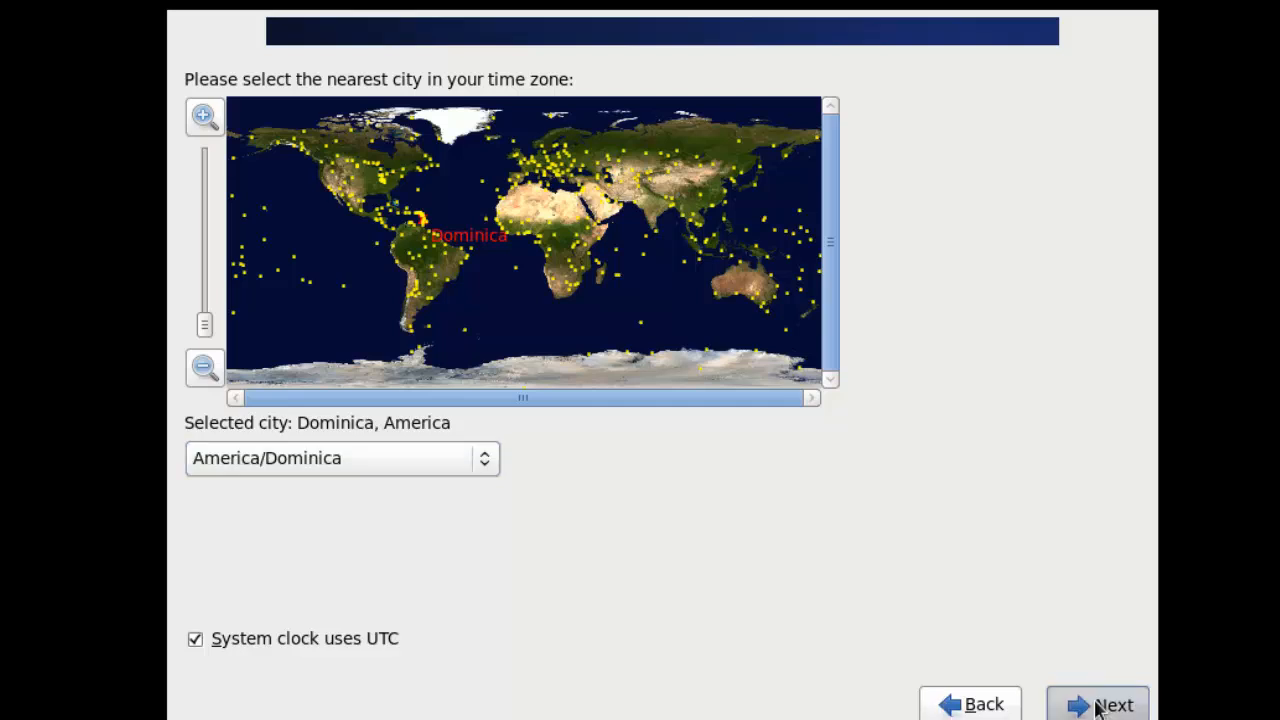
pyautogui.click(1097, 704)
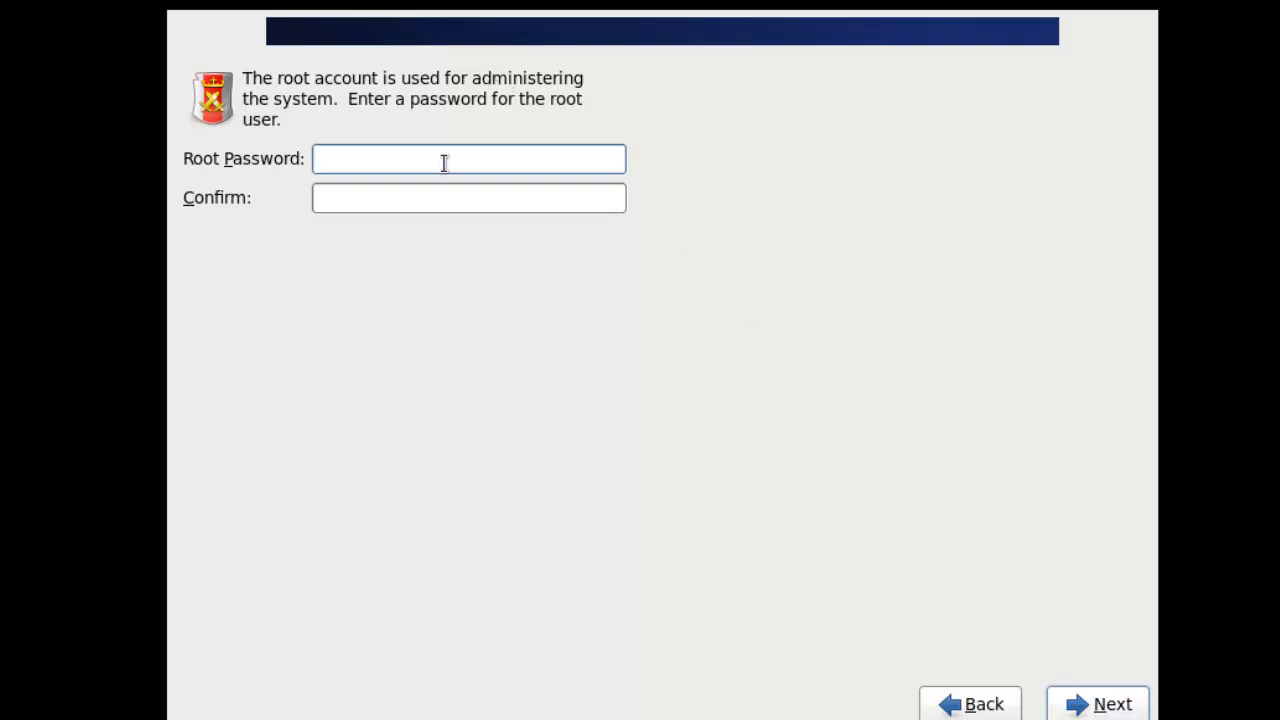
# Step: Enter and confirm the root password, choosing Use Anyway on the weak-password warning
pyautogui.click(468, 159)
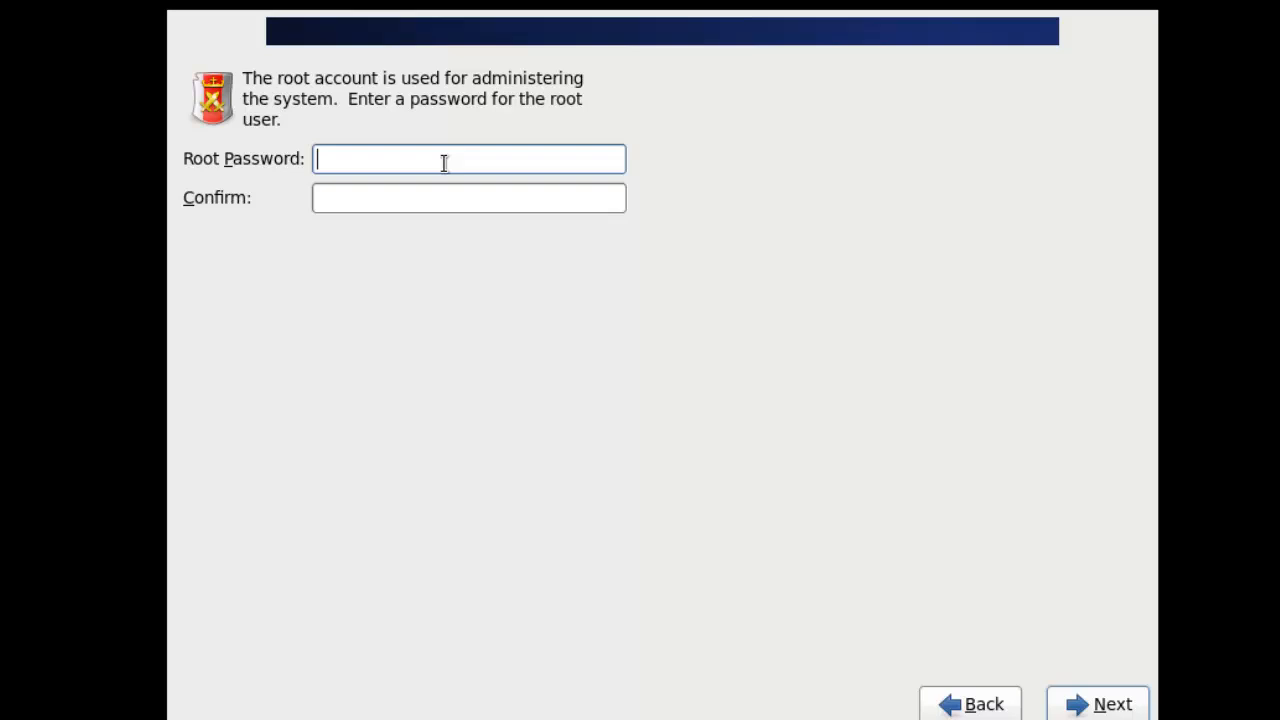
pyautogui.write('••')
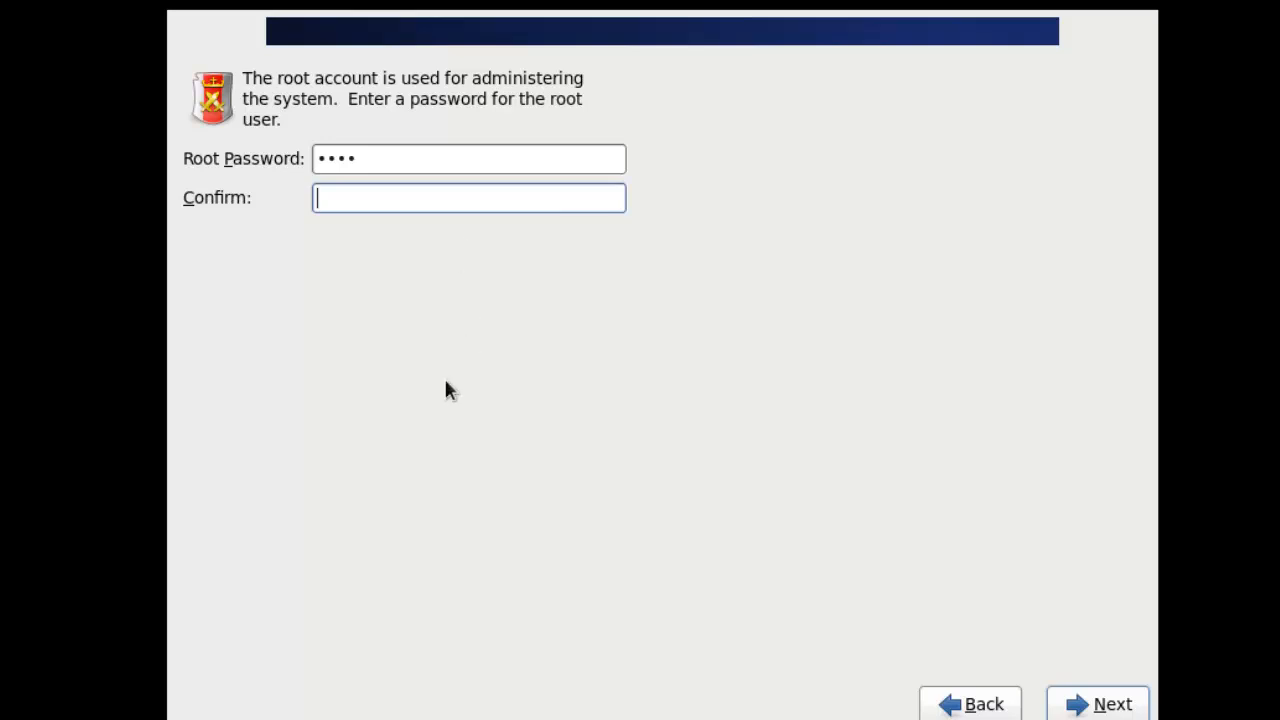
pyautogui.click(468, 158)
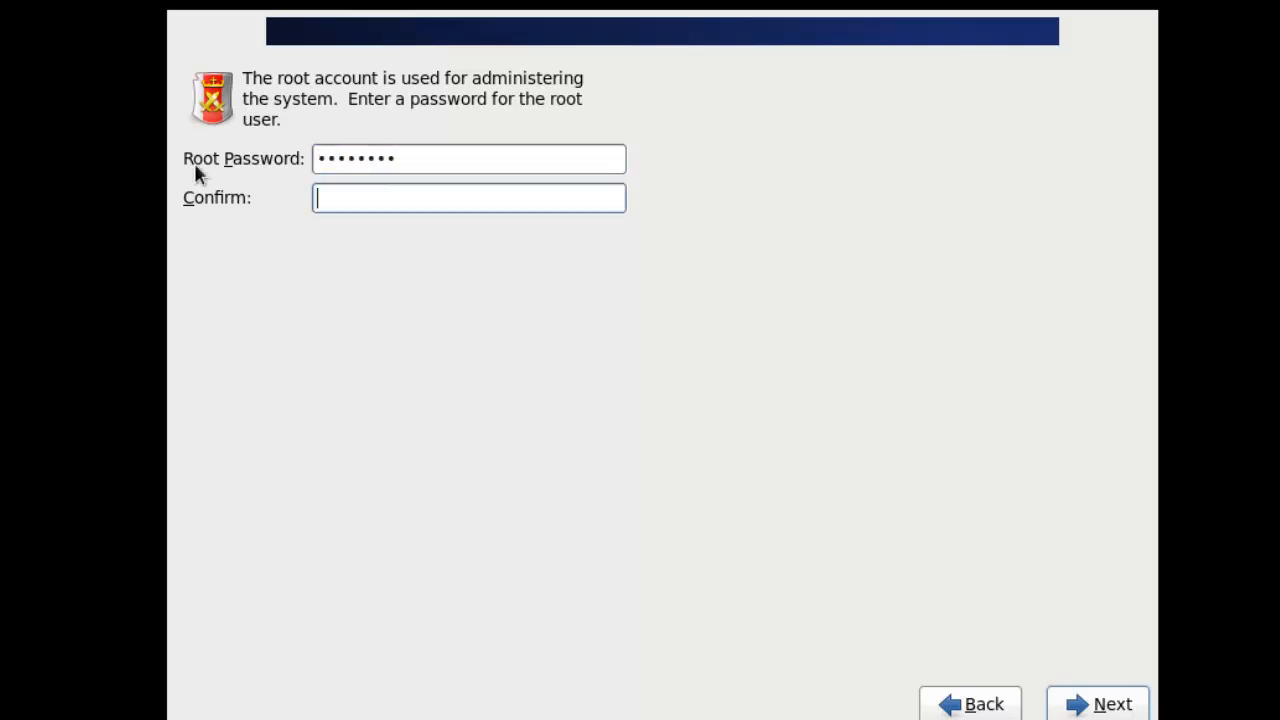
pyautogui.write('•••')
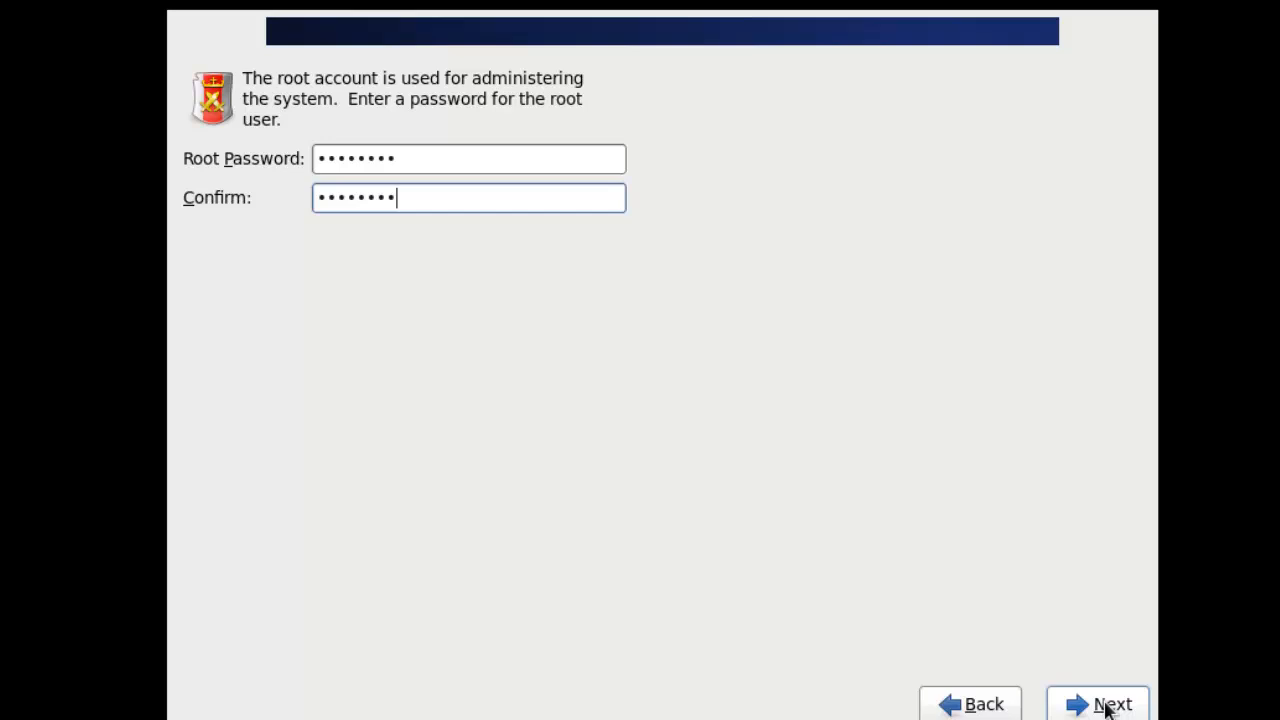
pyautogui.click(1097, 703)
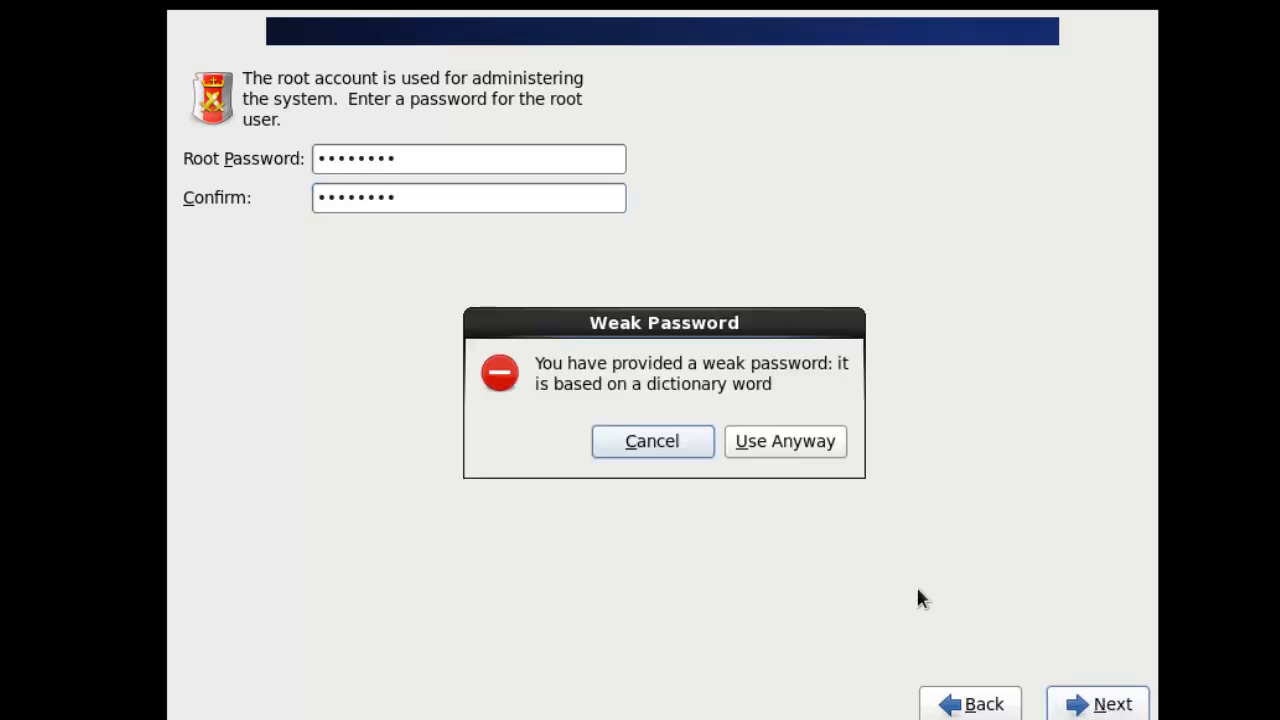
pyautogui.moveTo(686, 463)
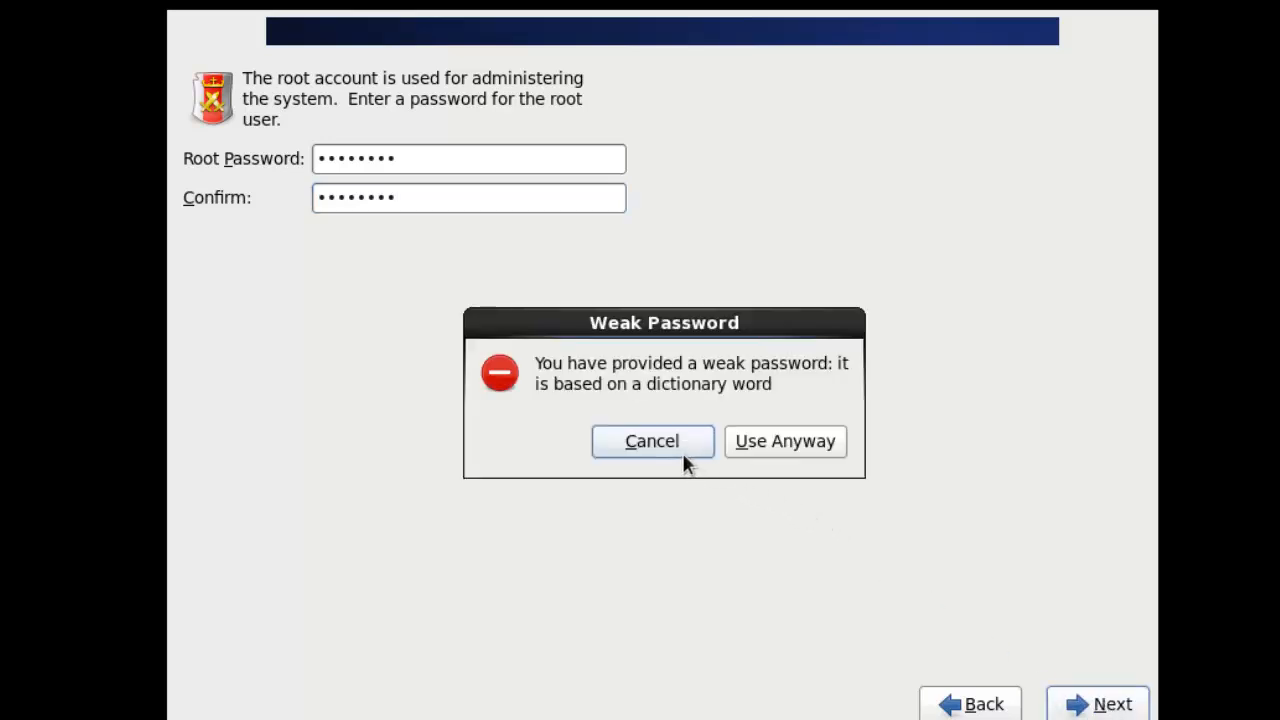
pyautogui.click(785, 441)
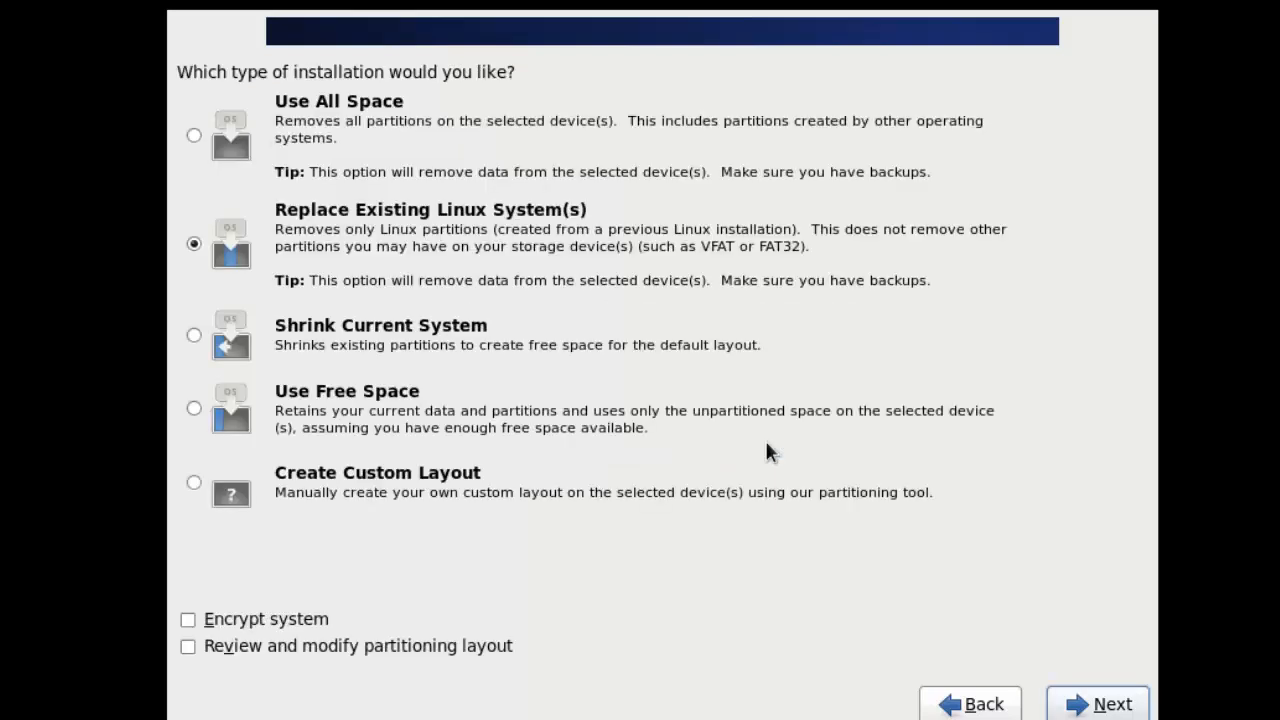
pyautogui.moveTo(752, 458)
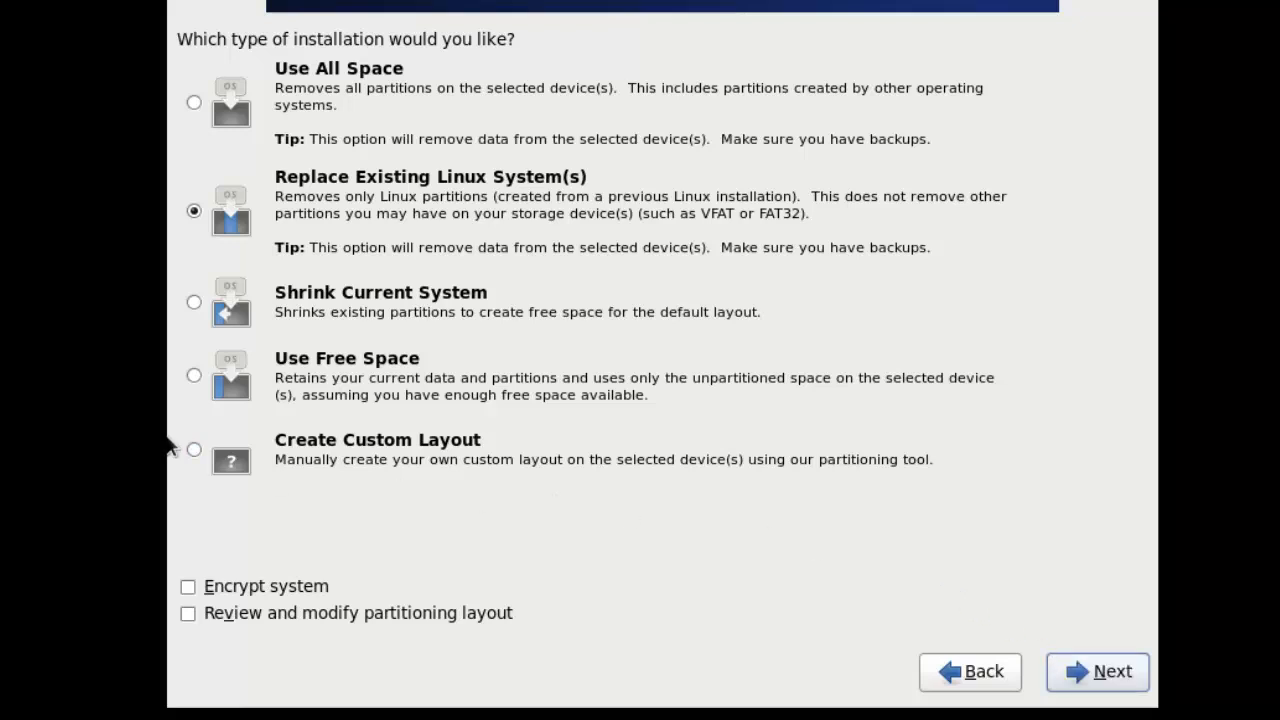
# Step: Choose Create Custom Layout as the installation type and continue to the disk partitioning screen
pyautogui.click(193, 449)
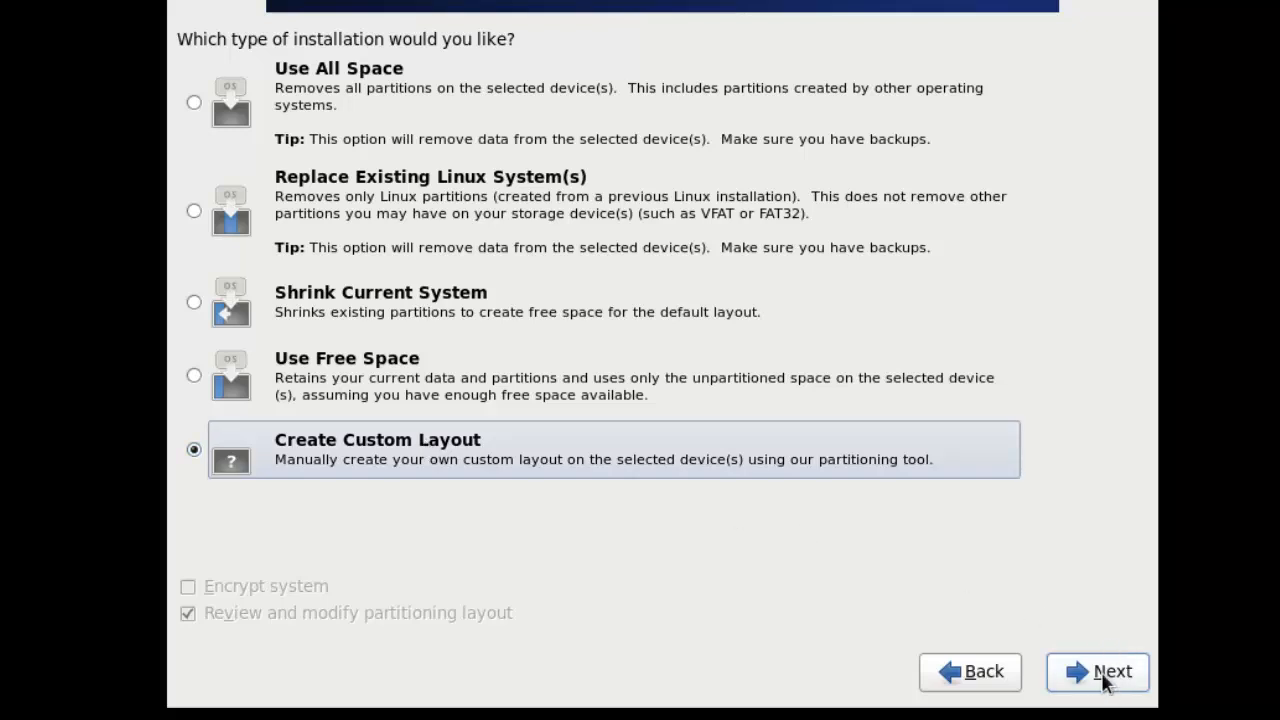
pyautogui.click(1097, 671)
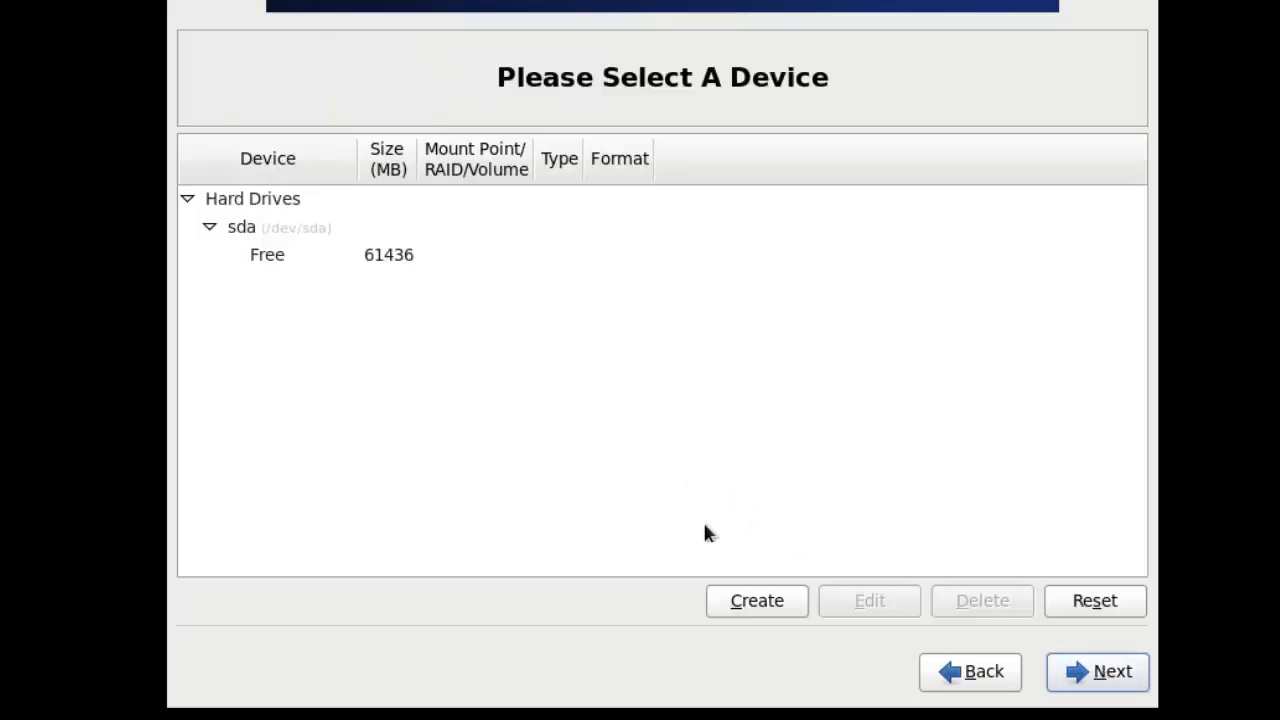
# Step: Create a 500 MB standard ext4 partition mounted at /boot
pyautogui.click(756, 600)
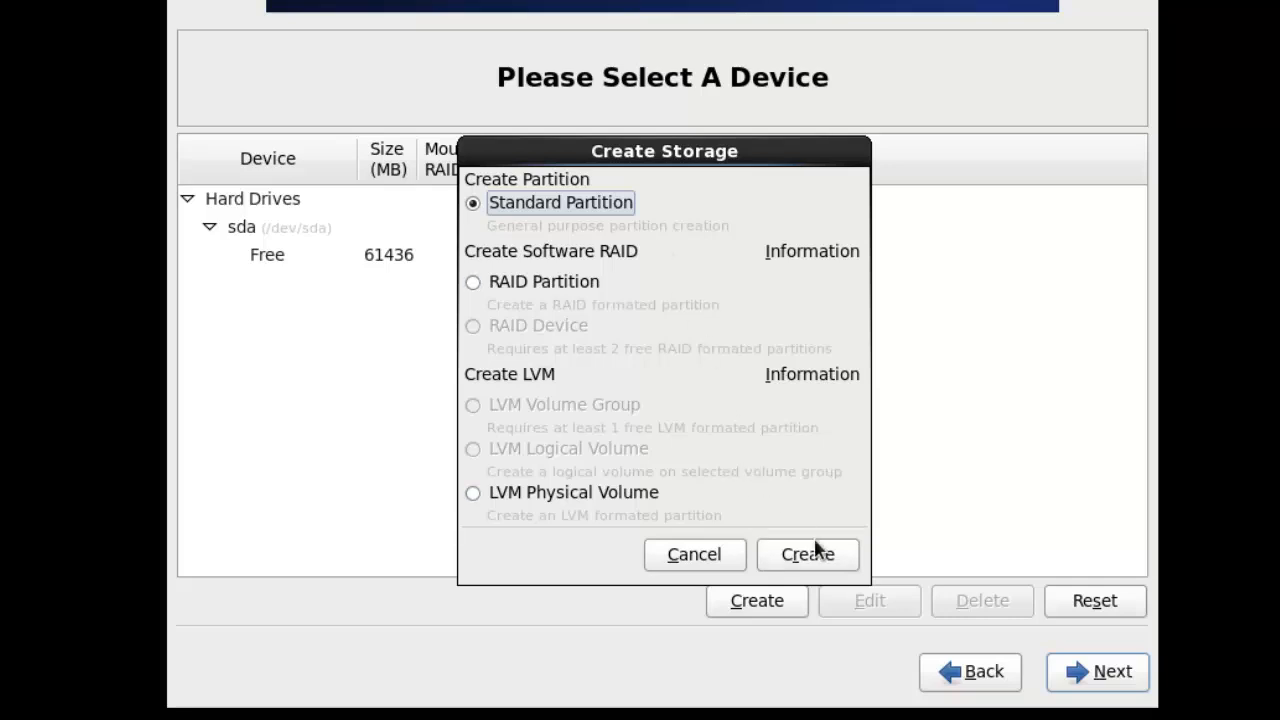
pyautogui.click(806, 554)
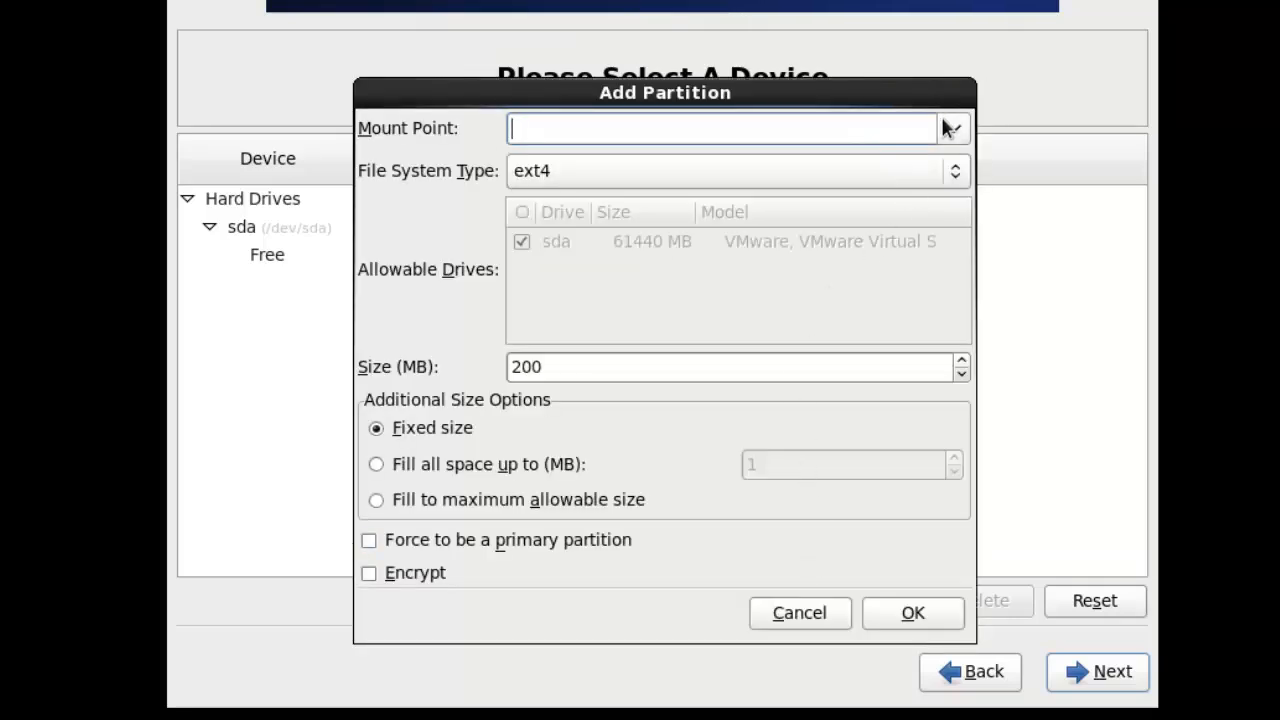
pyautogui.write('/boot')
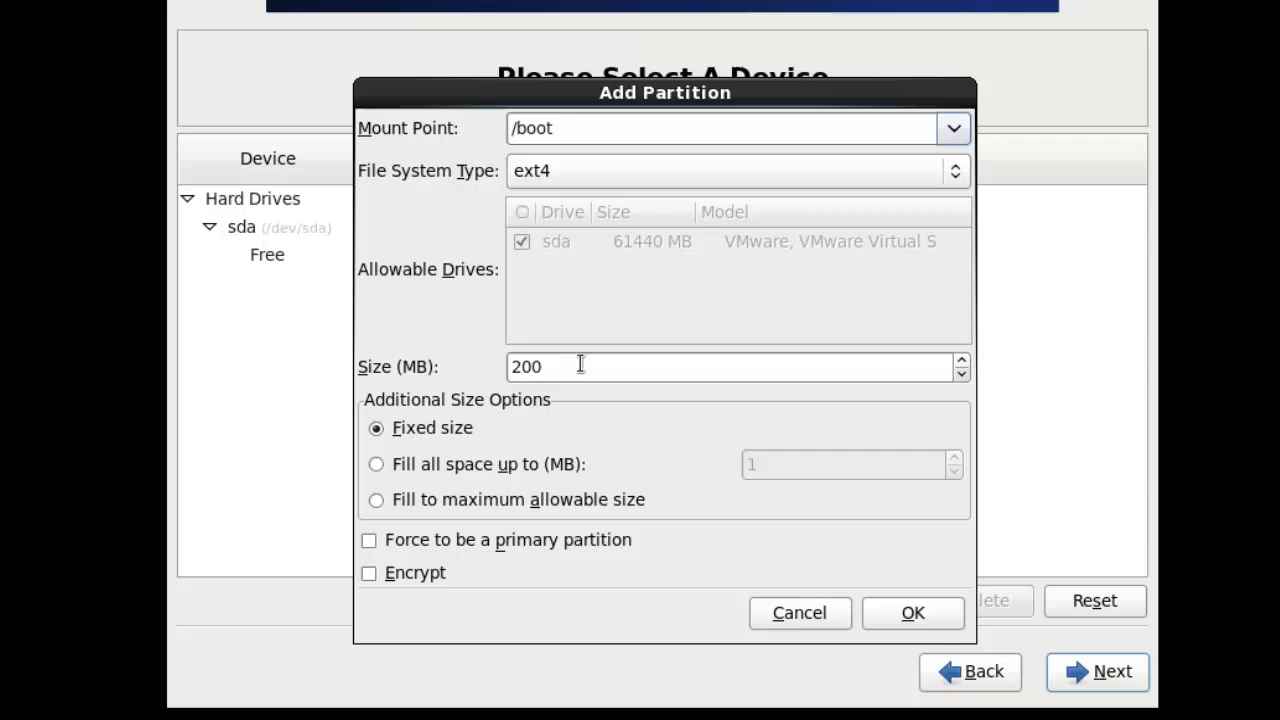
pyautogui.write('500')
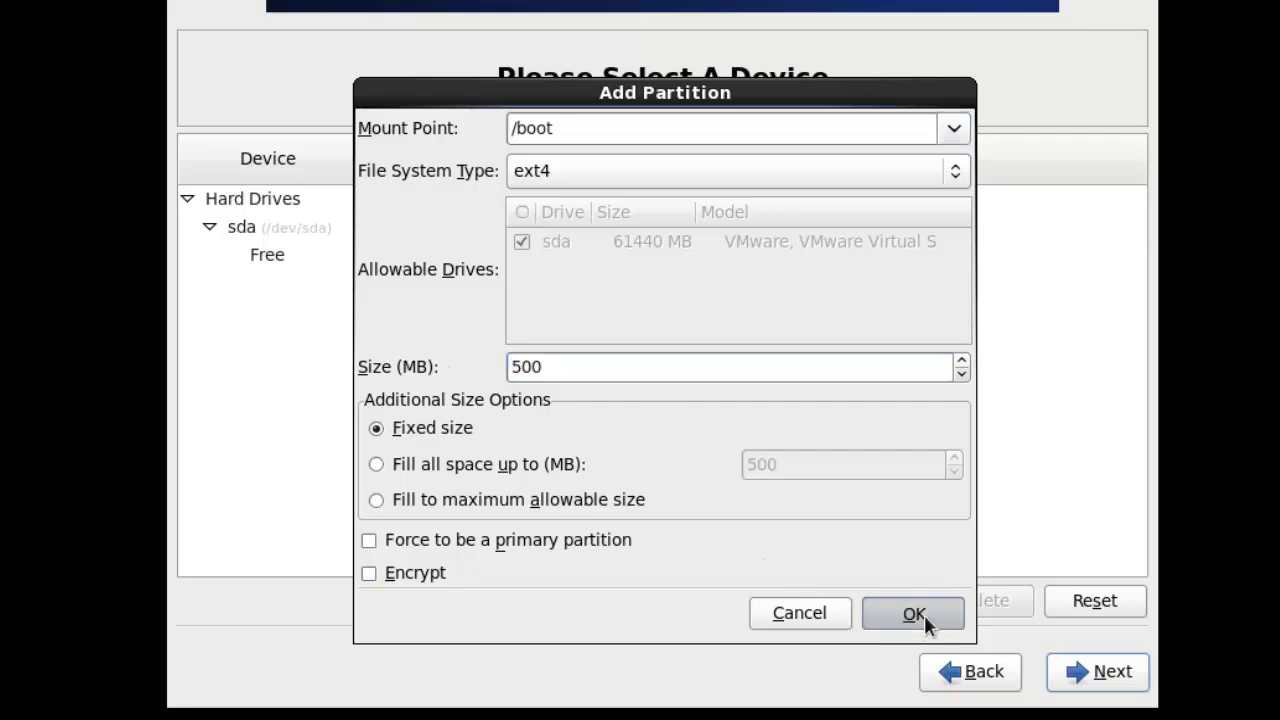
pyautogui.click(911, 613)
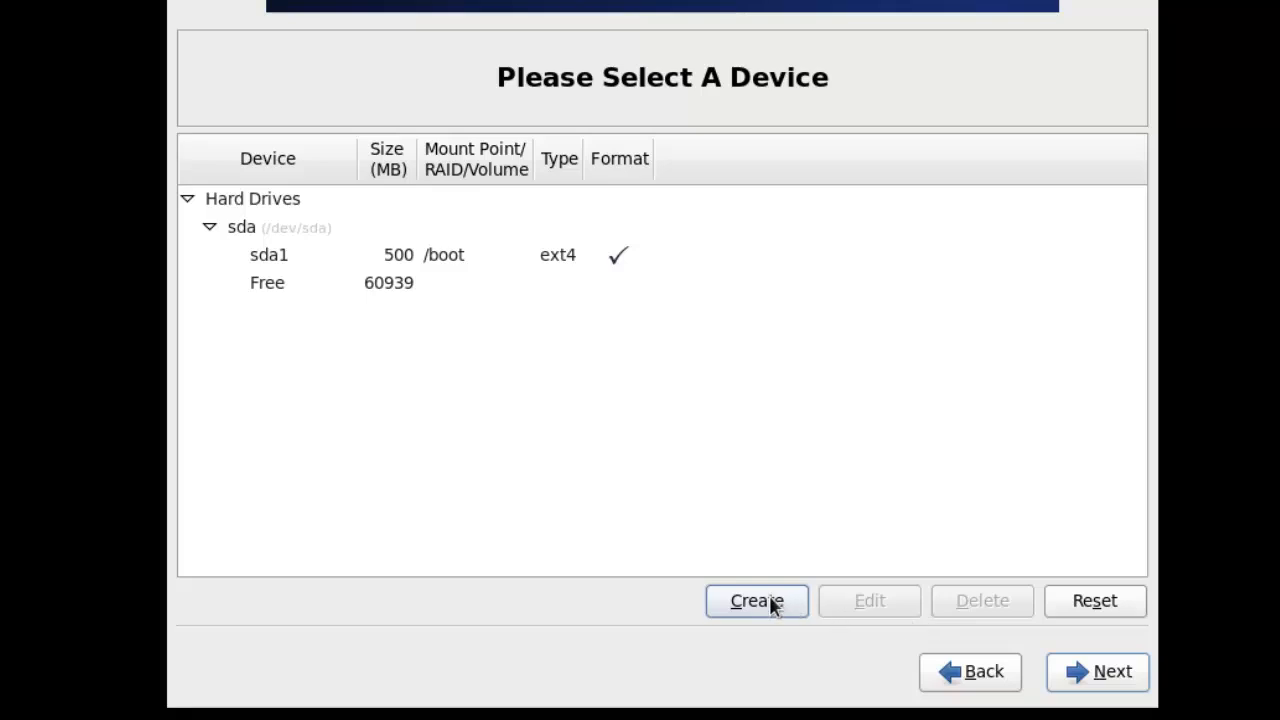
# Step: Add a 2000 MB standard swap partition
pyautogui.click(756, 600)
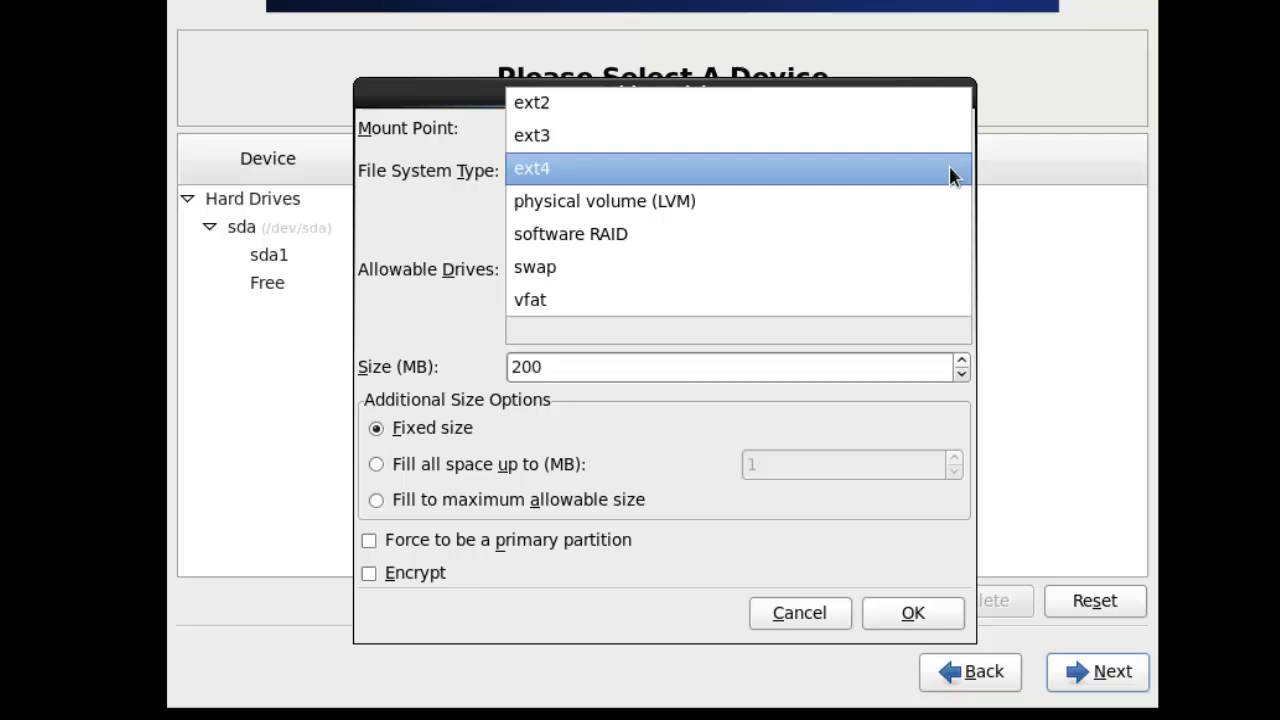
pyautogui.click(535, 267)
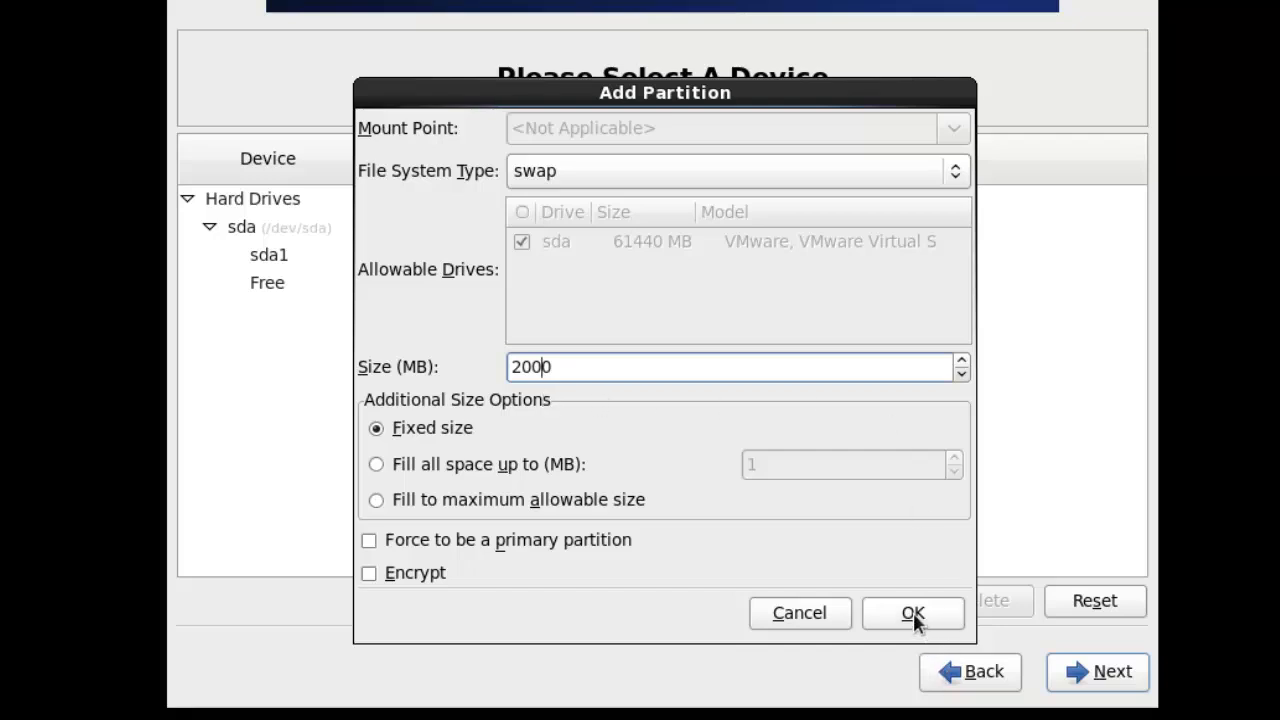
pyautogui.click(911, 612)
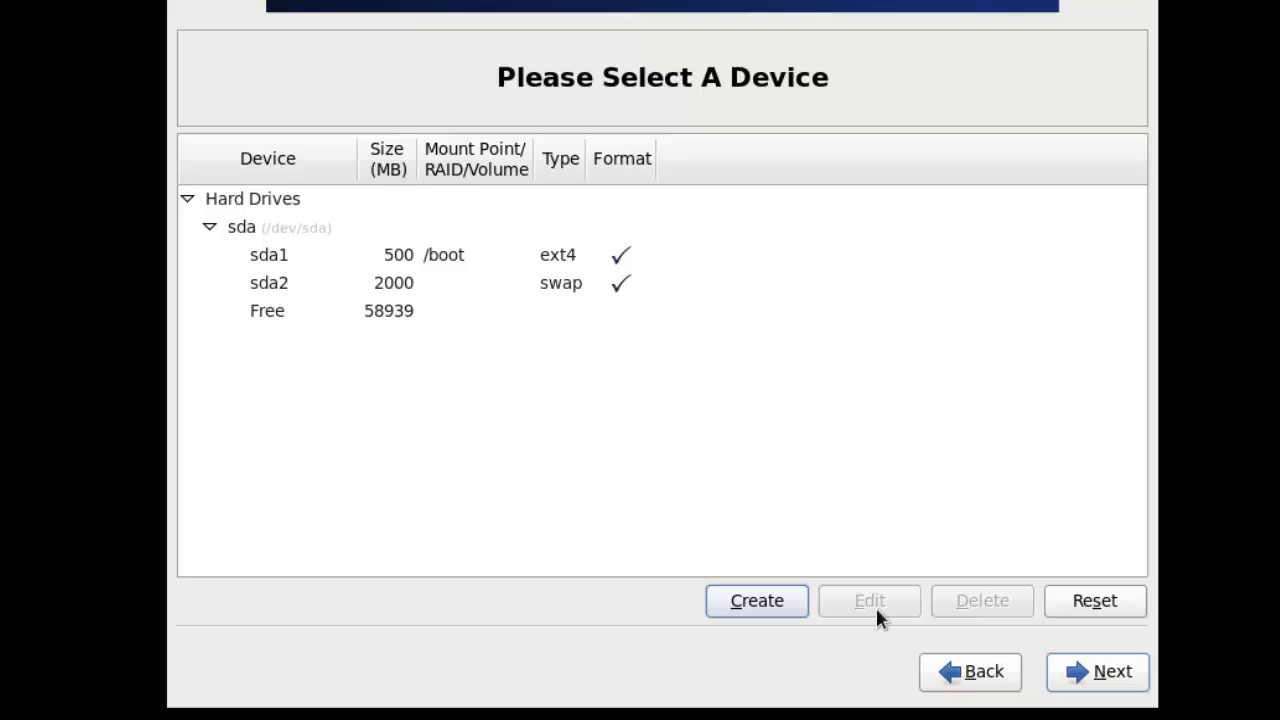
# Step: Add an ext4 root (/) partition filling the remaining space and accept the layout
pyautogui.click(756, 600)
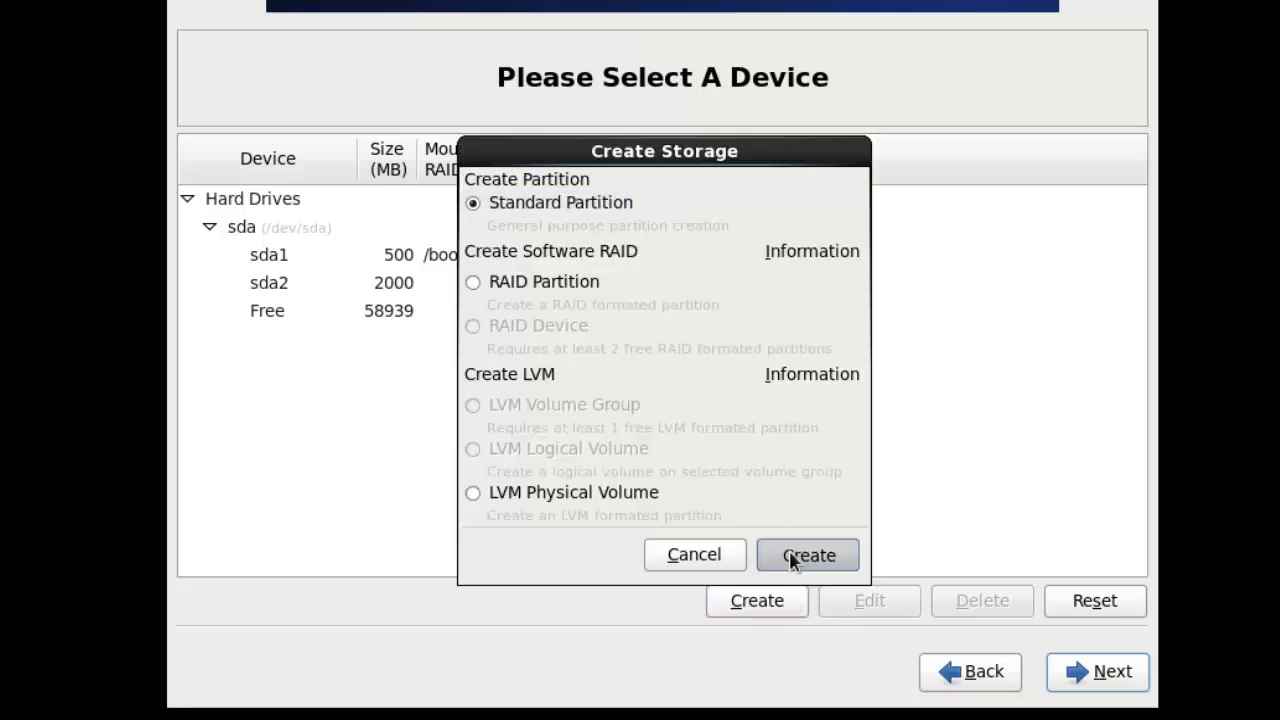
pyautogui.click(808, 555)
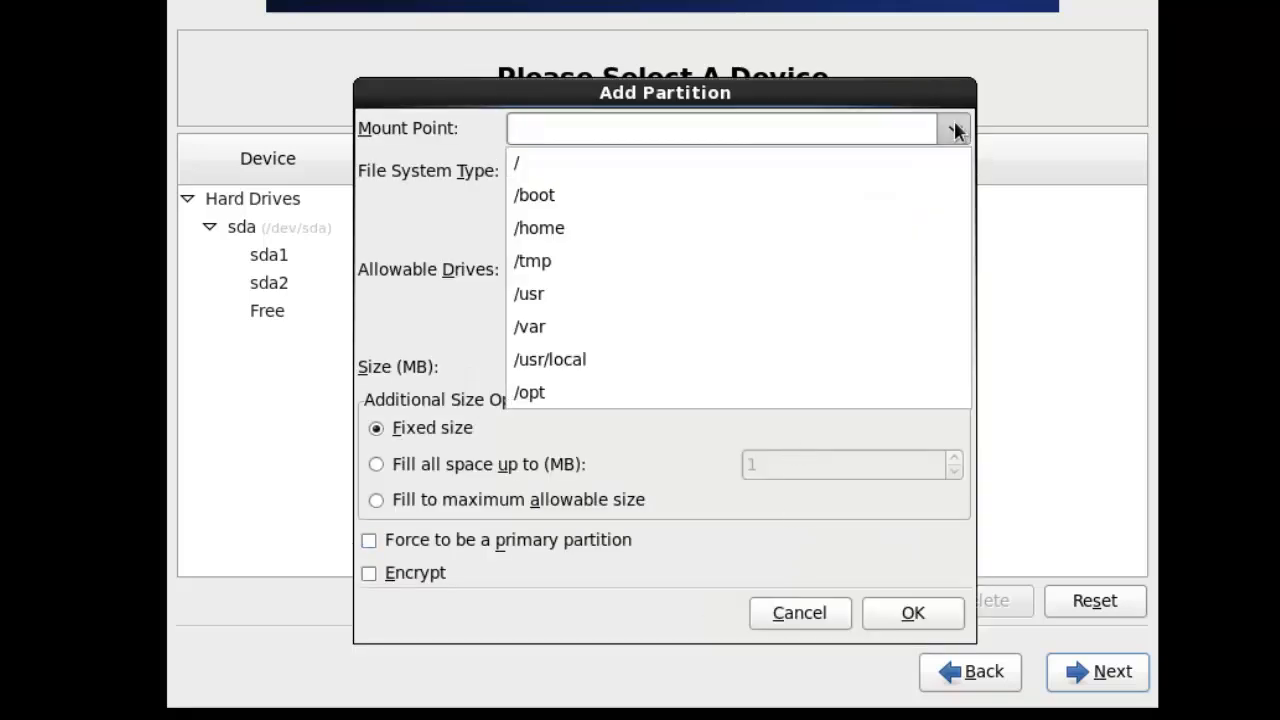
pyautogui.click(516, 162)
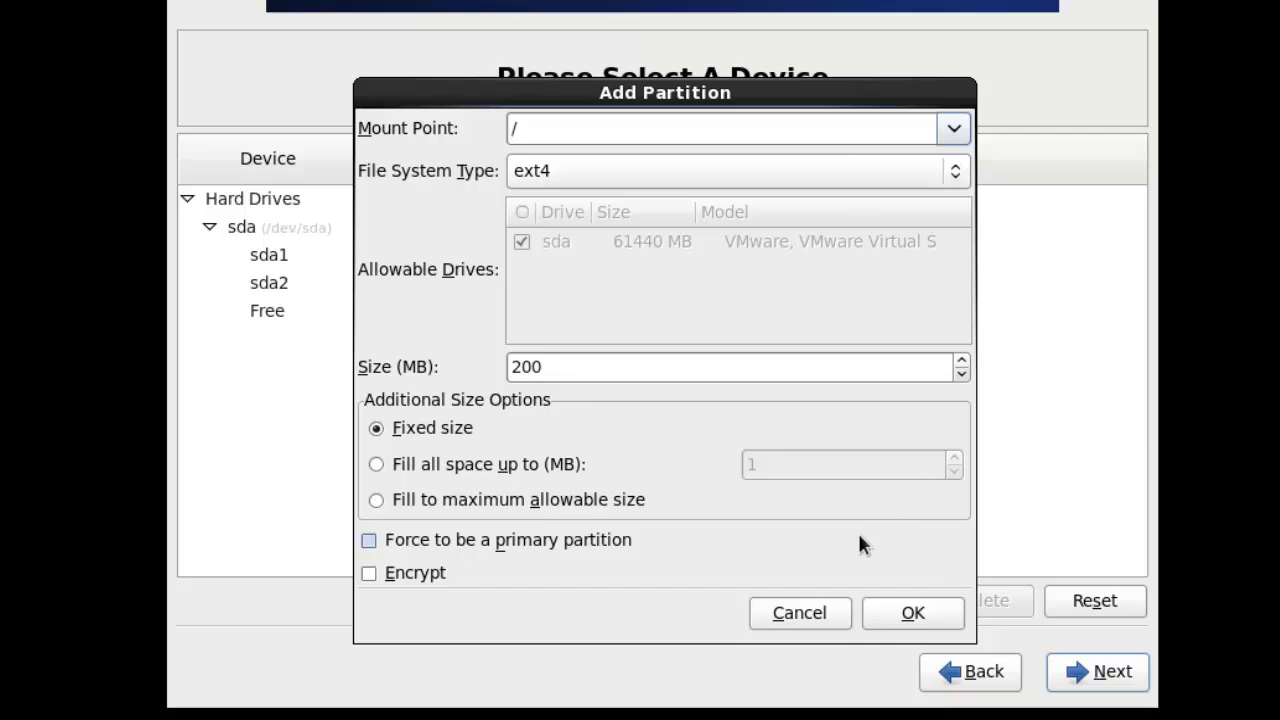
pyautogui.click(376, 499)
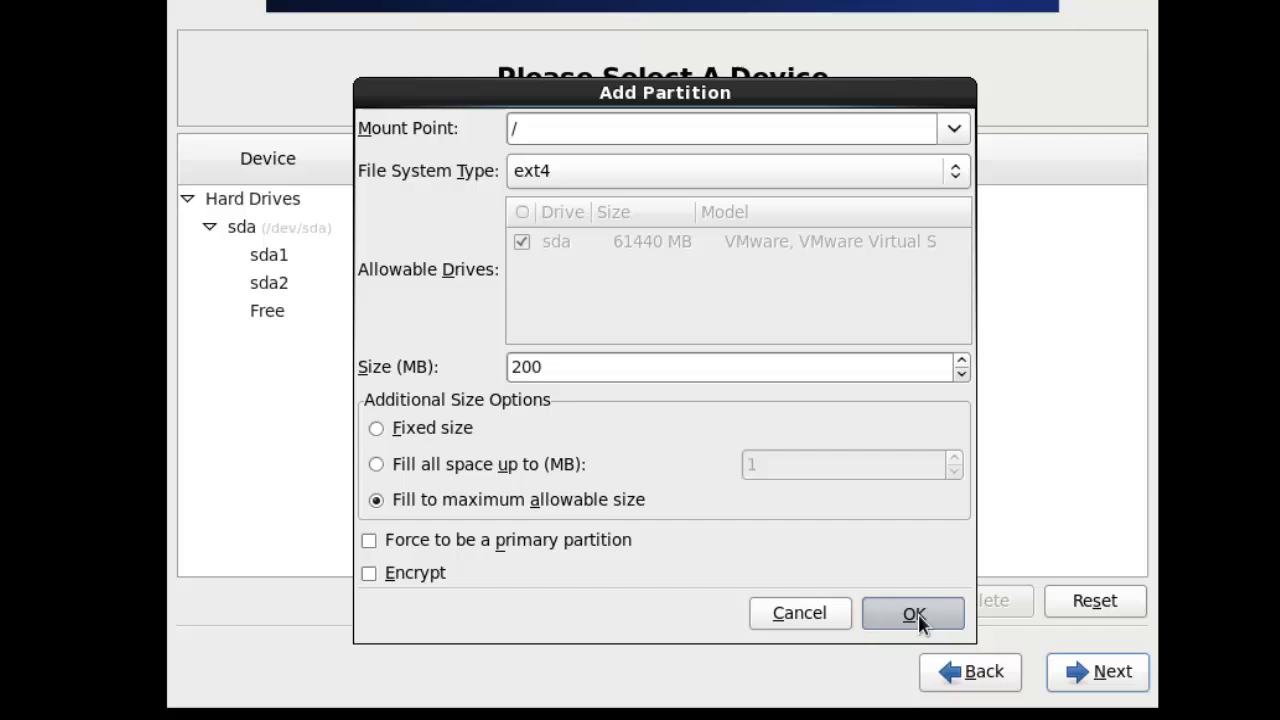
pyautogui.click(912, 612)
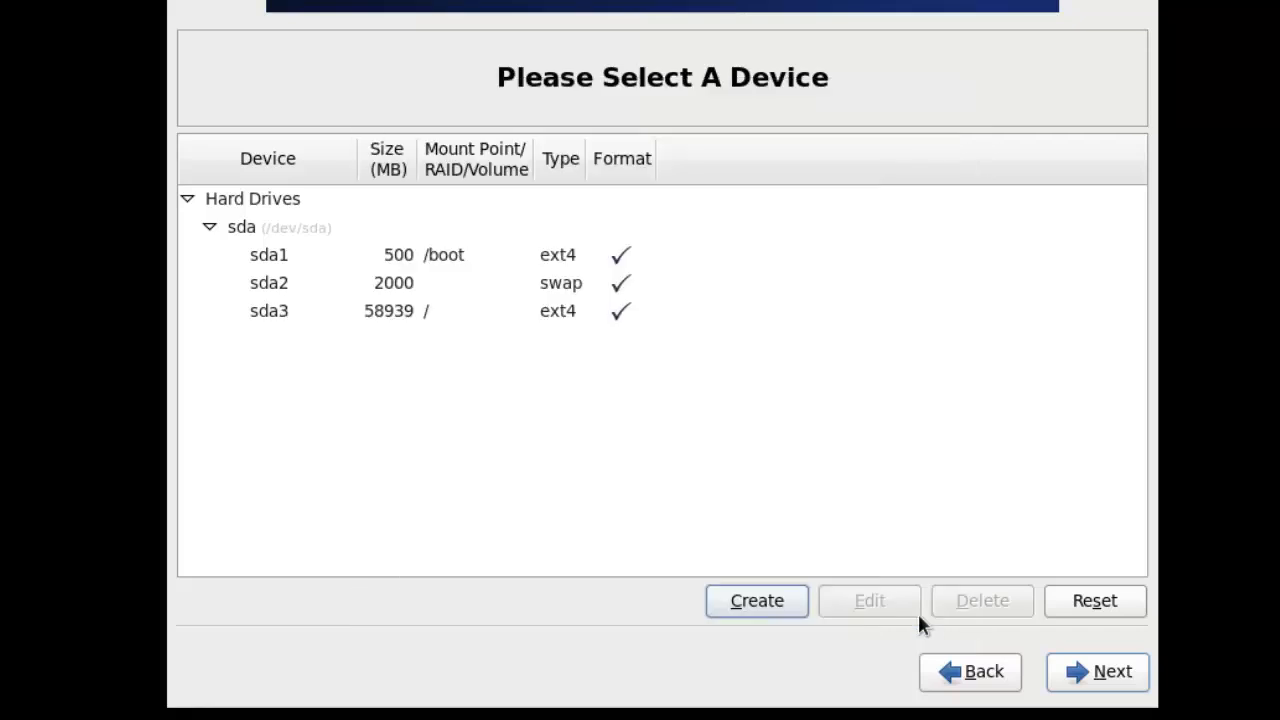
pyautogui.click(1097, 671)
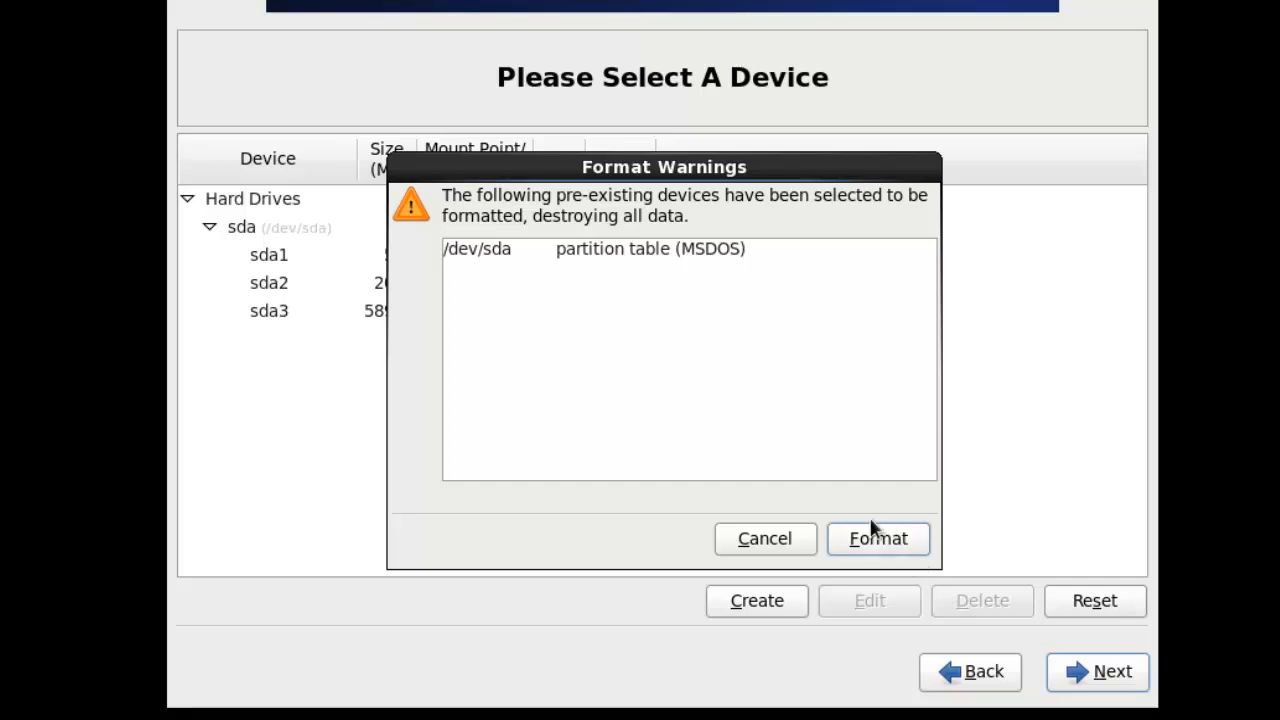
# Step: Confirm formatting the sda disk and write the partition changes to disk
pyautogui.click(877, 538)
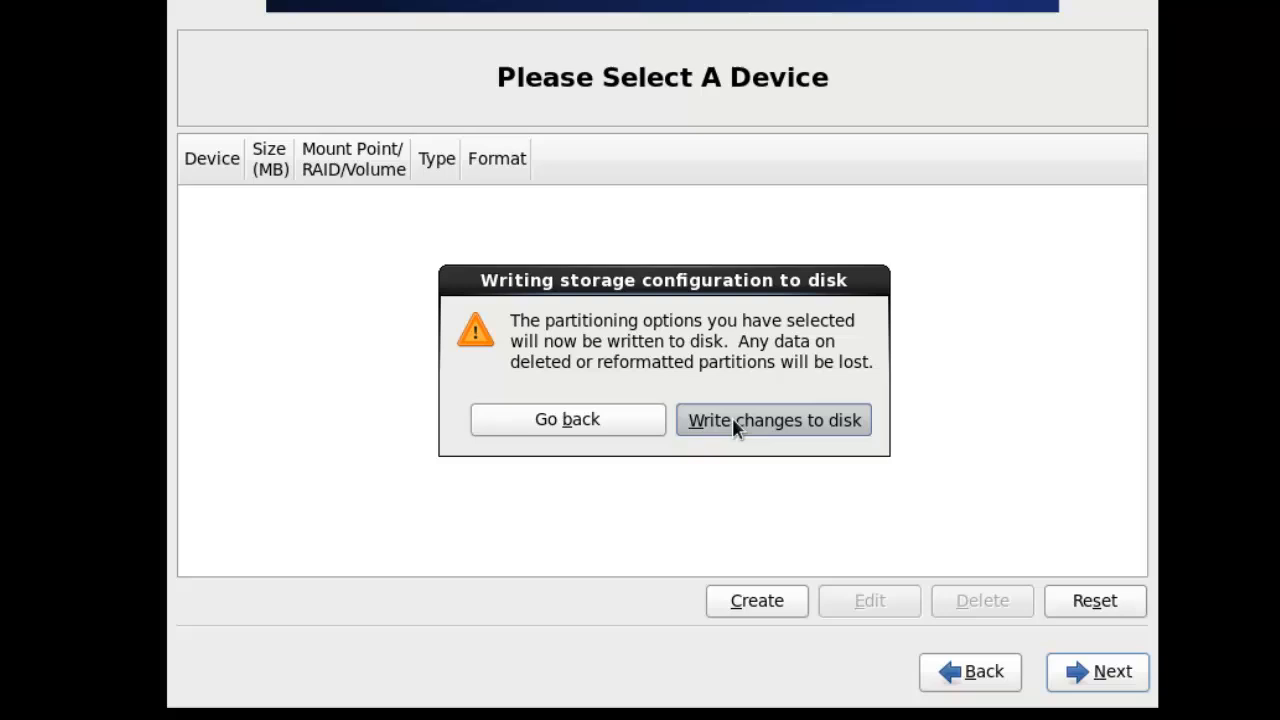
pyautogui.click(773, 419)
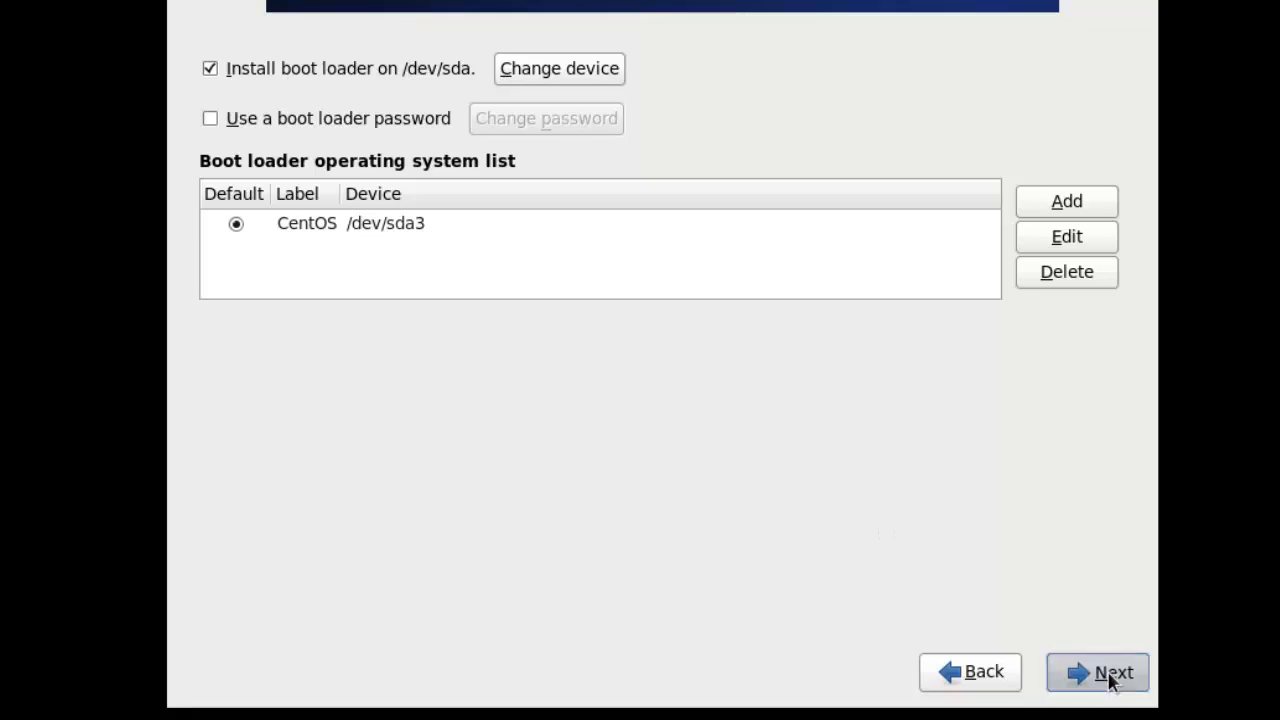
# Step: Keep the default boot loader on /dev/sda3, then select Basic Server and start installing
pyautogui.click(1097, 671)
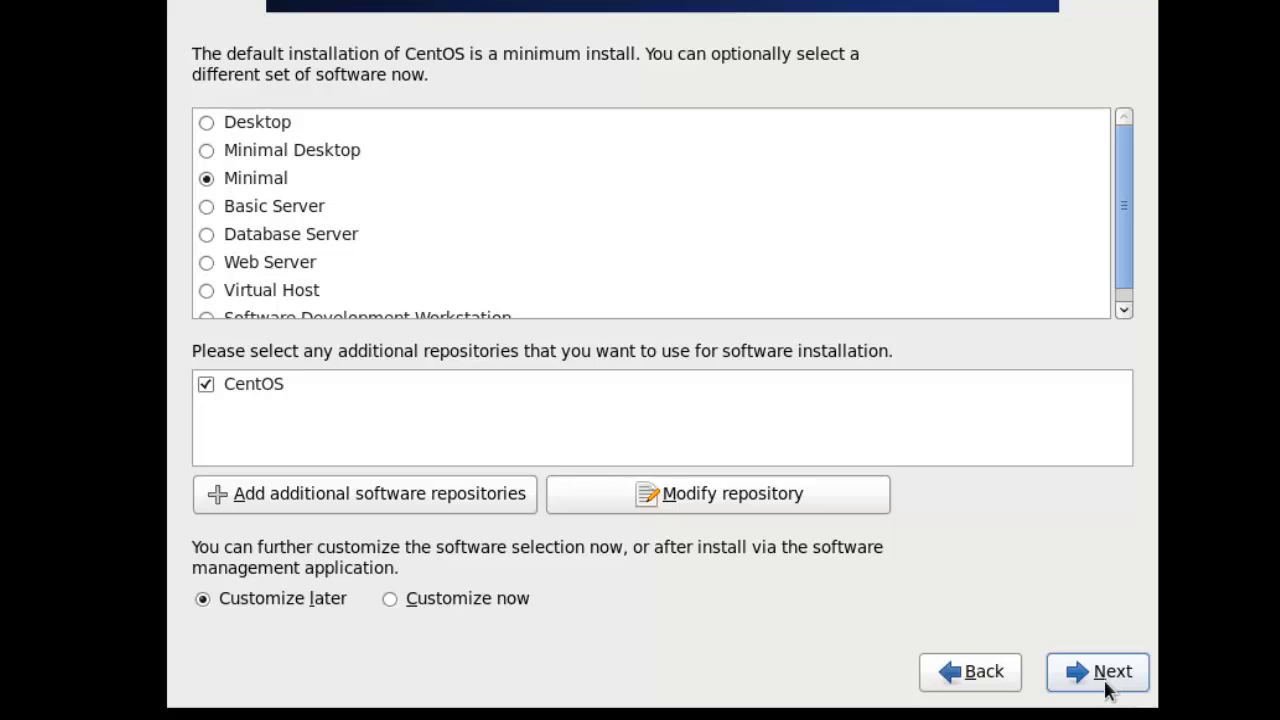
pyautogui.moveTo(360, 237)
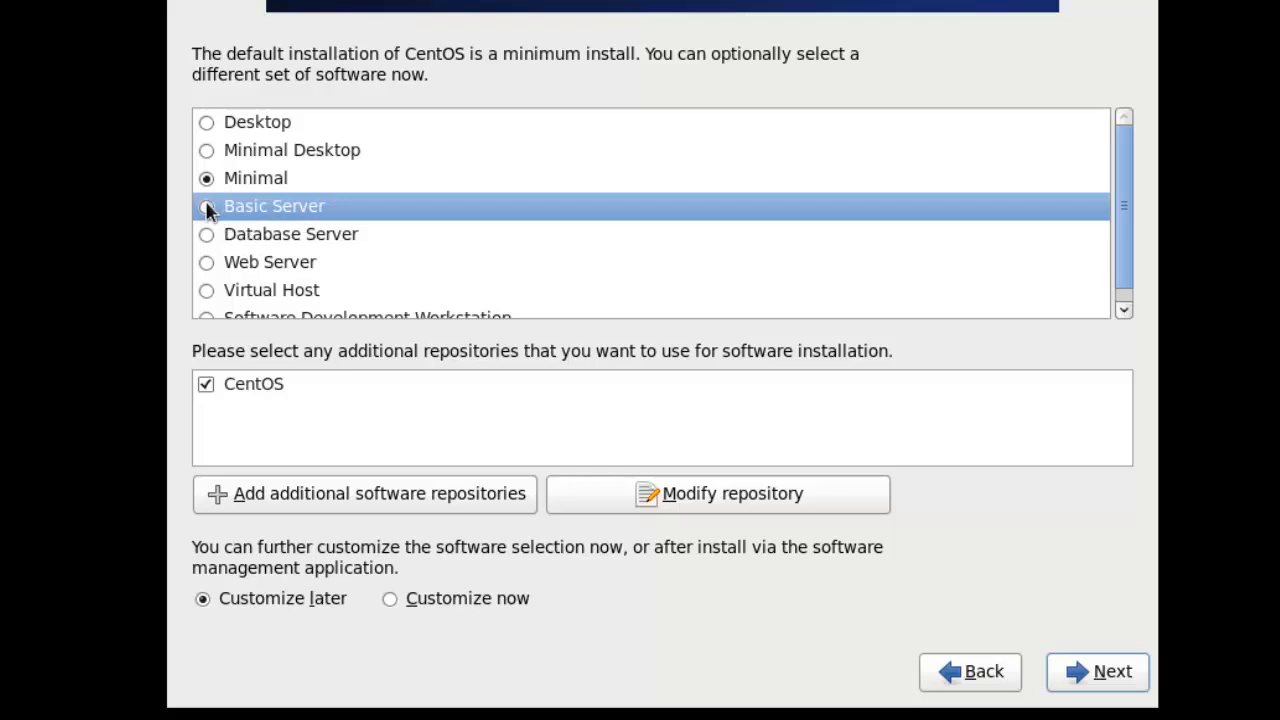
pyautogui.click(206, 206)
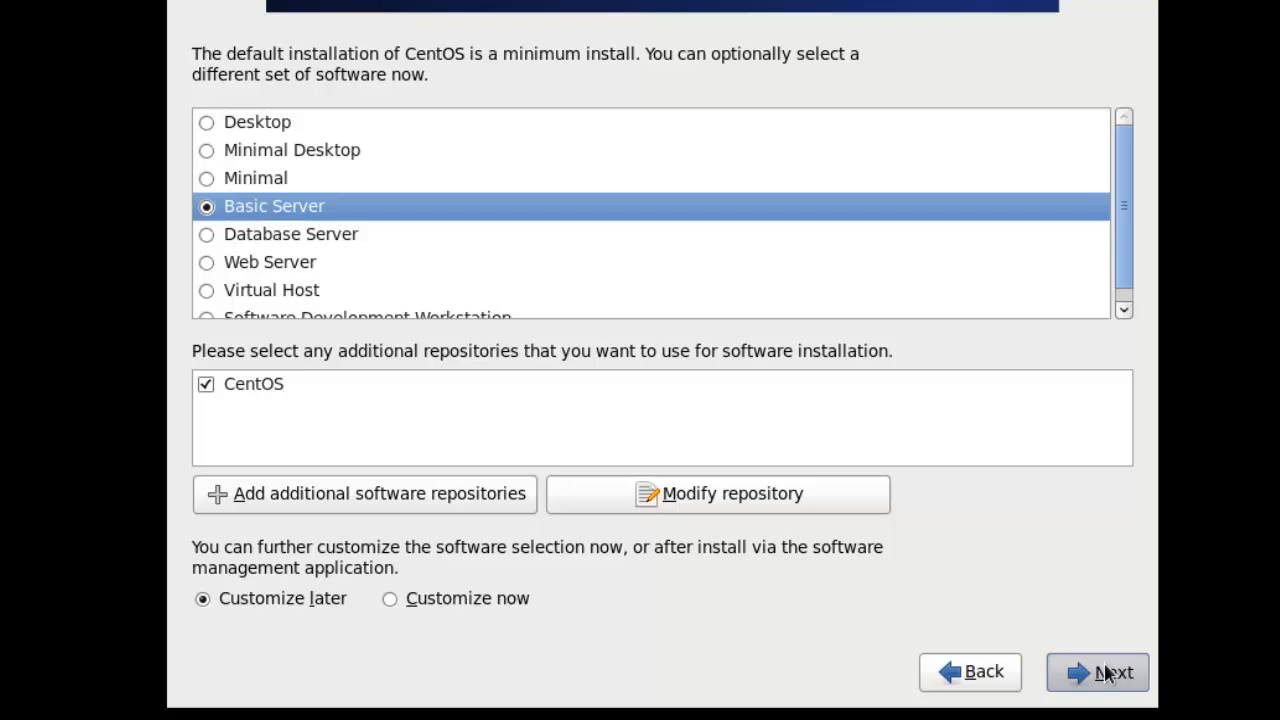
pyautogui.click(1097, 671)
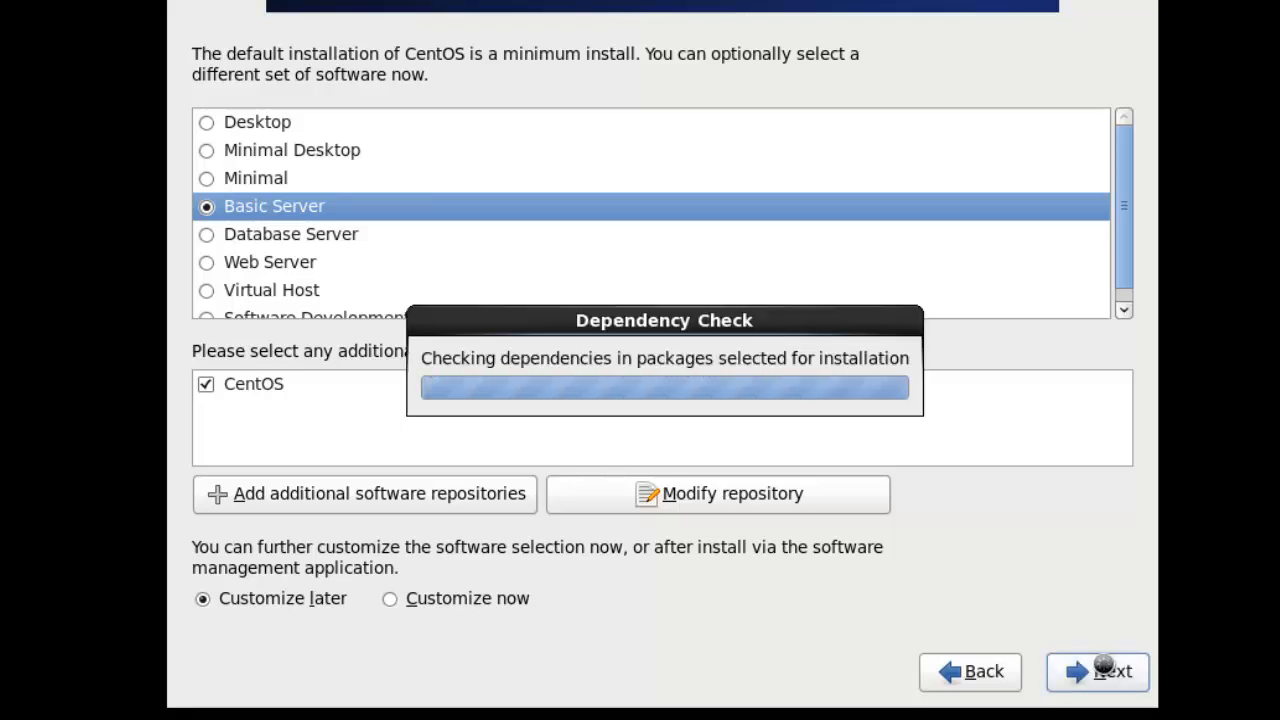
pyautogui.click(1110, 671)
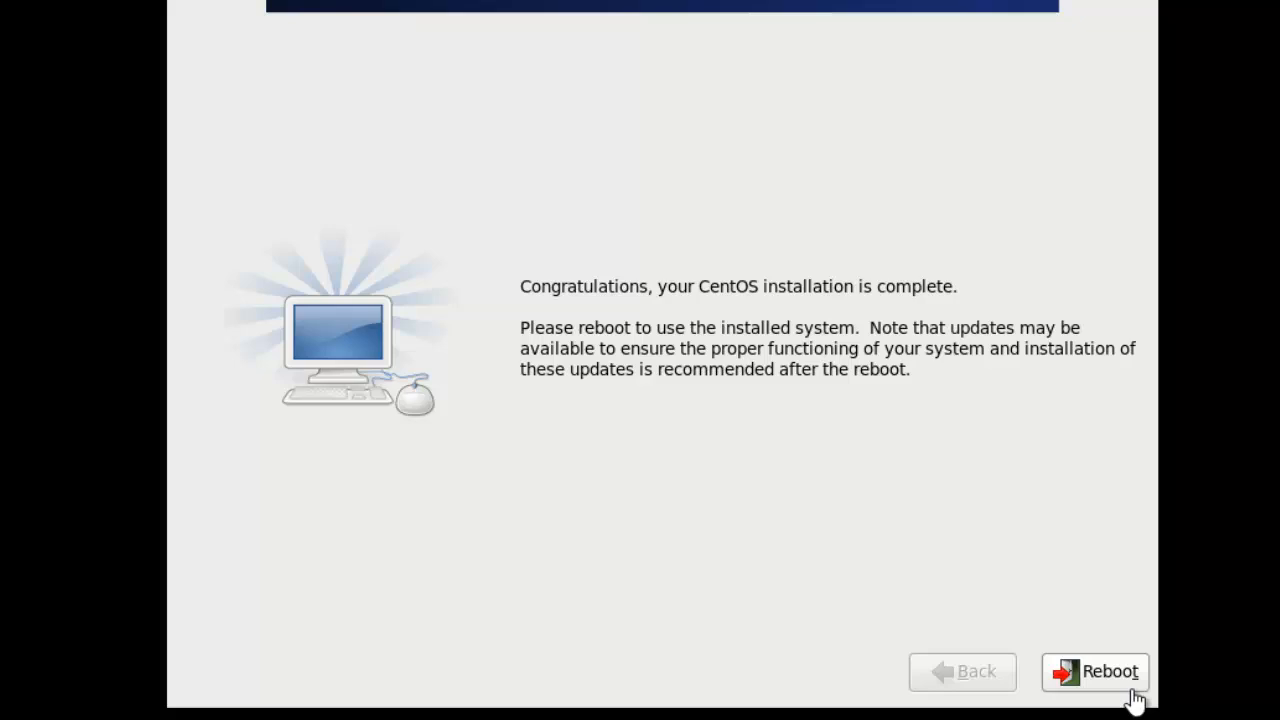
# Step: Reboot the VM once the CentOS installation finishes
pyautogui.click(1094, 671)
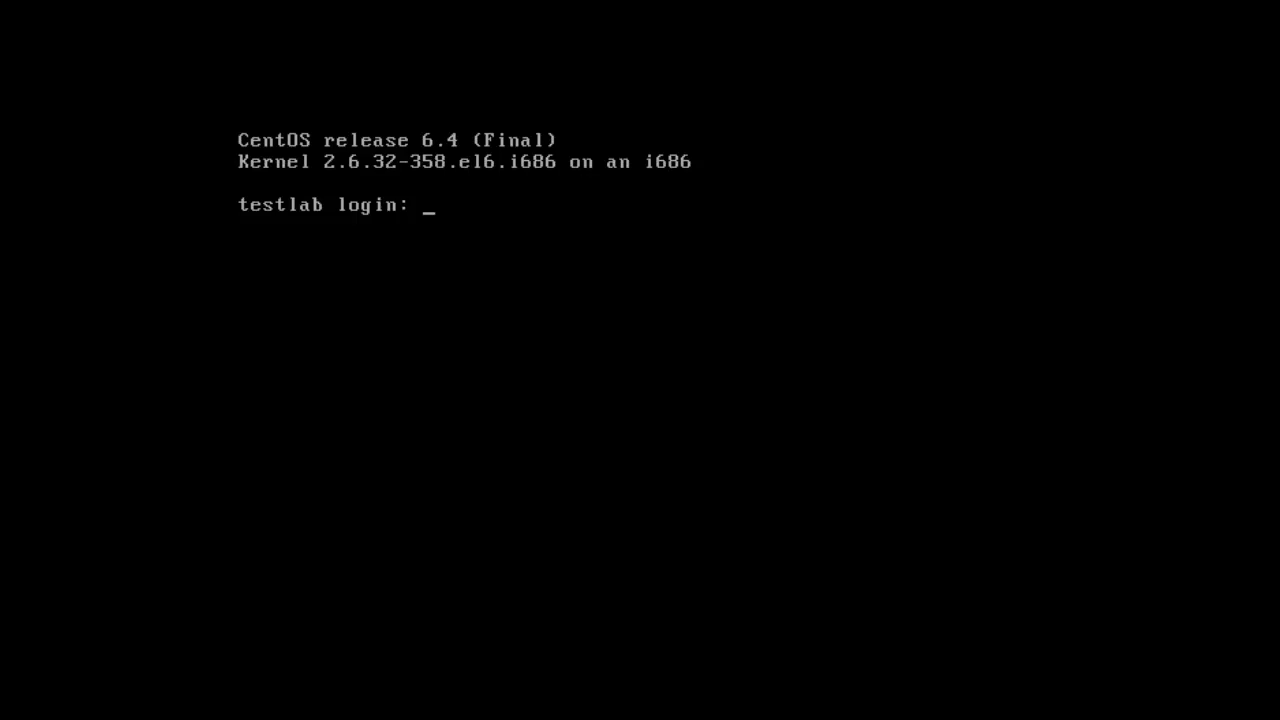
# Step: Enter root as the username at the testlab login prompt
pyautogui.write('root')
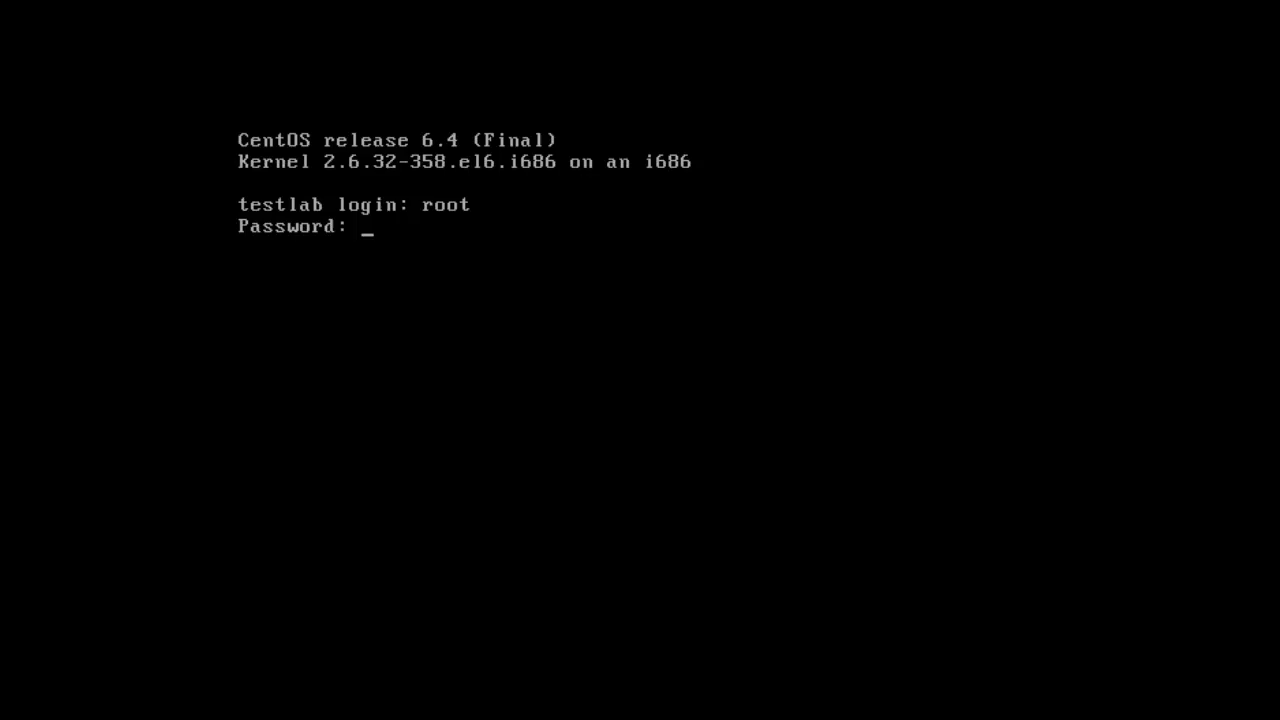